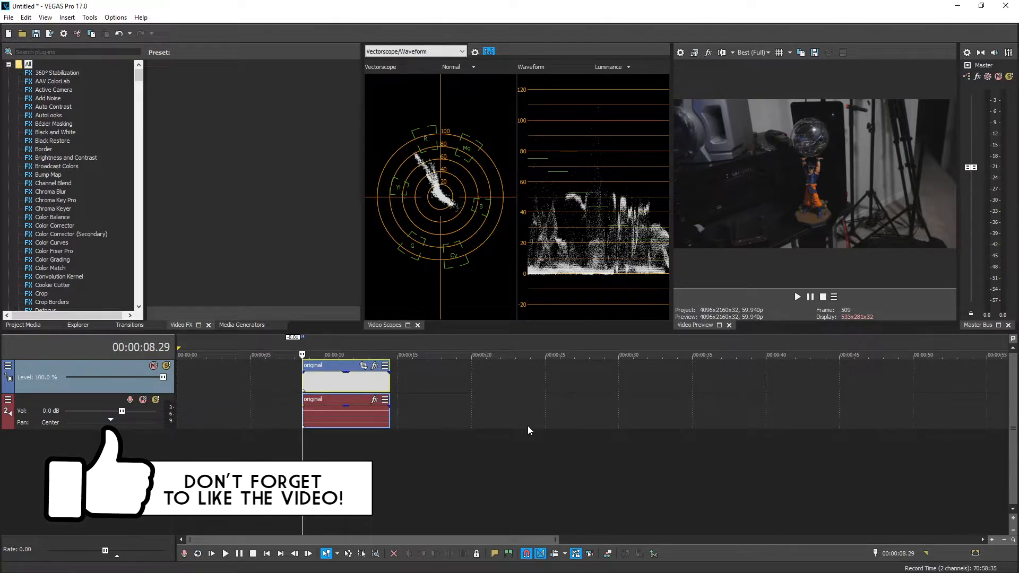
{"action": "mouse_move", "coordinate": [113, 109]}
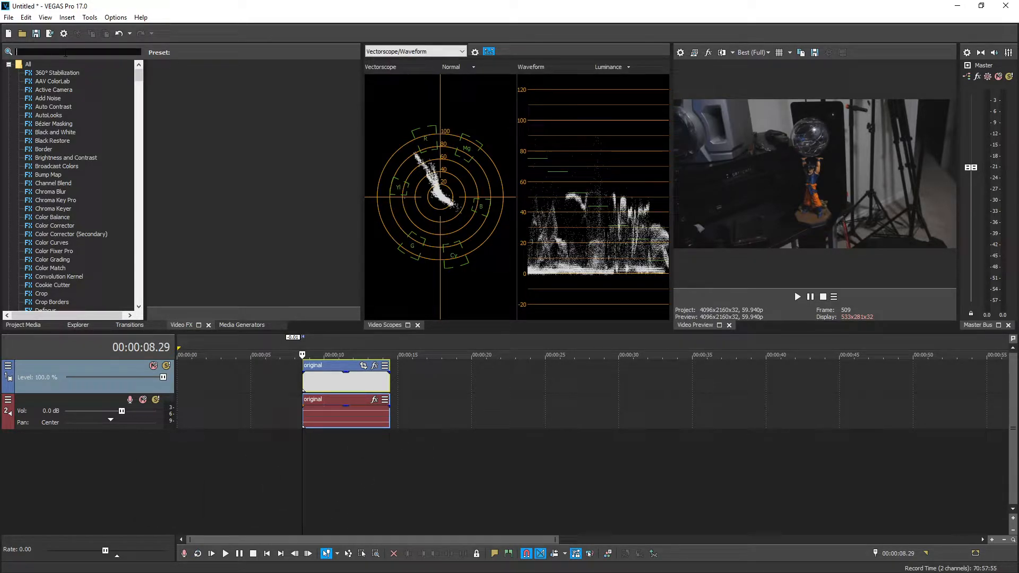
Step: Filter the Video FX list with 'vid' and apply Video Stabilization to the original clip
{"action": "type", "text": "vid"}
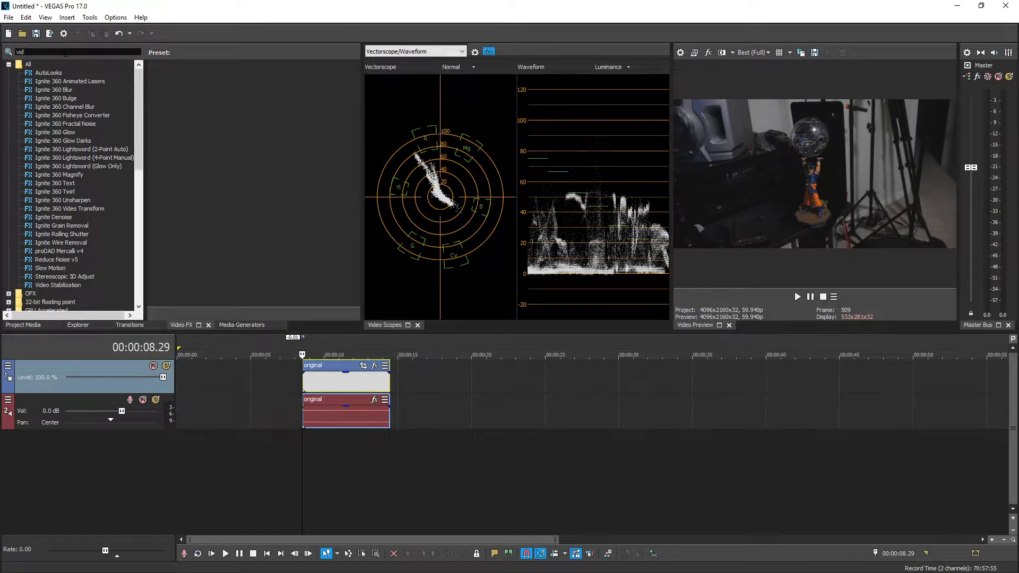
{"action": "left_click", "coordinate": [57, 284]}
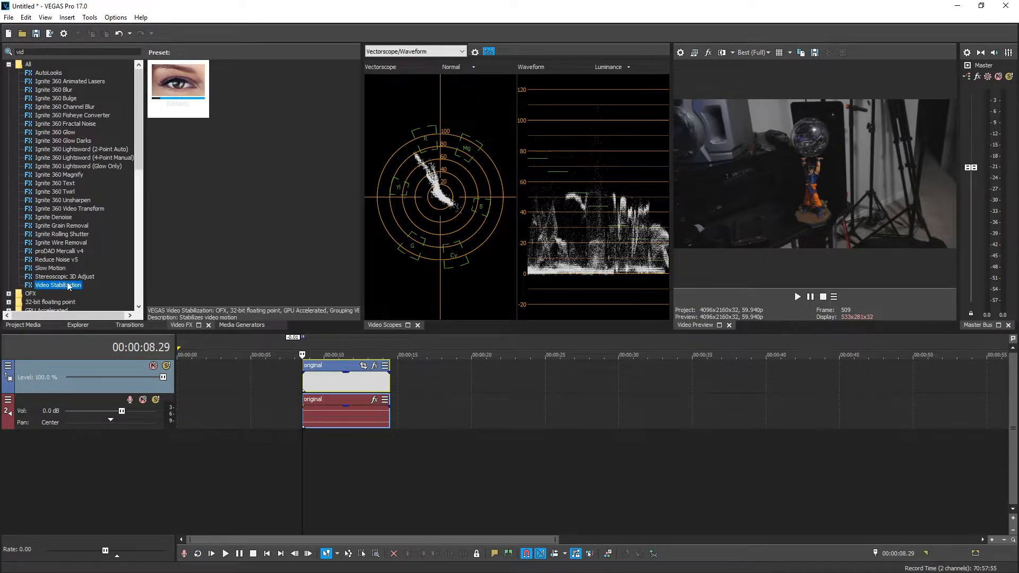
{"action": "left_click", "coordinate": [177, 81]}
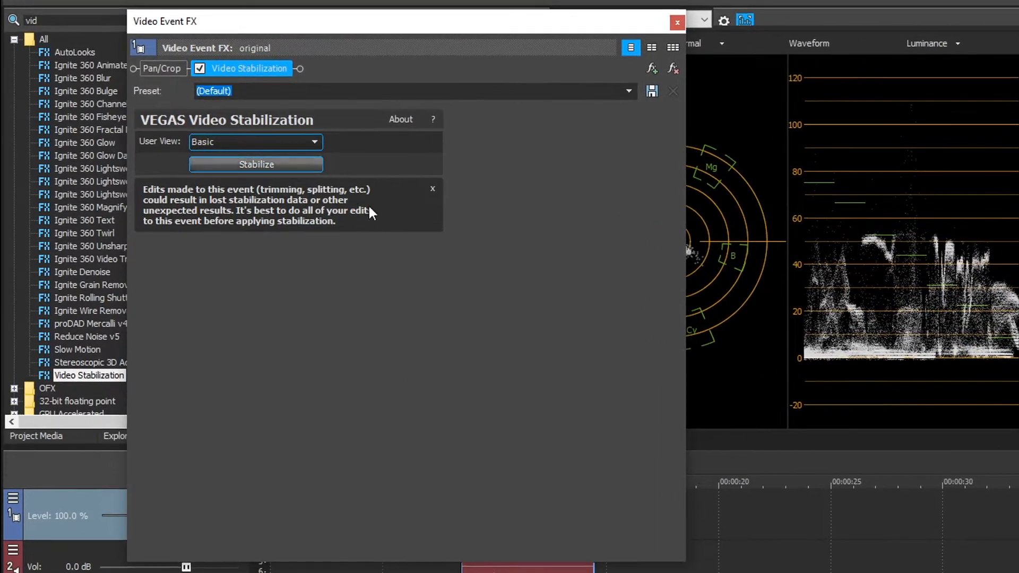
{"action": "mouse_move", "coordinate": [224, 145]}
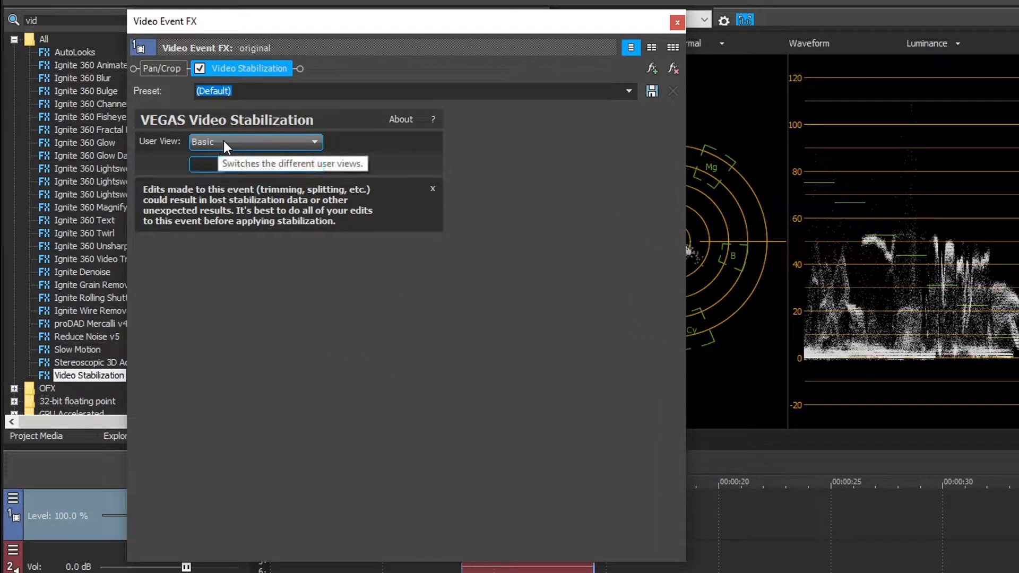
Step: Switch the stabilization settings to Expert view, keeping Accurate method and Translation + Rotation + Scale compensation
{"action": "left_click", "coordinate": [314, 141]}
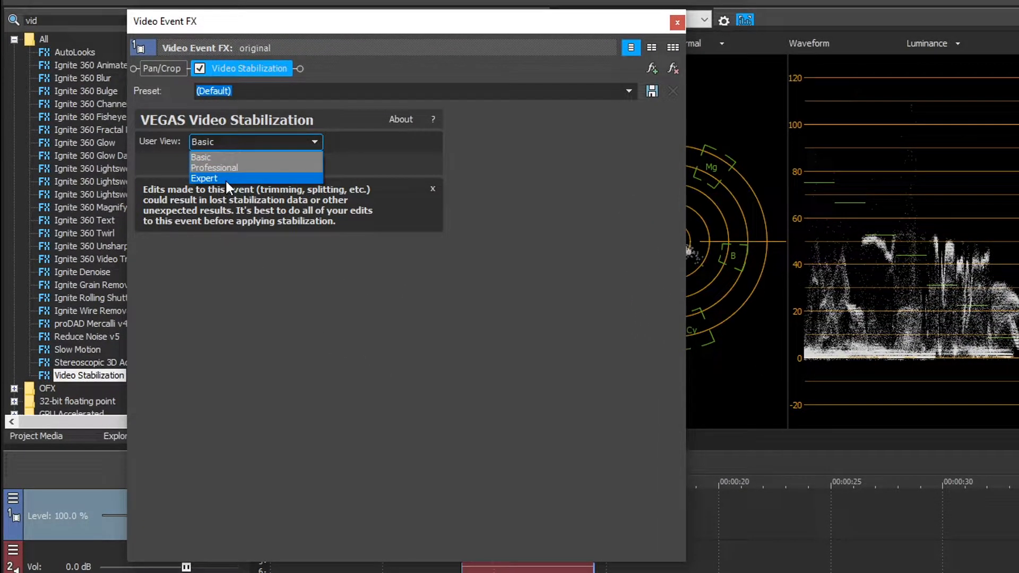
{"action": "mouse_move", "coordinate": [221, 181]}
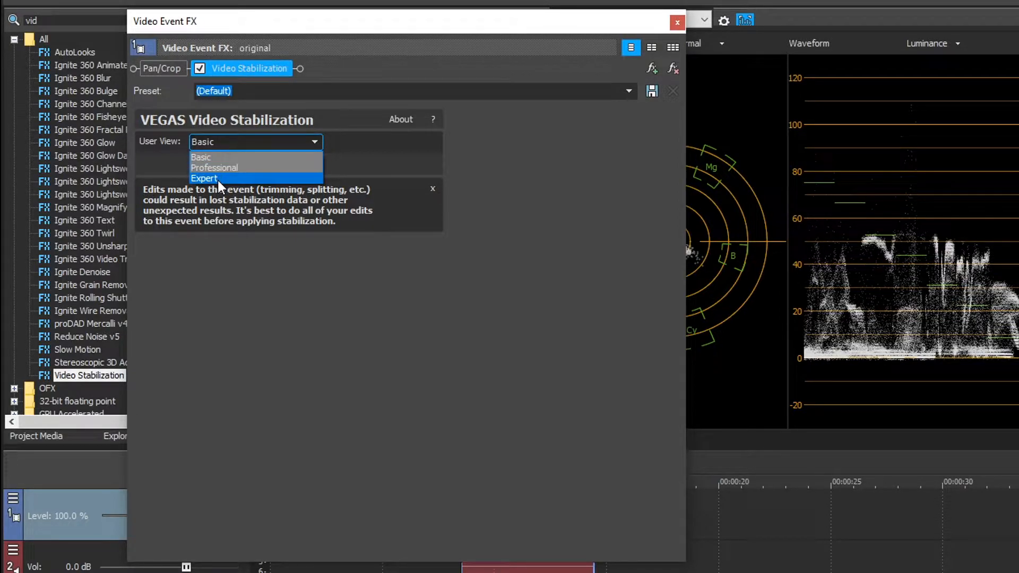
{"action": "left_click", "coordinate": [204, 179]}
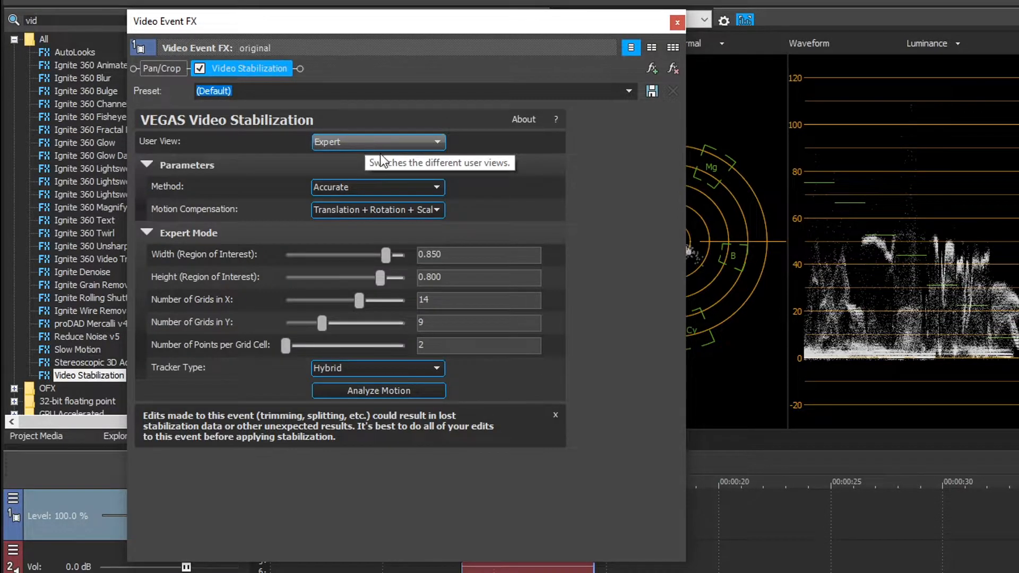
{"action": "mouse_move", "coordinate": [331, 141]}
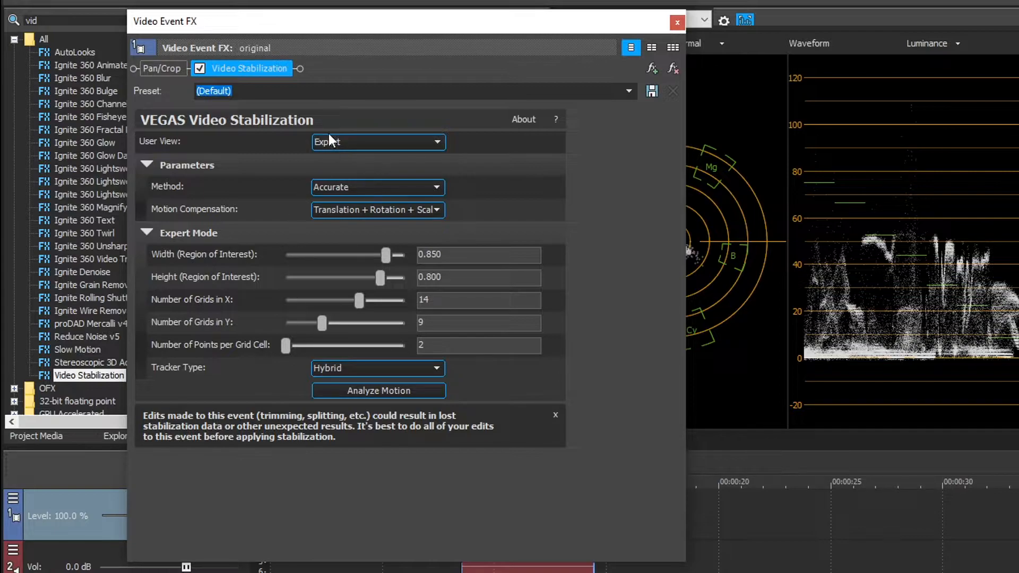
{"action": "mouse_move", "coordinate": [360, 143]}
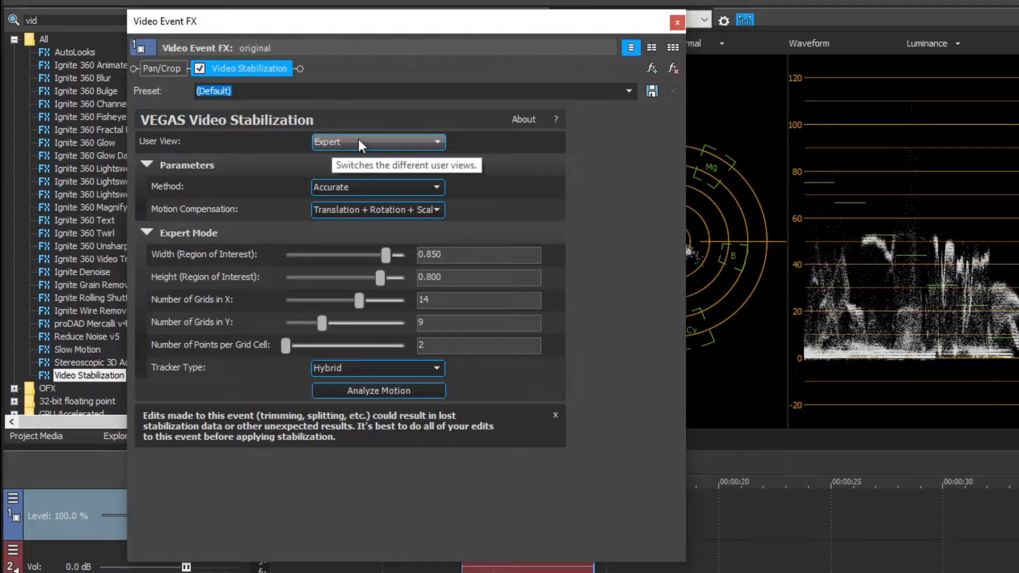
{"action": "mouse_move", "coordinate": [195, 179]}
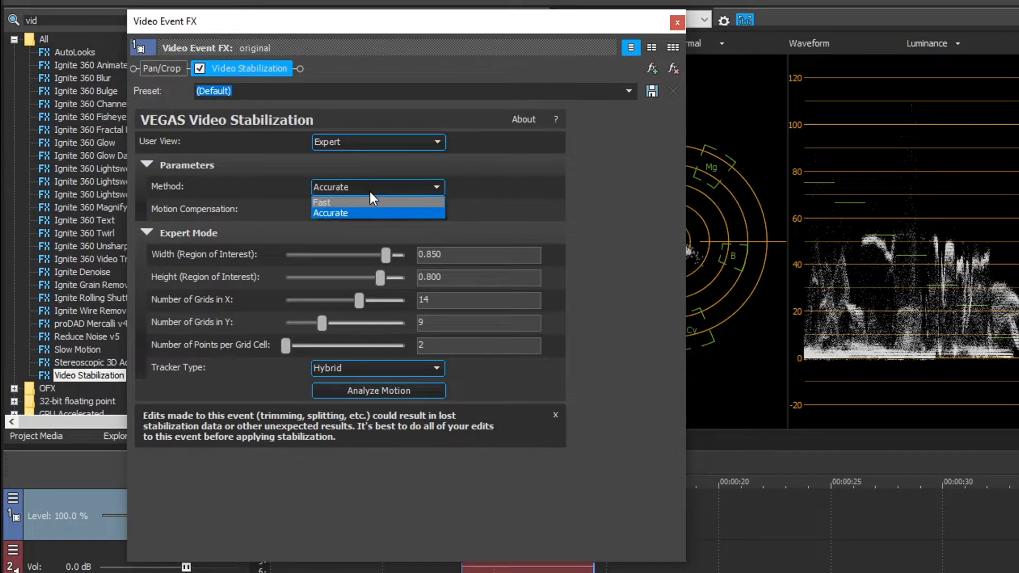
{"action": "mouse_move", "coordinate": [351, 202]}
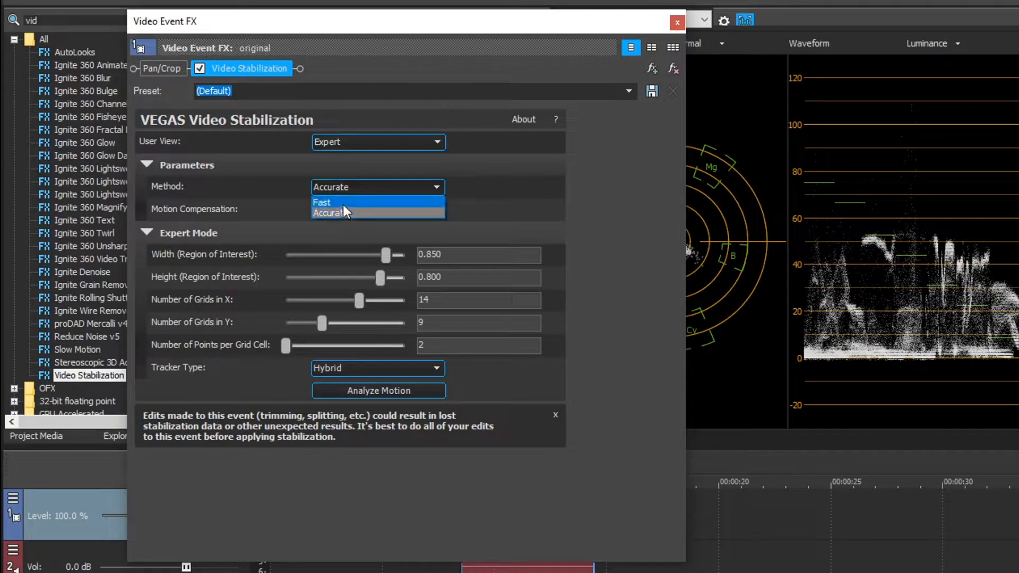
{"action": "mouse_move", "coordinate": [352, 214]}
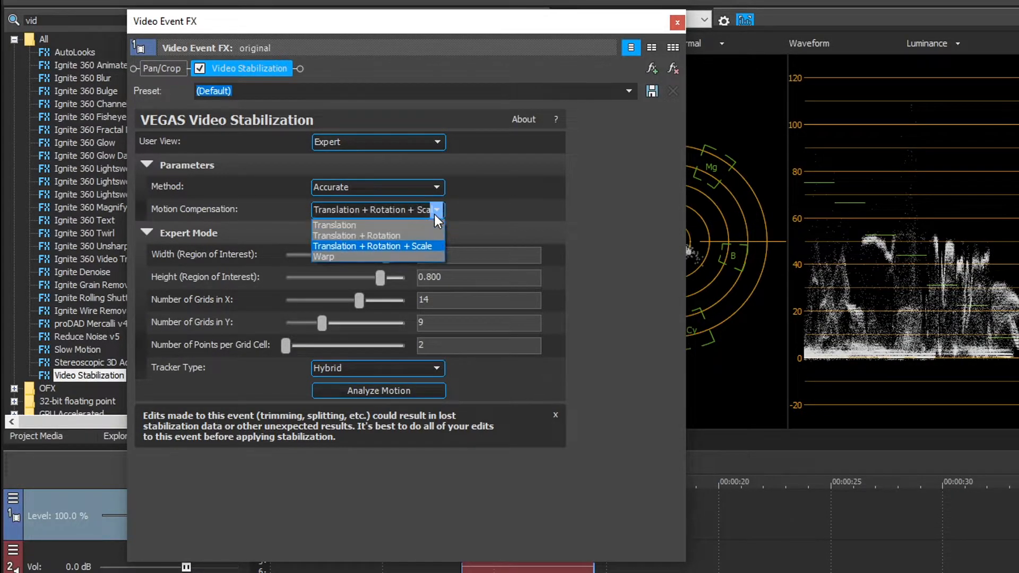
{"action": "mouse_move", "coordinate": [377, 235]}
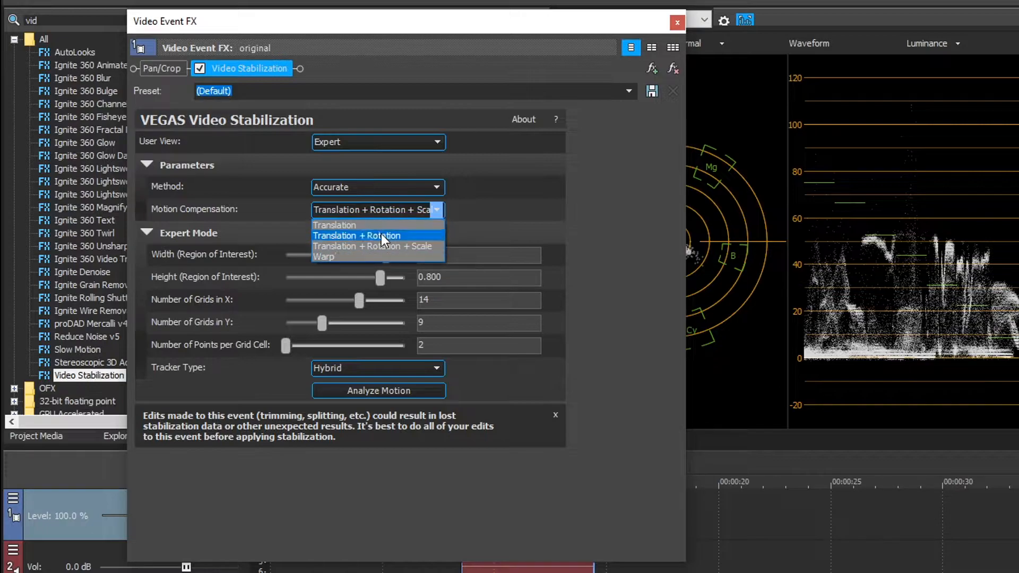
{"action": "mouse_move", "coordinate": [416, 247]}
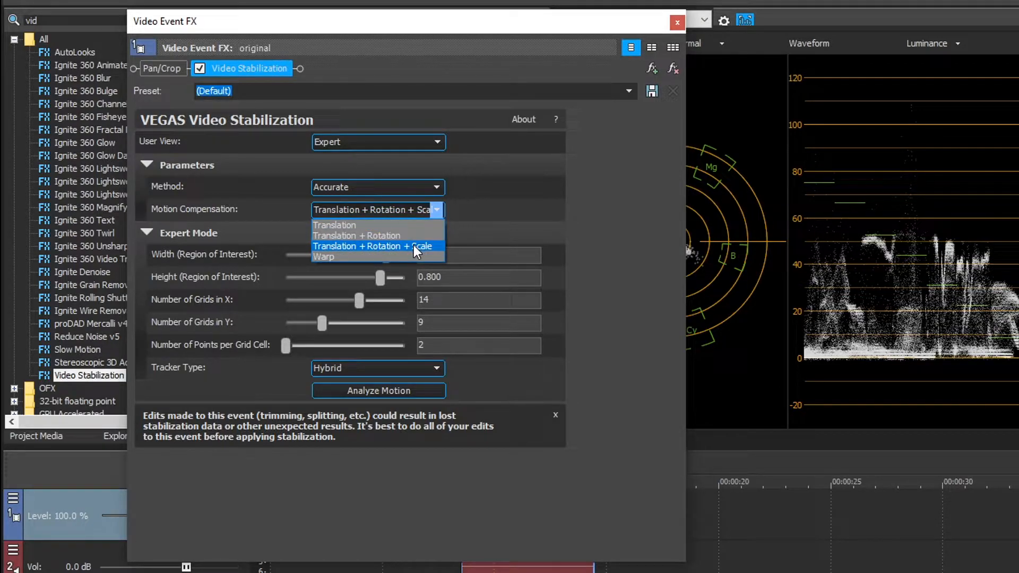
{"action": "mouse_move", "coordinate": [422, 254]}
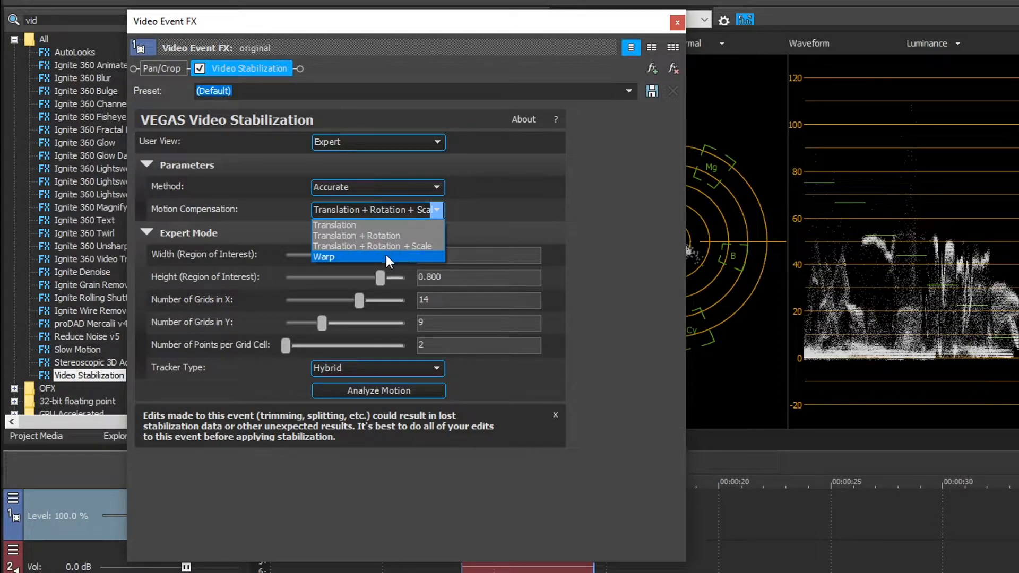
{"action": "mouse_move", "coordinate": [344, 263]}
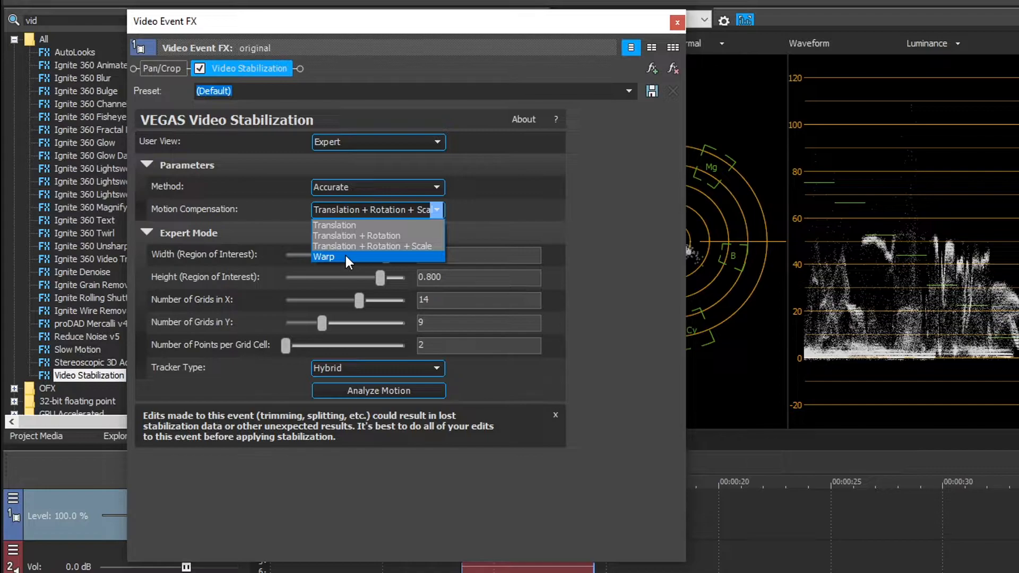
{"action": "mouse_move", "coordinate": [380, 245]}
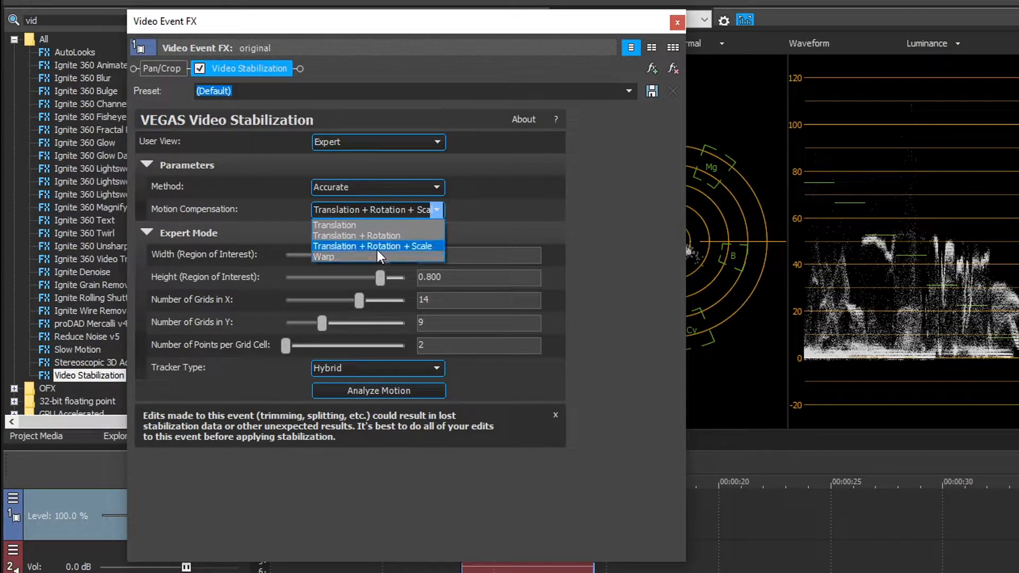
{"action": "mouse_move", "coordinate": [370, 252]}
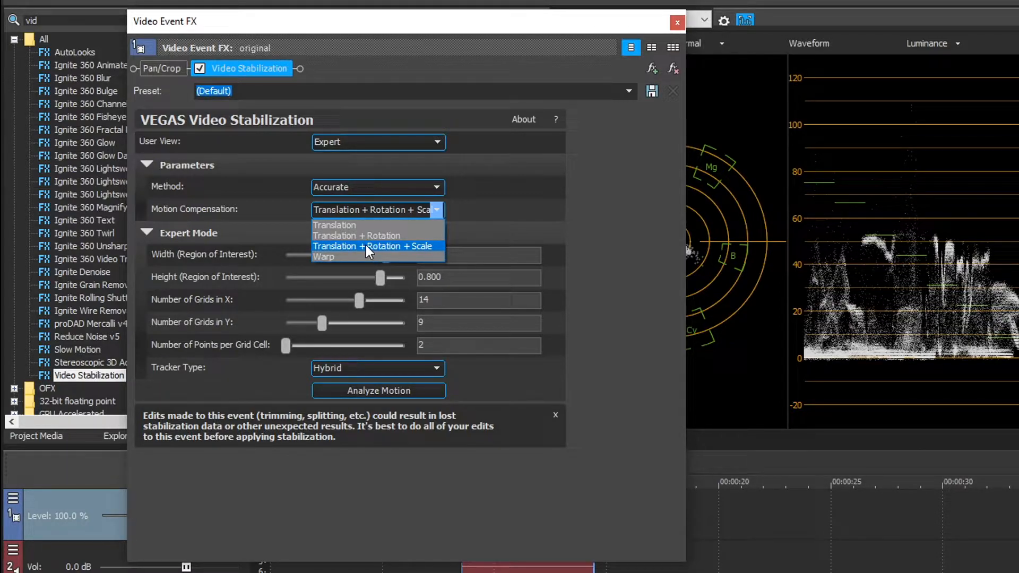
{"action": "mouse_move", "coordinate": [343, 257]}
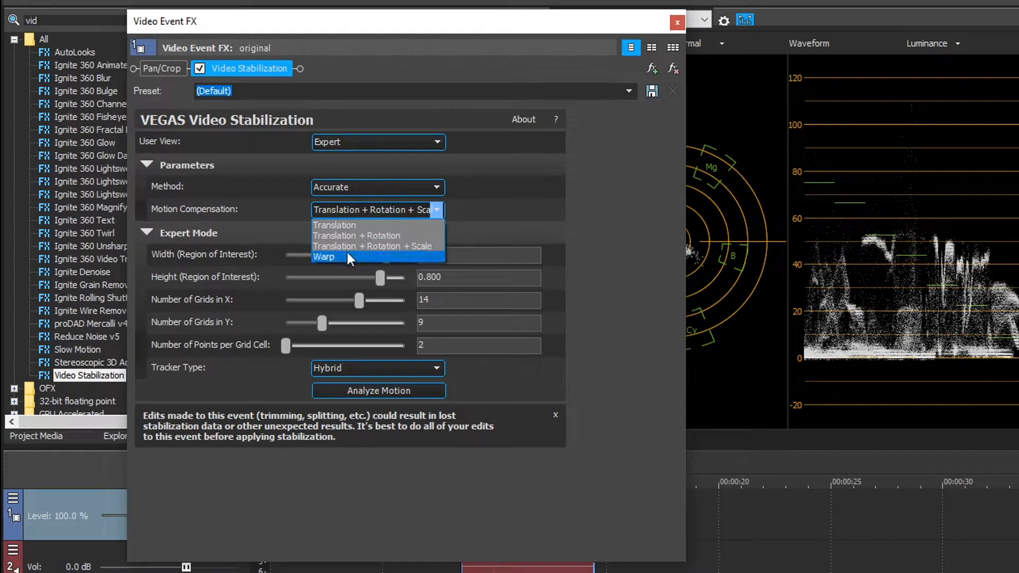
{"action": "mouse_move", "coordinate": [376, 247]}
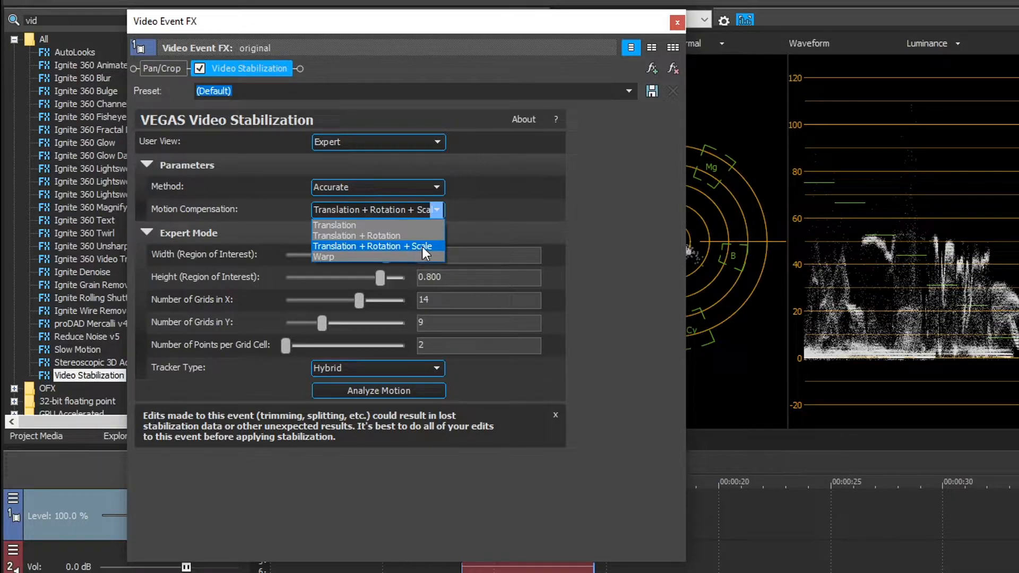
{"action": "left_click", "coordinate": [371, 245]}
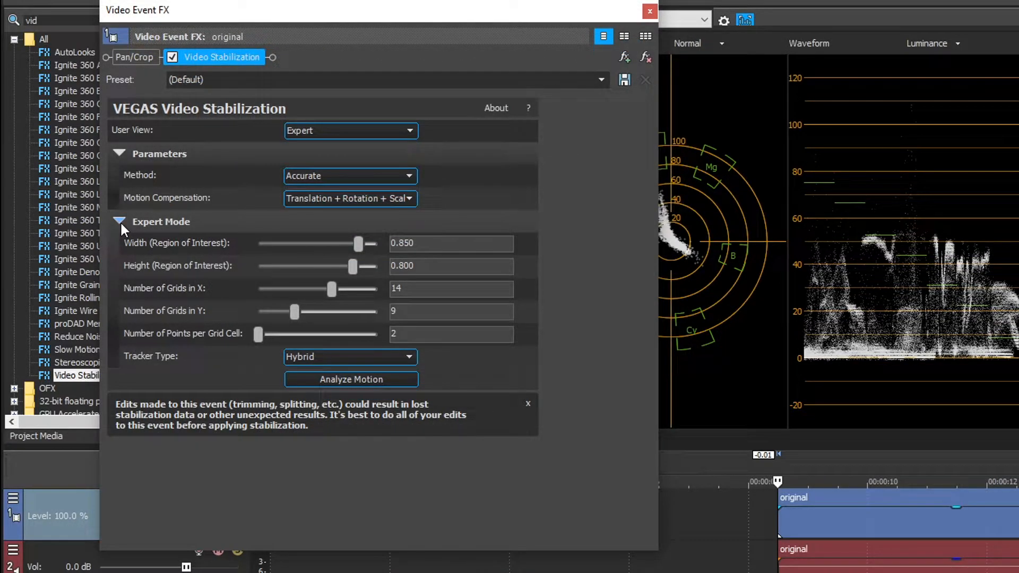
{"action": "mouse_move", "coordinate": [201, 210]}
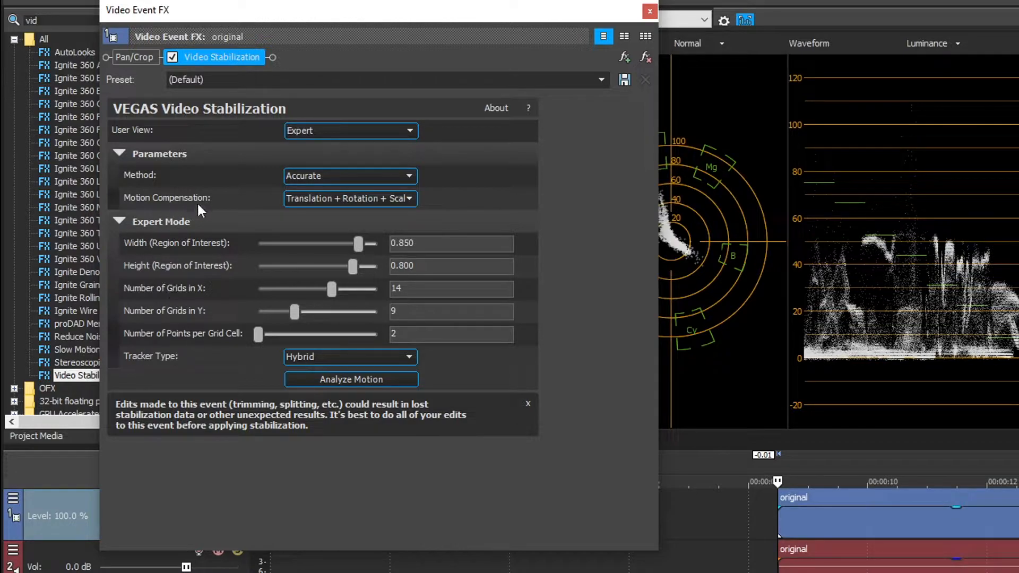
{"action": "mouse_move", "coordinate": [207, 251]}
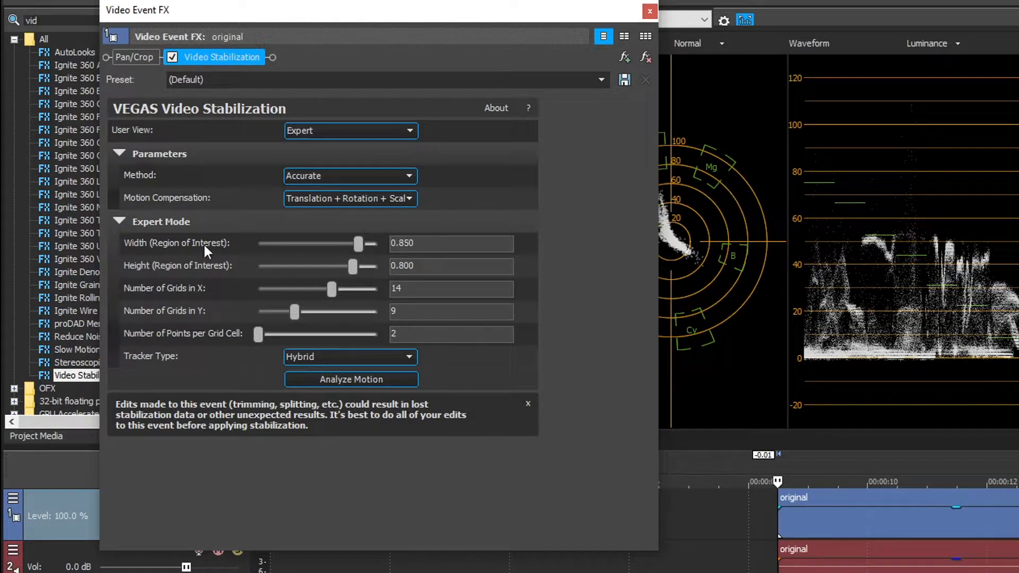
{"action": "mouse_move", "coordinate": [371, 271]}
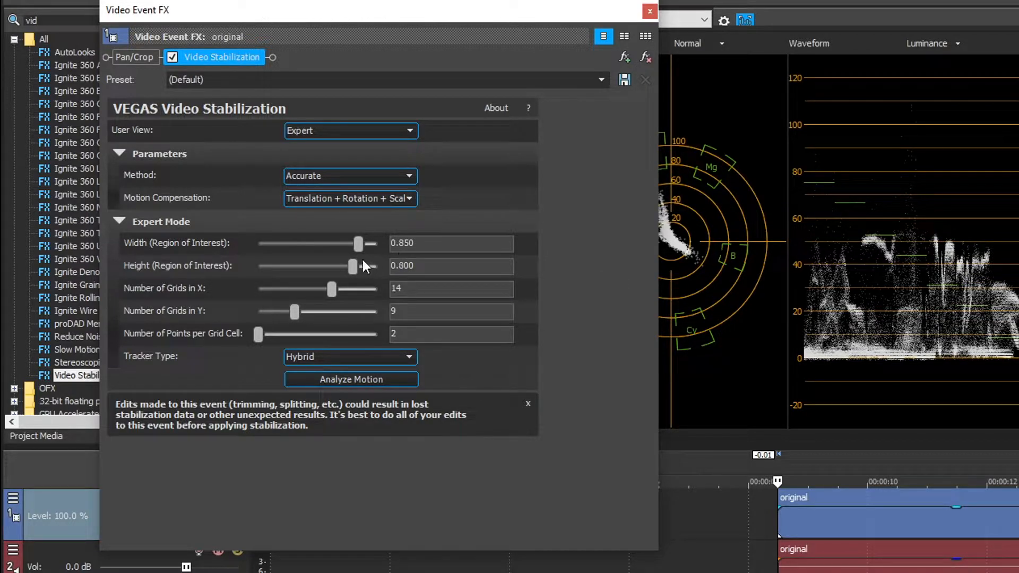
{"action": "mouse_move", "coordinate": [352, 267]}
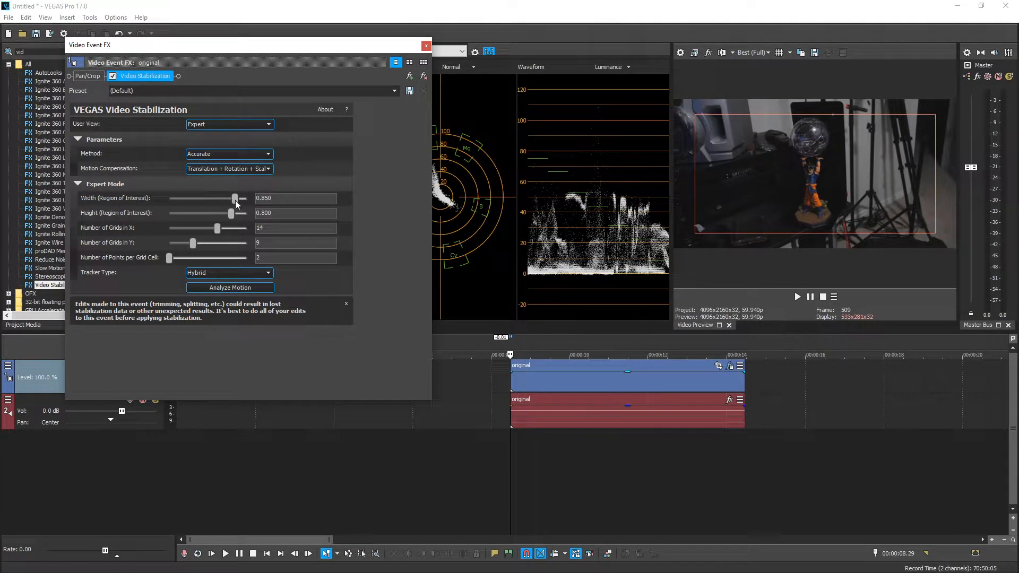
Step: Narrow the region-of-interest width from 0.850 to 0.205 around the figurine
{"action": "left_click_drag", "start_coordinate": [236, 199], "coordinate": [184, 199]}
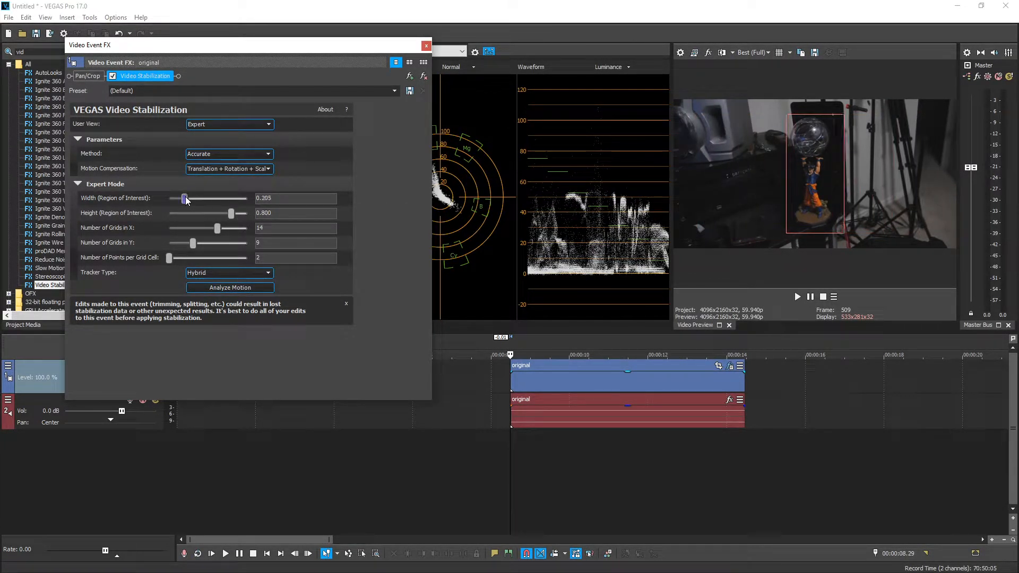
{"action": "mouse_move", "coordinate": [229, 215]}
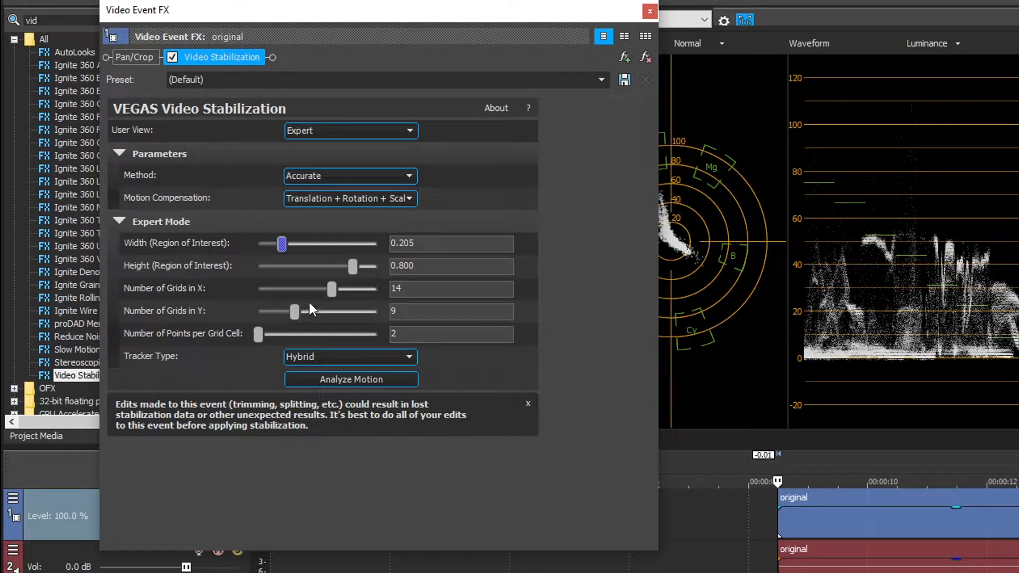
Step: Set 14 grids in X with 9 in Y and 2 points per cell, keeping the Hybrid tracker
{"action": "left_click", "coordinate": [450, 289]}
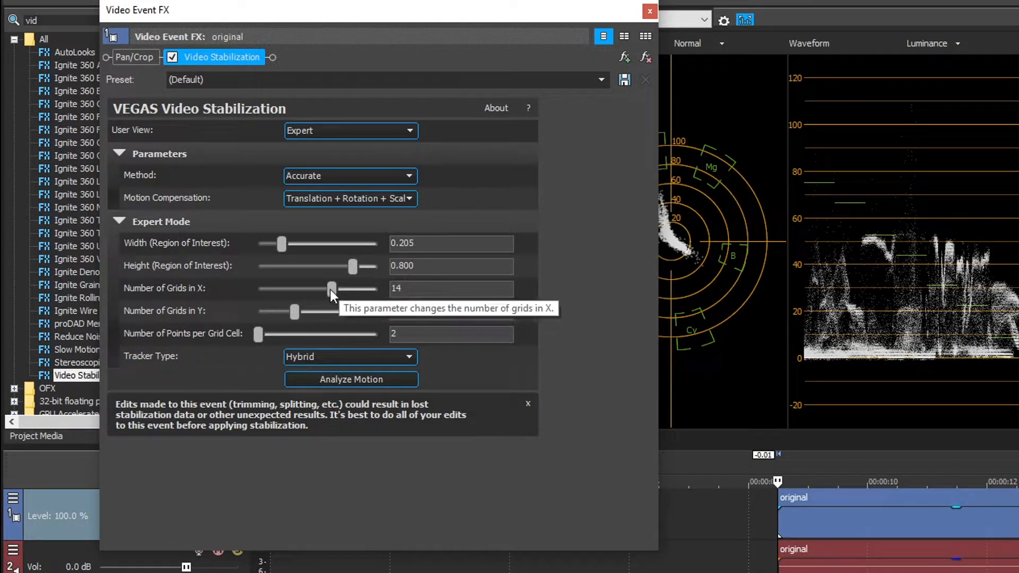
{"action": "left_click", "coordinate": [649, 10]}
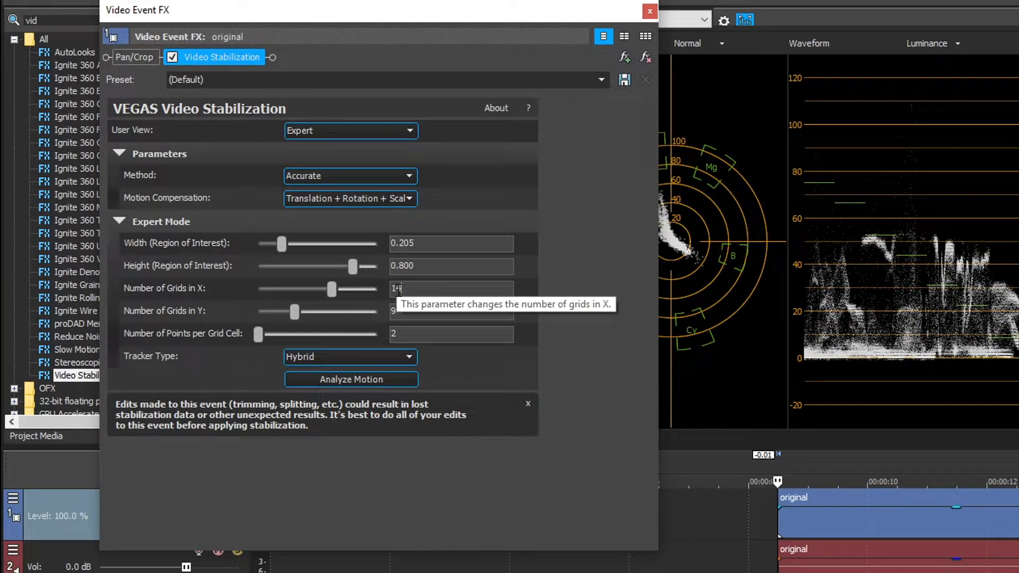
{"action": "mouse_move", "coordinate": [451, 289]}
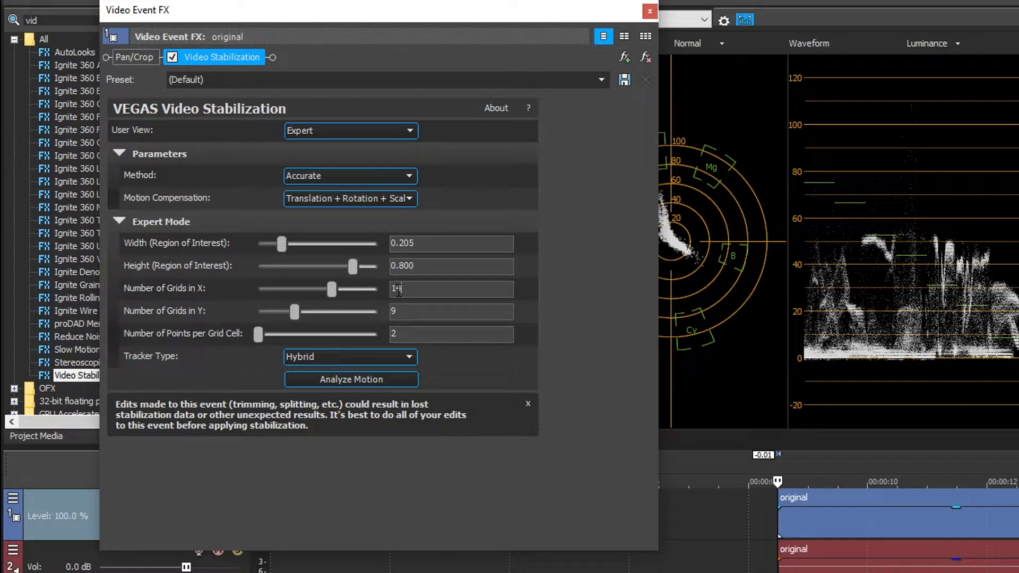
{"action": "type", "text": "4"}
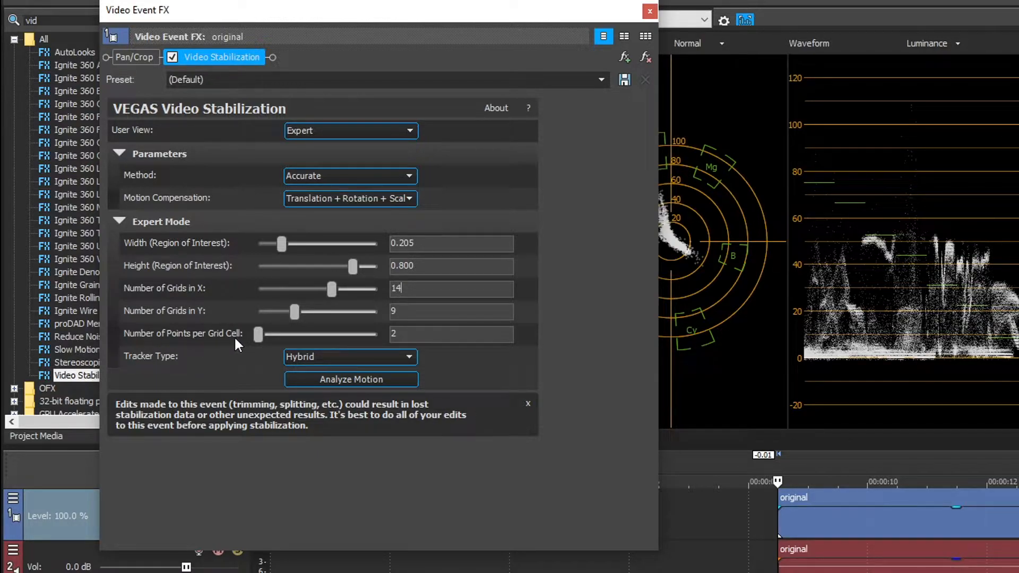
{"action": "mouse_move", "coordinate": [324, 340]}
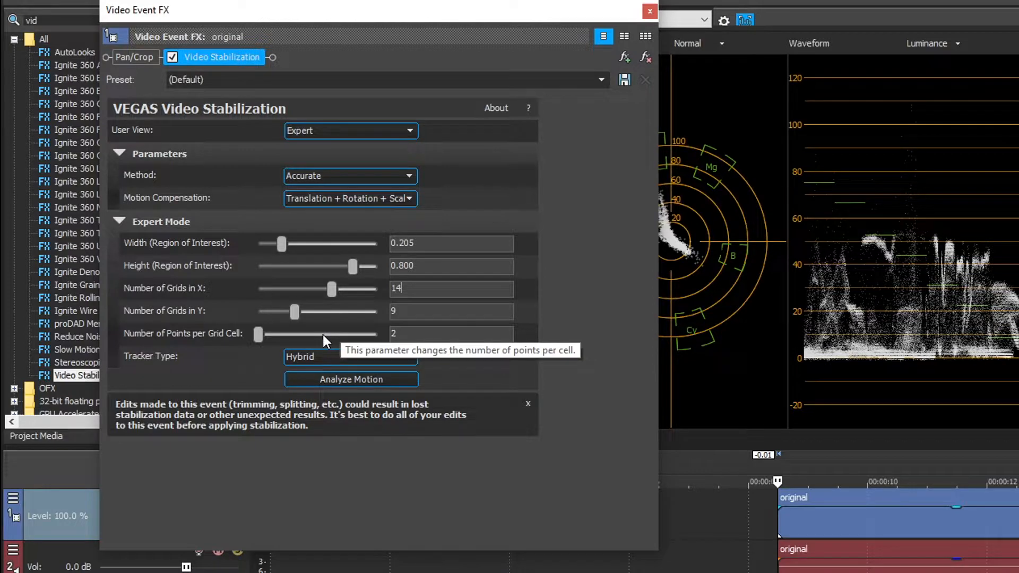
{"action": "mouse_move", "coordinate": [270, 311]}
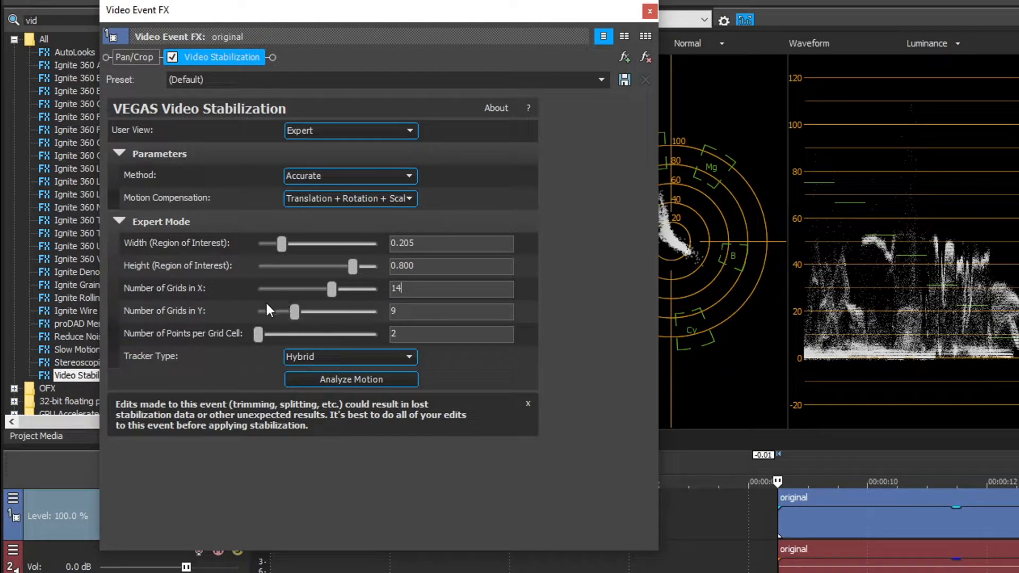
{"action": "mouse_move", "coordinate": [315, 344]}
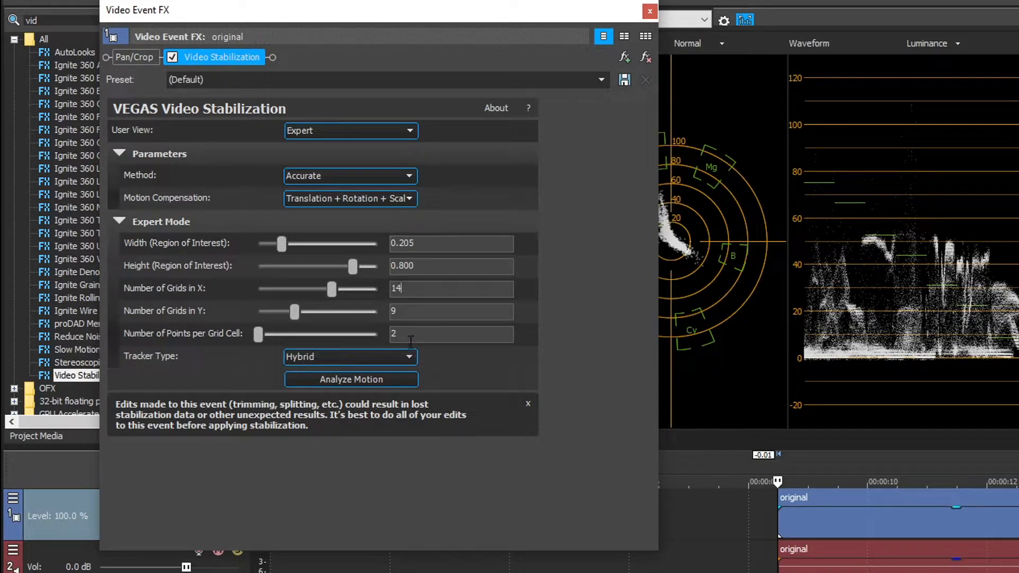
{"action": "mouse_move", "coordinate": [421, 334]}
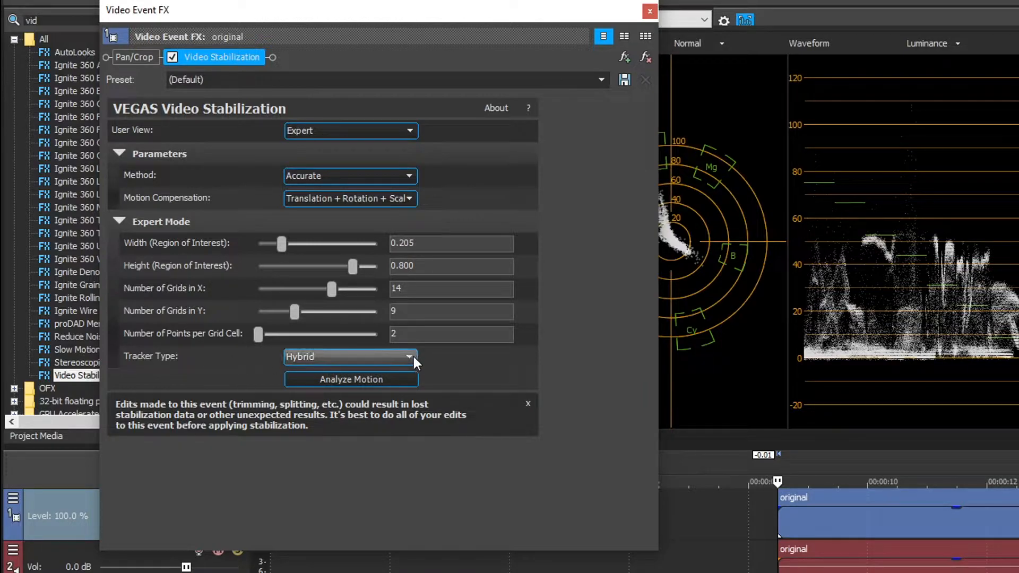
{"action": "left_click", "coordinate": [408, 357]}
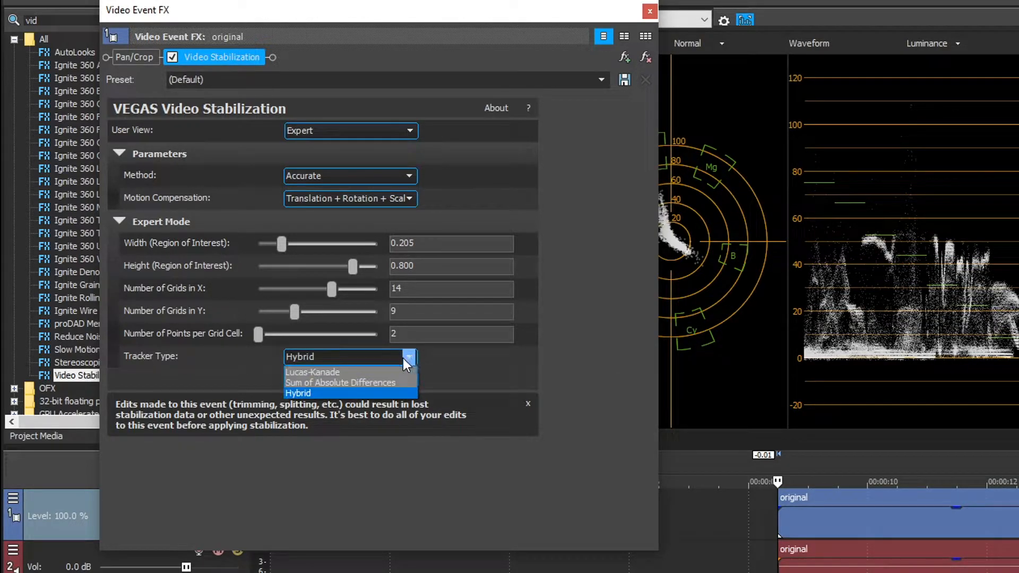
{"action": "mouse_move", "coordinate": [349, 382]}
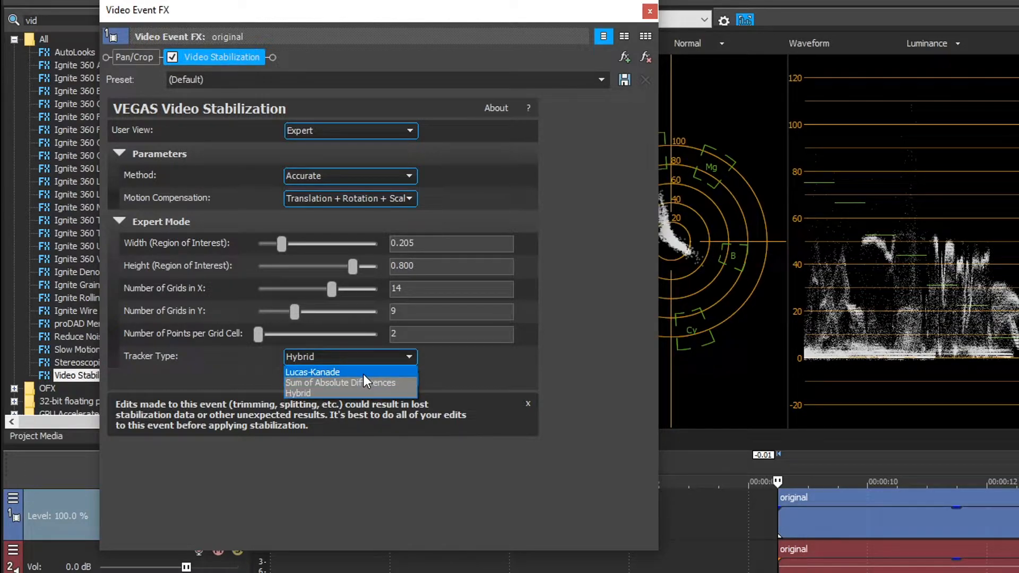
{"action": "mouse_move", "coordinate": [400, 393]}
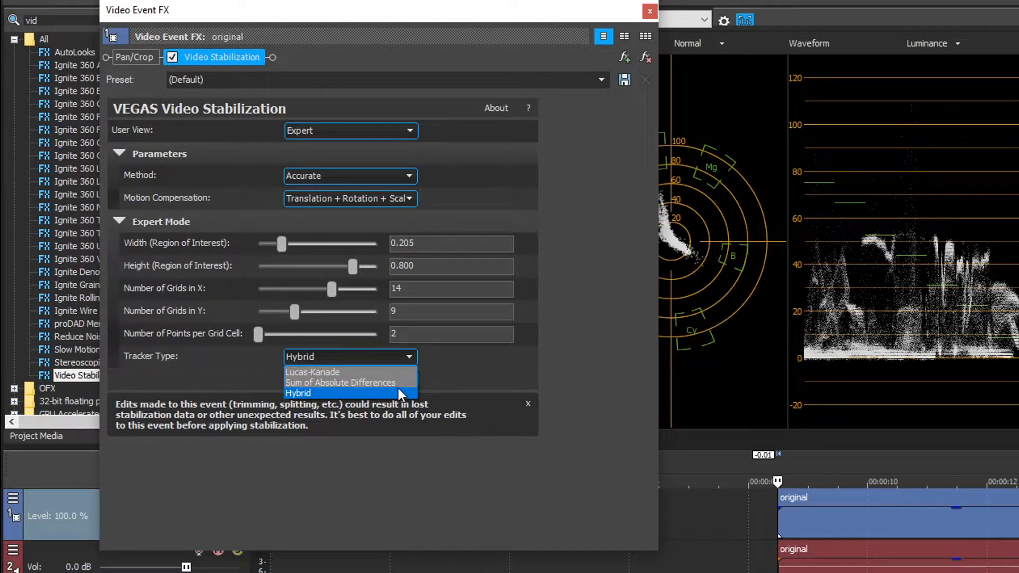
{"action": "mouse_move", "coordinate": [398, 383]}
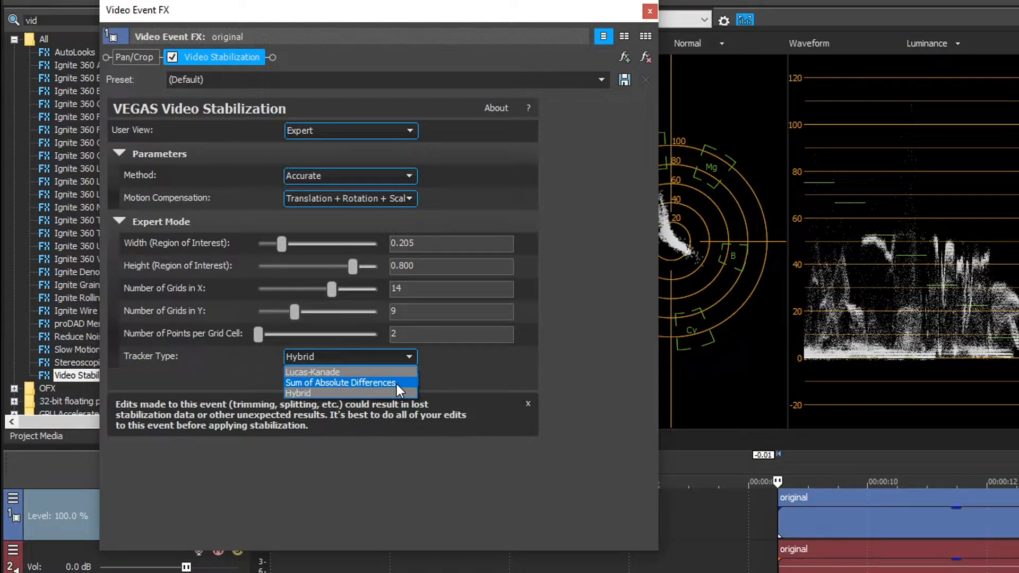
{"action": "mouse_move", "coordinate": [322, 392]}
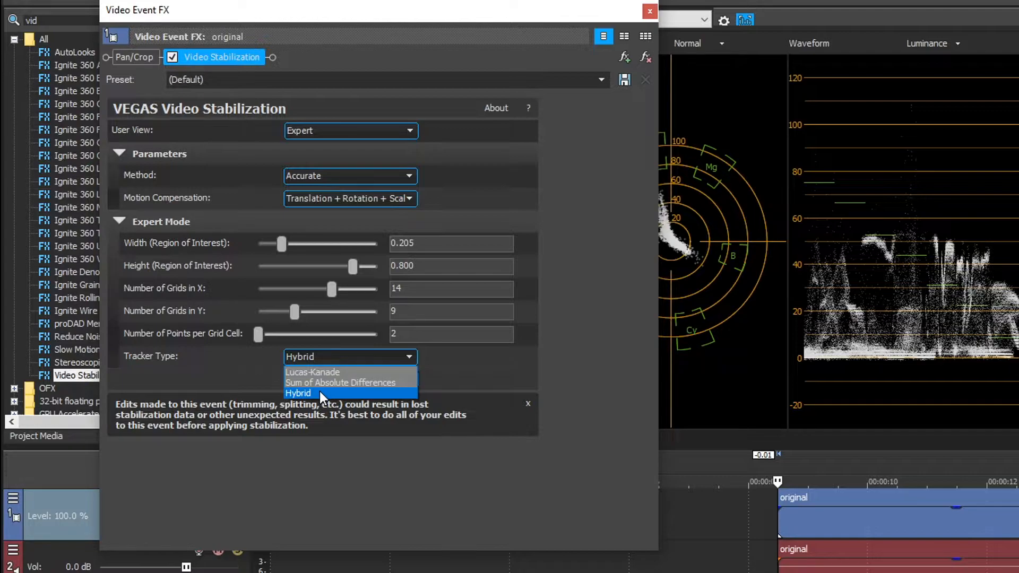
{"action": "mouse_move", "coordinate": [336, 397]}
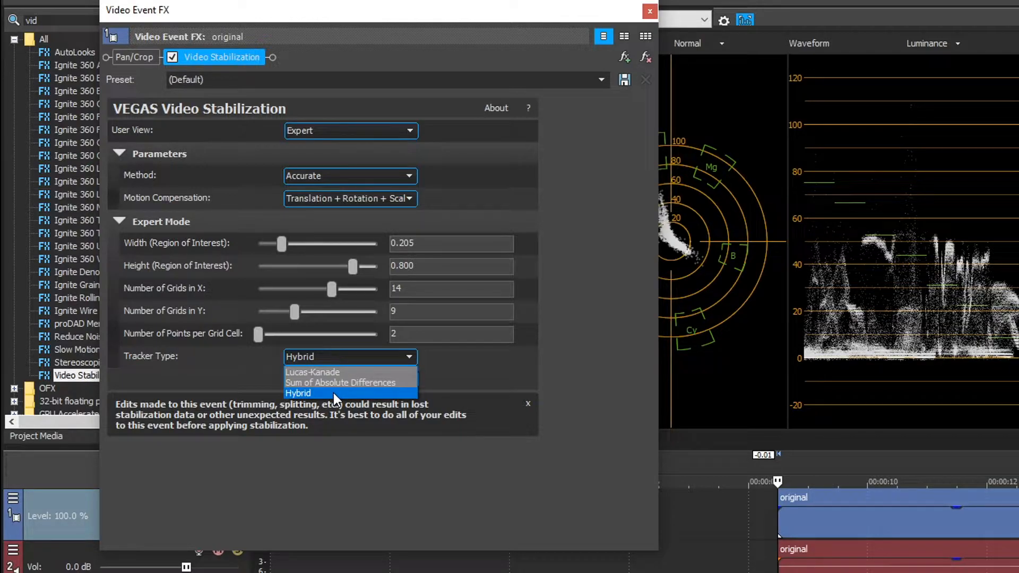
{"action": "mouse_move", "coordinate": [349, 373]}
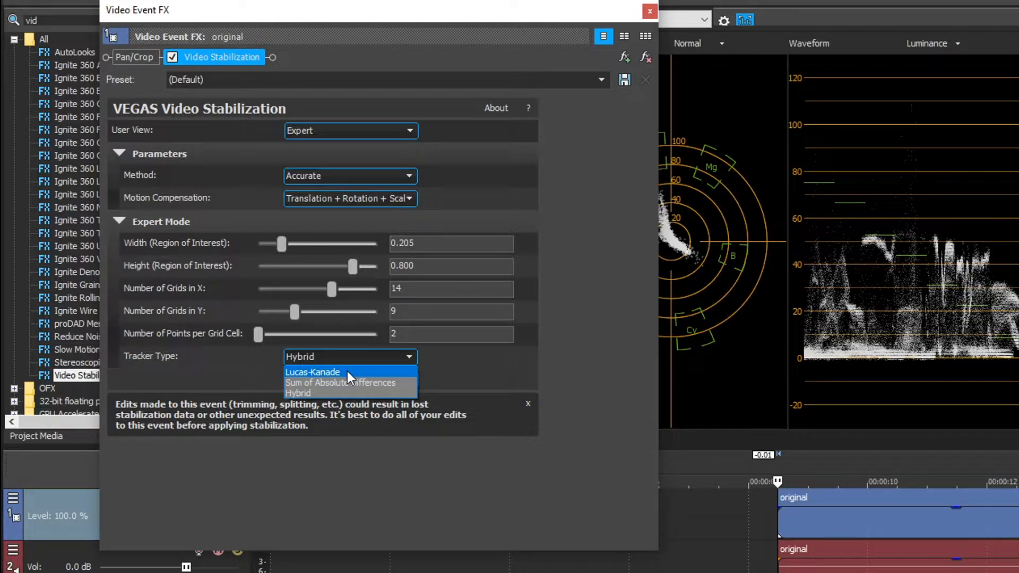
{"action": "mouse_move", "coordinate": [351, 382]}
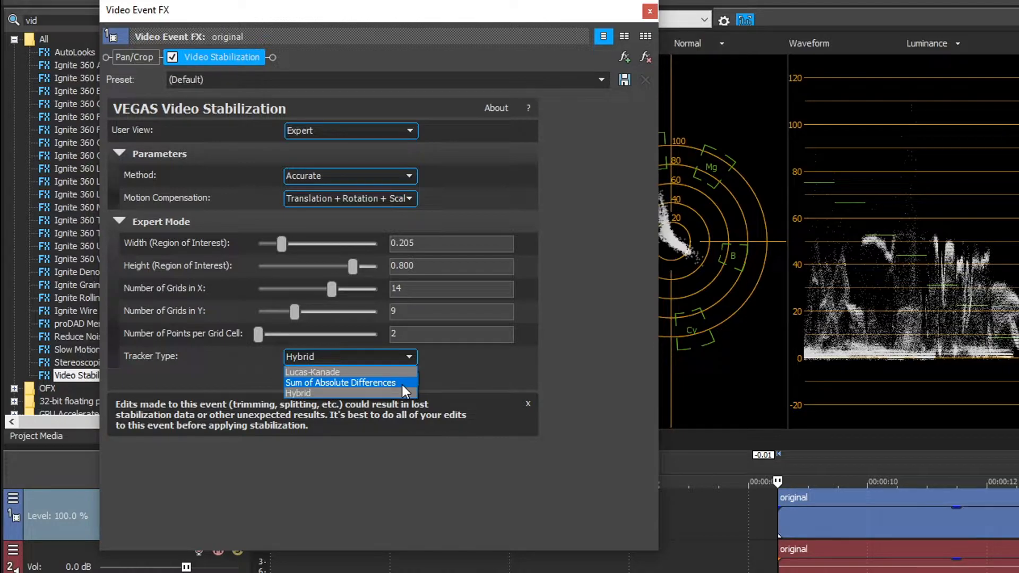
{"action": "mouse_move", "coordinate": [383, 392]}
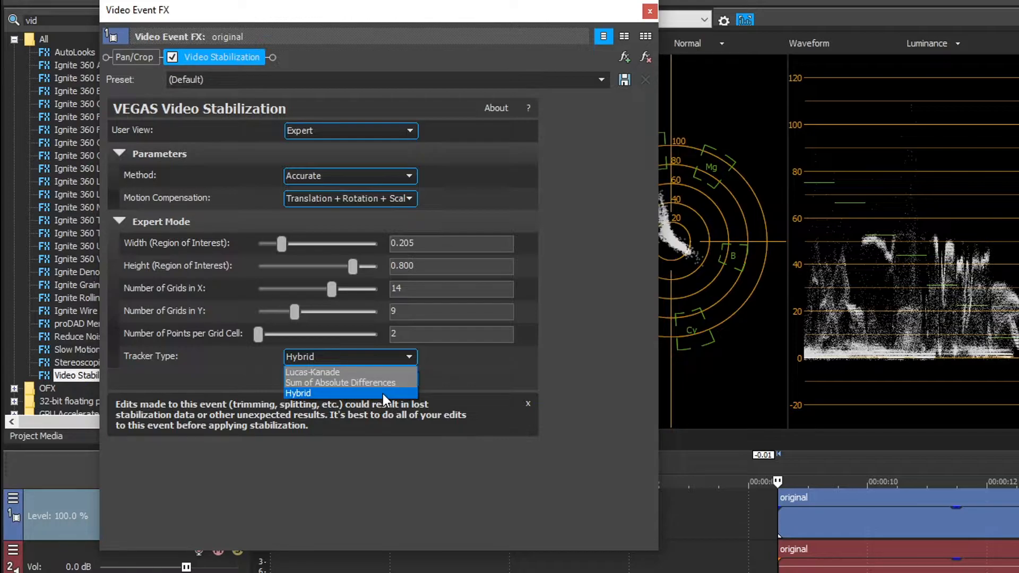
{"action": "left_click", "coordinate": [297, 393]}
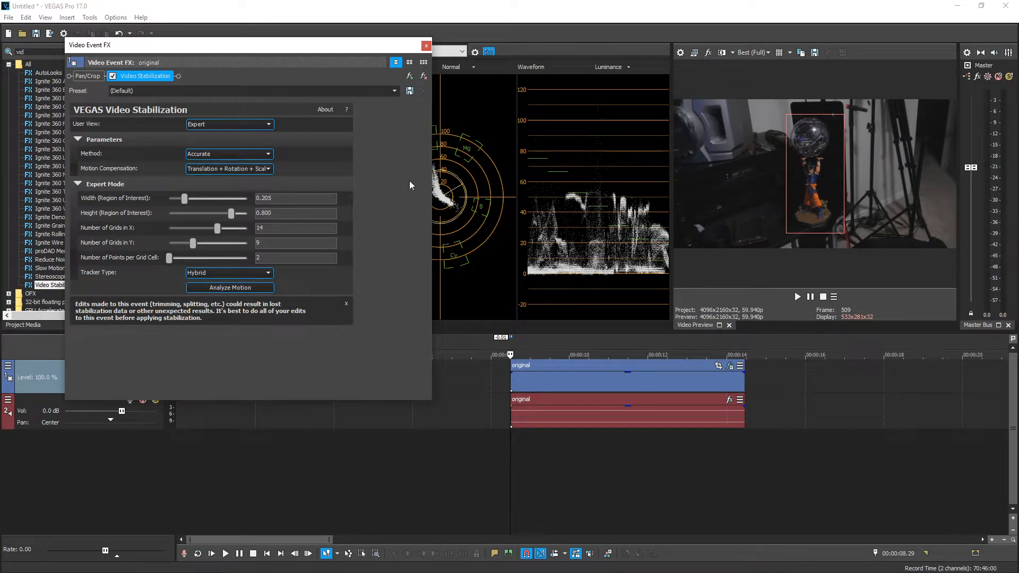
{"action": "mouse_move", "coordinate": [237, 245]}
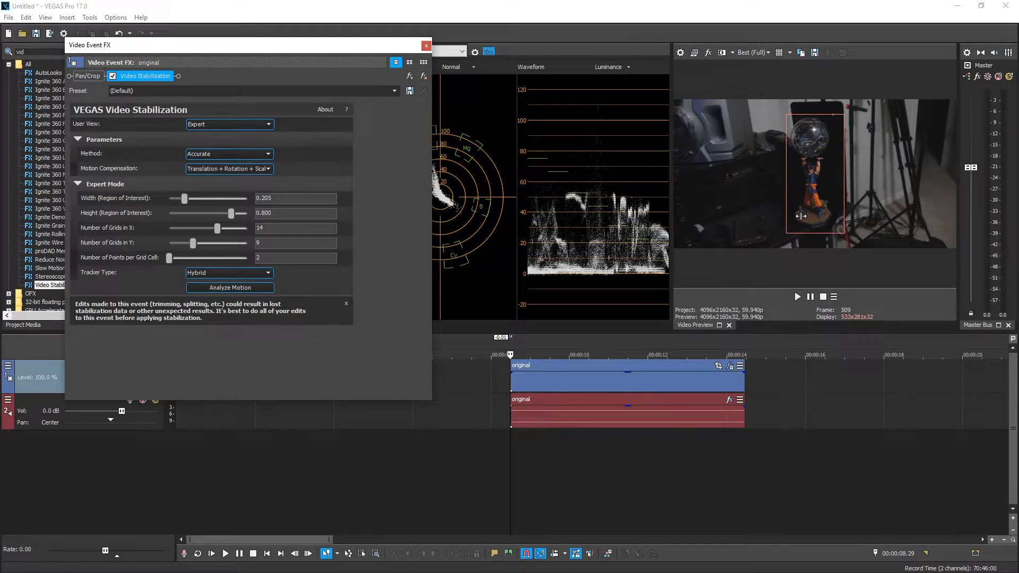
Step: Use 10 grids in X, 20 in Y, 20 points per cell with the Lucas-Kanade tracker and analyse motion
{"action": "left_click", "coordinate": [296, 228]}
{"action": "type", "text": "10"}
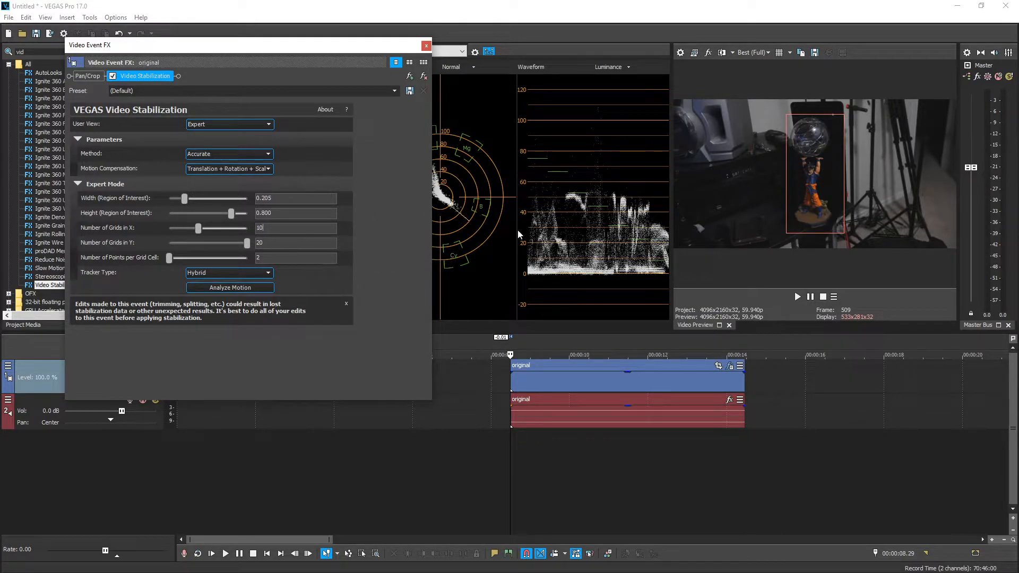
{"action": "mouse_move", "coordinate": [784, 235]}
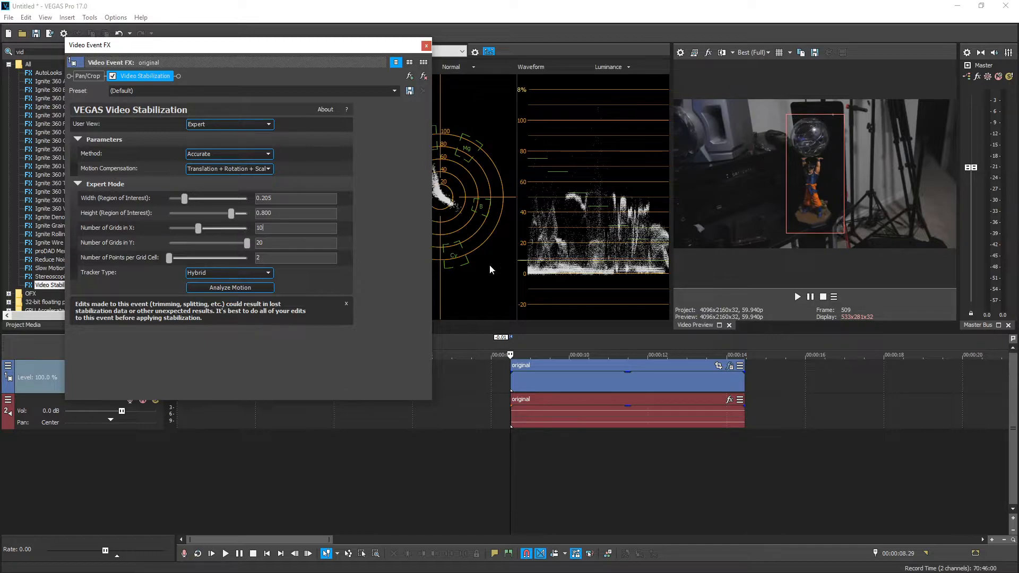
{"action": "mouse_move", "coordinate": [170, 259]}
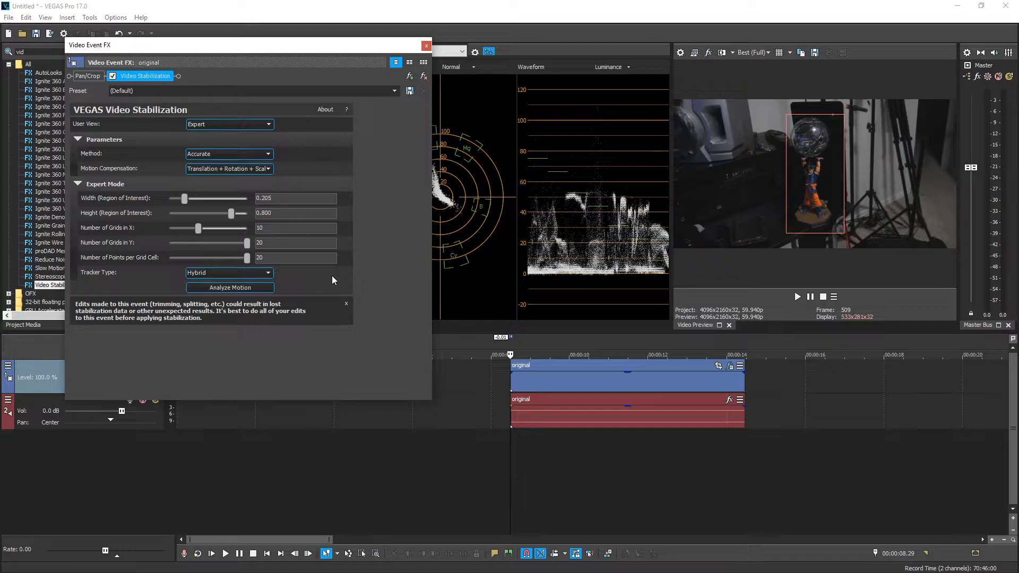
{"action": "mouse_move", "coordinate": [351, 276]}
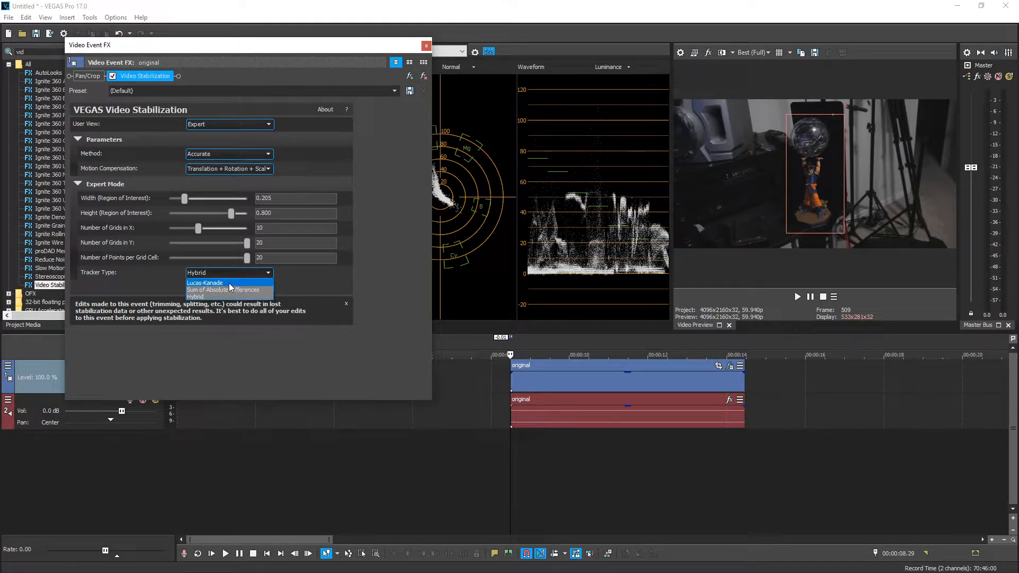
{"action": "left_click", "coordinate": [227, 283]}
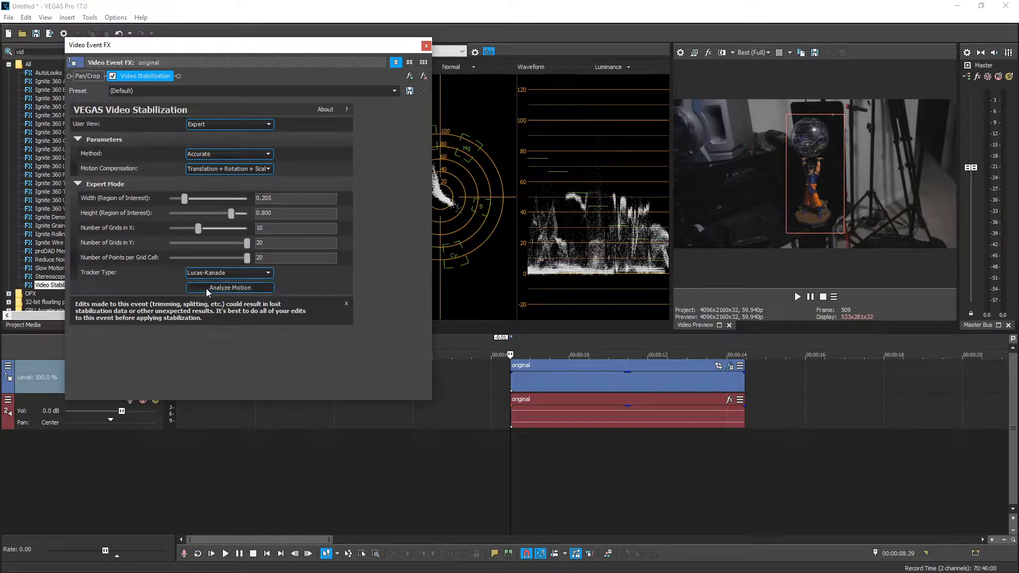
{"action": "left_click", "coordinate": [229, 287]}
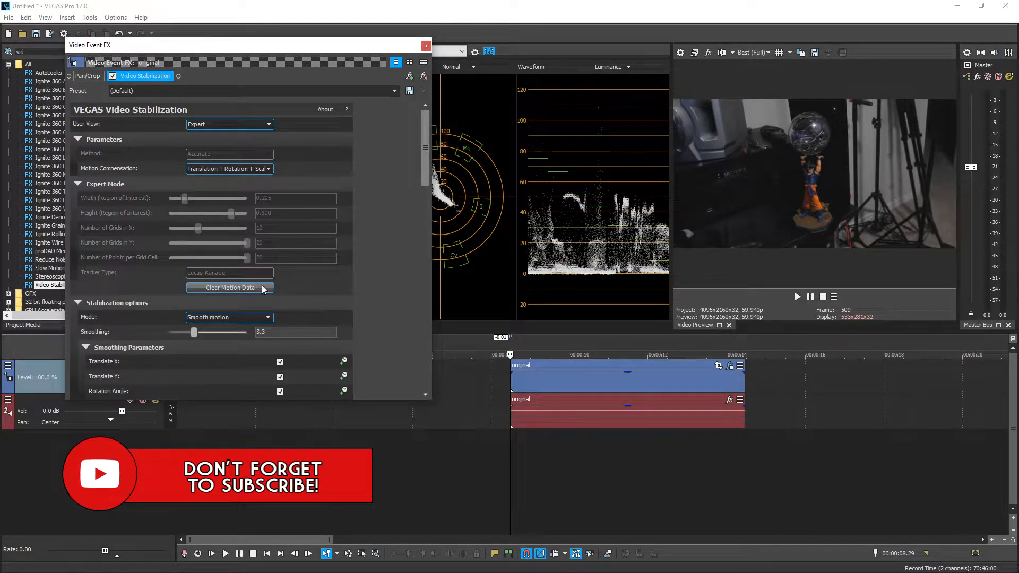
{"action": "mouse_move", "coordinate": [245, 293]}
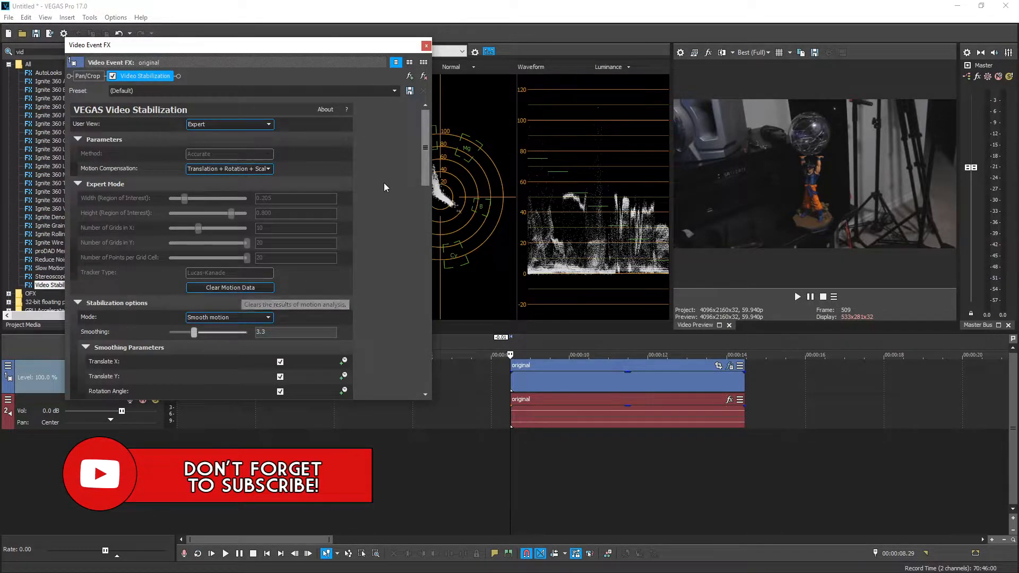
{"action": "scroll", "scroll_direction": "down", "scroll_amount": 3}
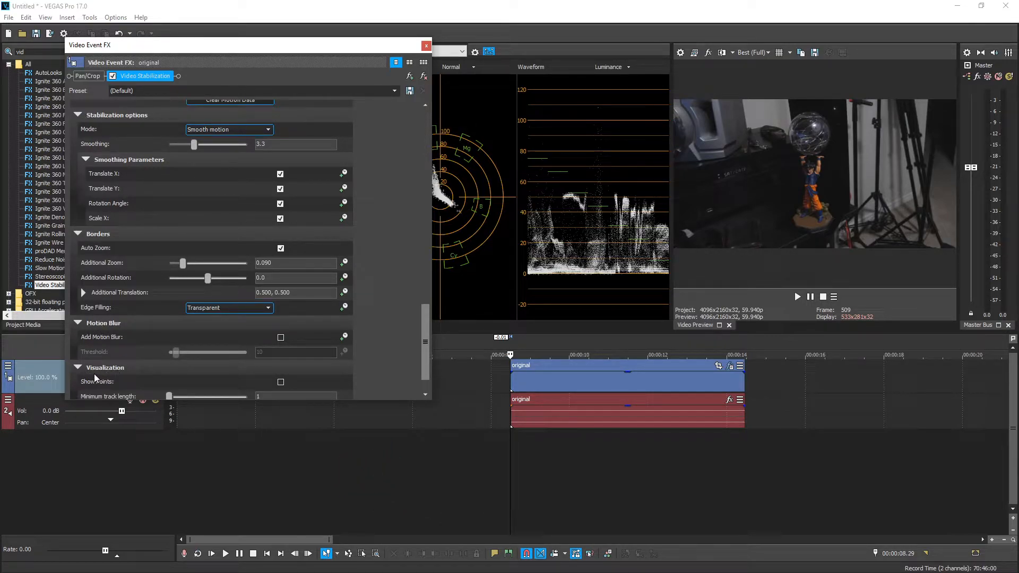
{"action": "scroll", "scroll_direction": "up", "scroll_amount": 3}
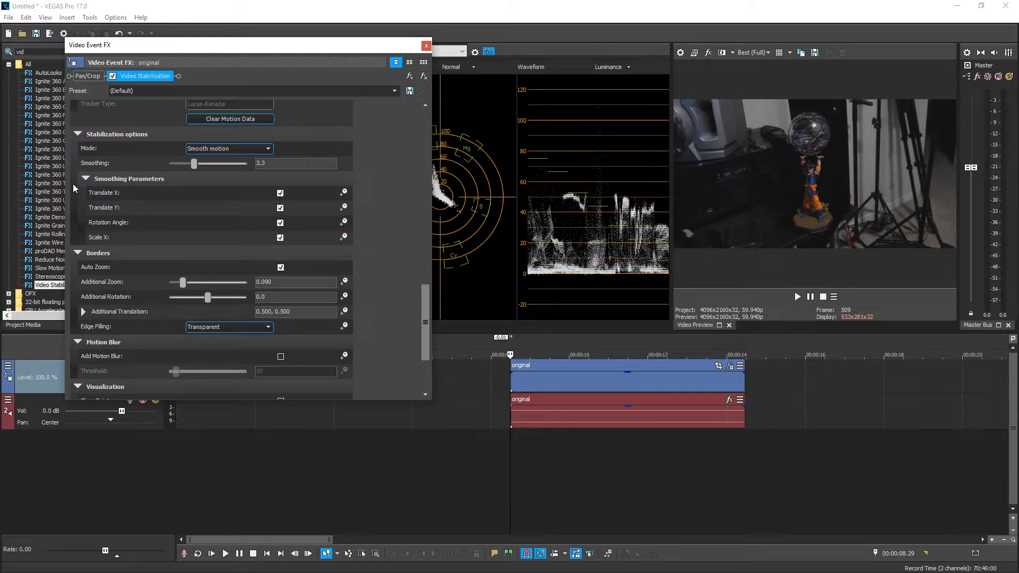
{"action": "mouse_move", "coordinate": [236, 180]}
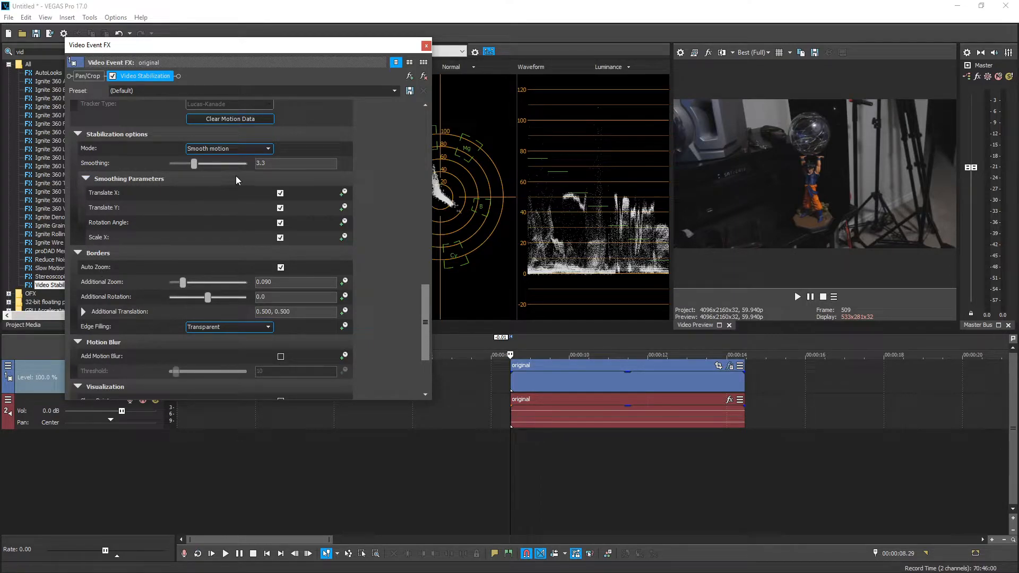
{"action": "mouse_move", "coordinate": [184, 202]}
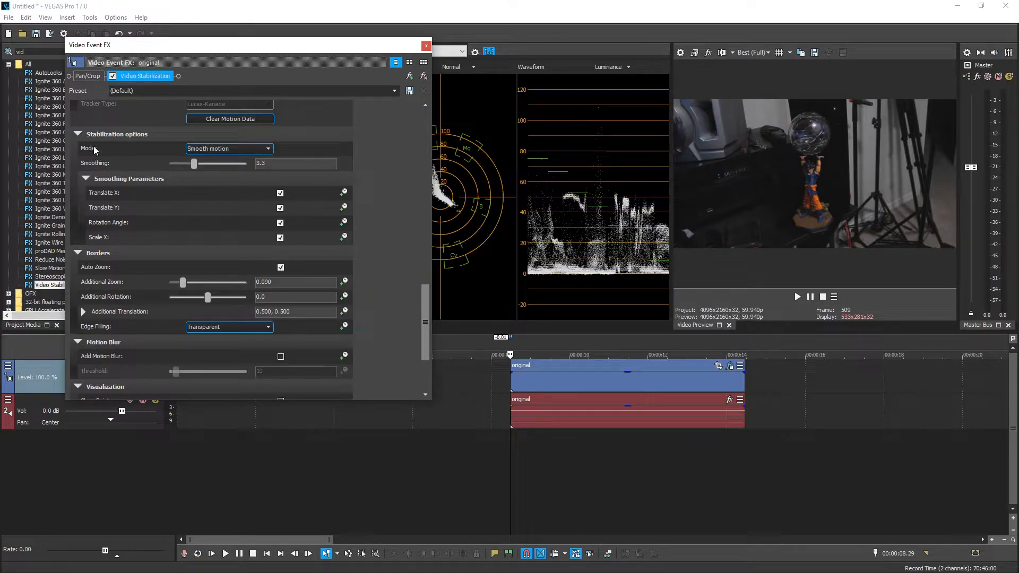
{"action": "scroll", "scroll_direction": "down", "scroll_amount": 3}
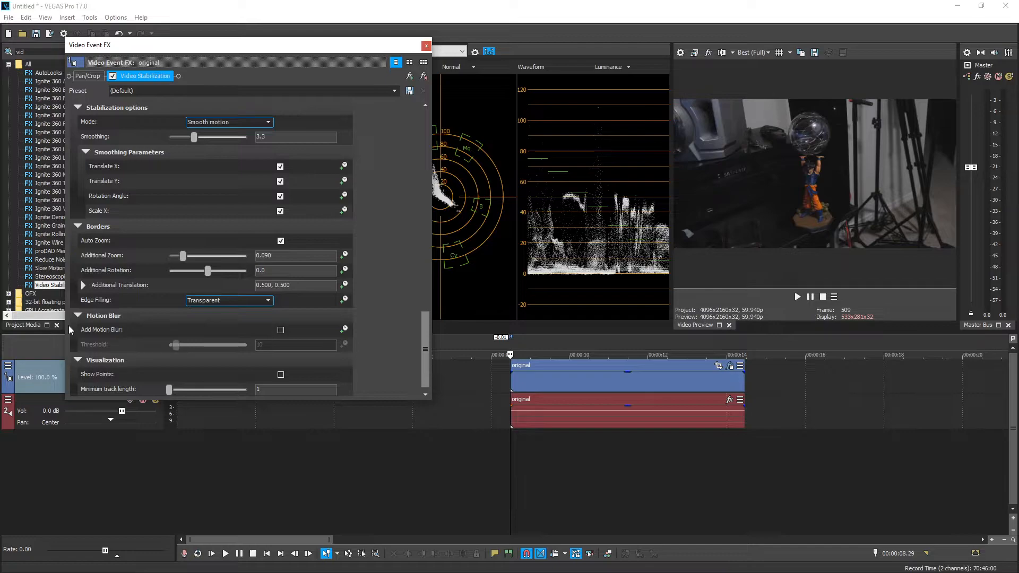
{"action": "mouse_move", "coordinate": [280, 330]}
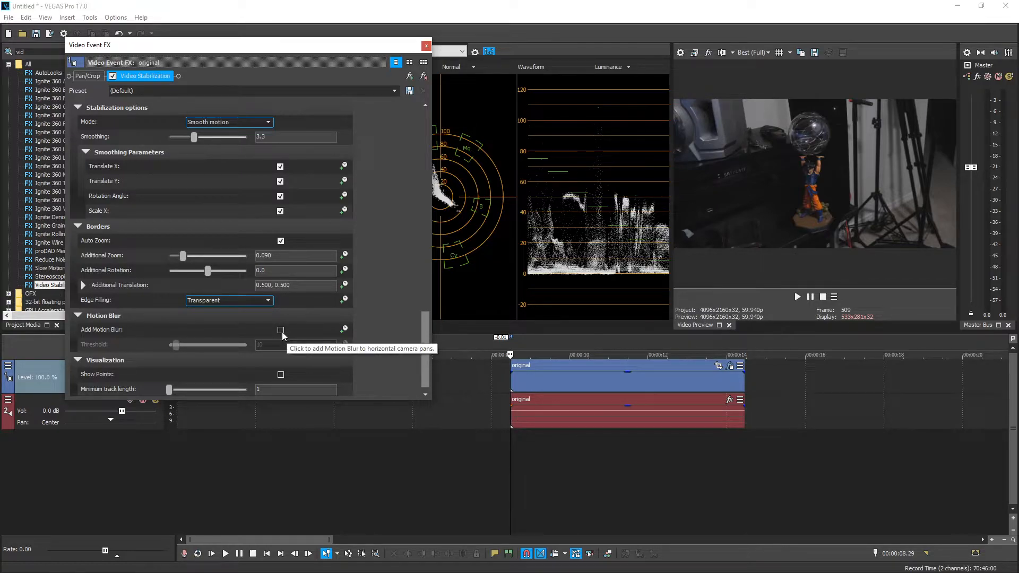
{"action": "mouse_move", "coordinate": [278, 345]}
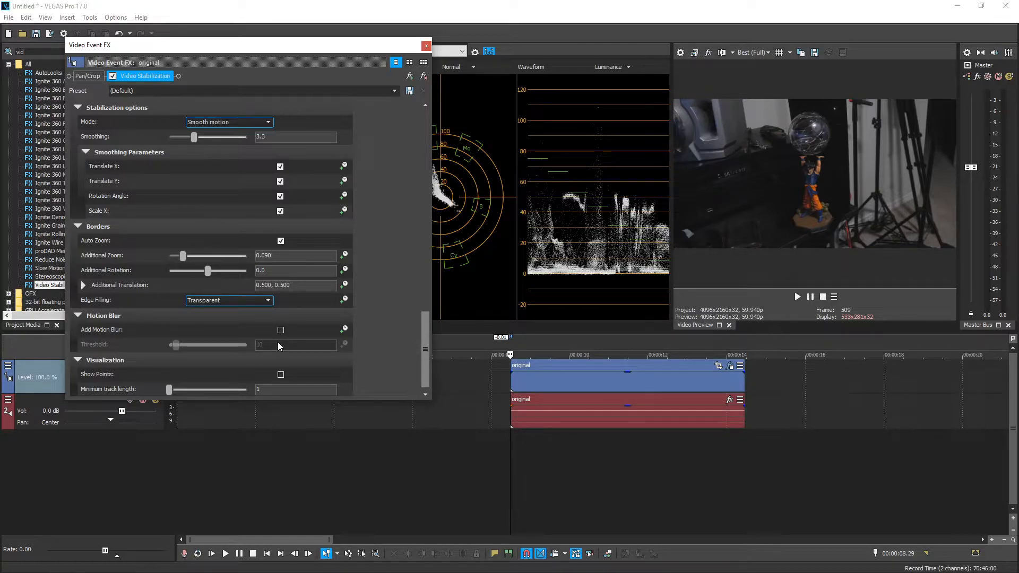
{"action": "scroll", "scroll_direction": "up", "scroll_amount": 3}
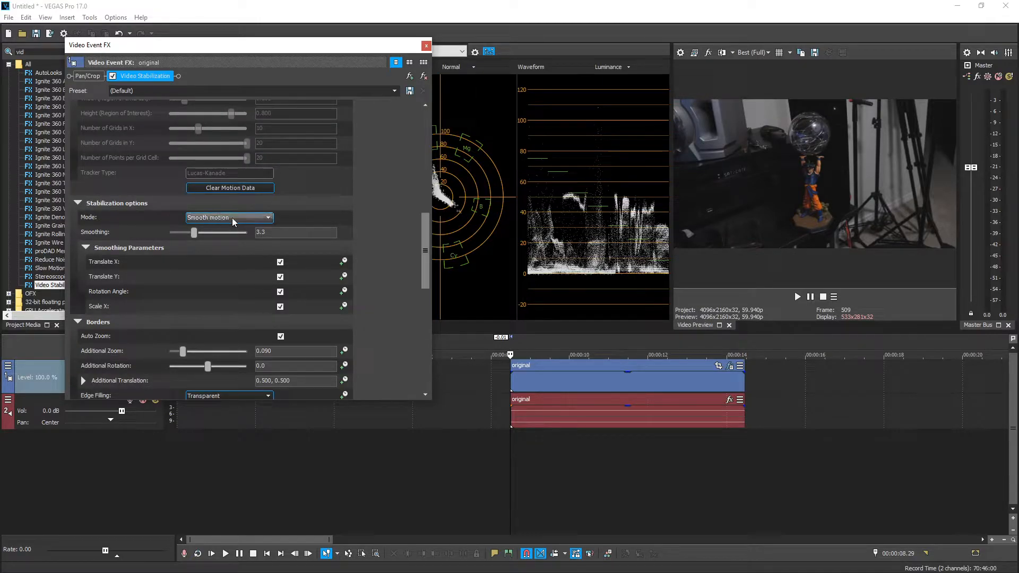
{"action": "left_click", "coordinate": [268, 217]}
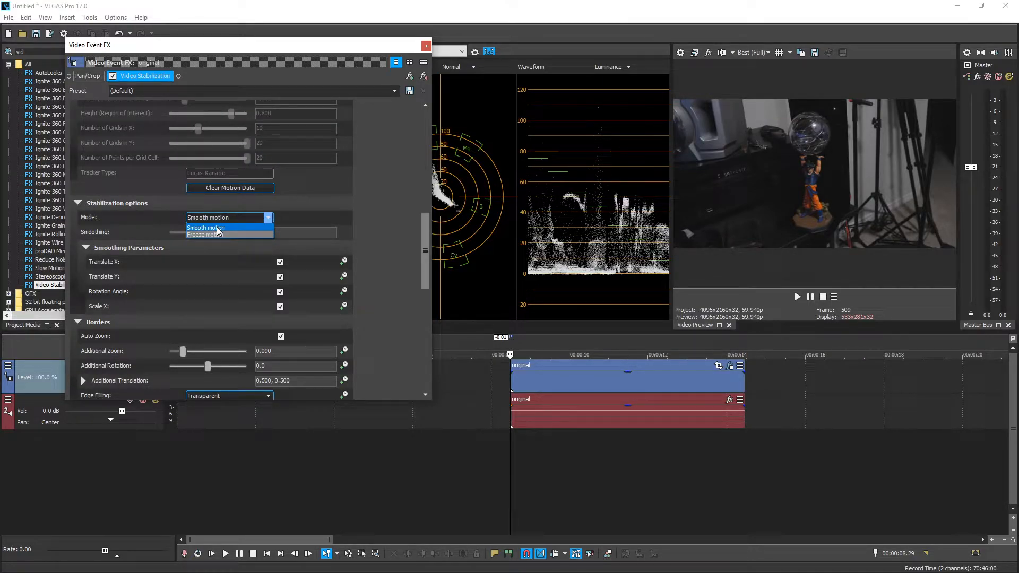
{"action": "mouse_move", "coordinate": [221, 234]}
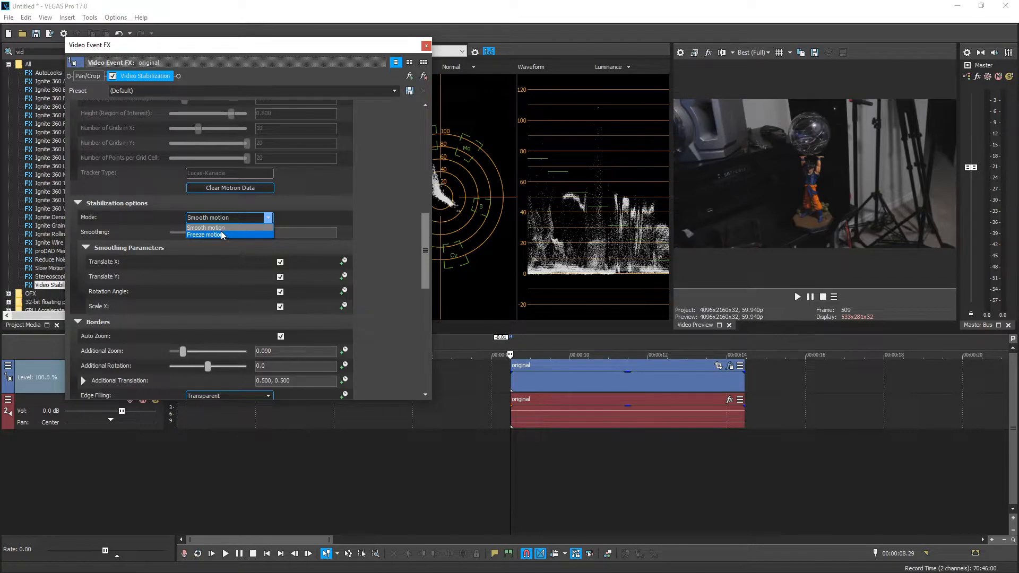
{"action": "mouse_move", "coordinate": [232, 235]}
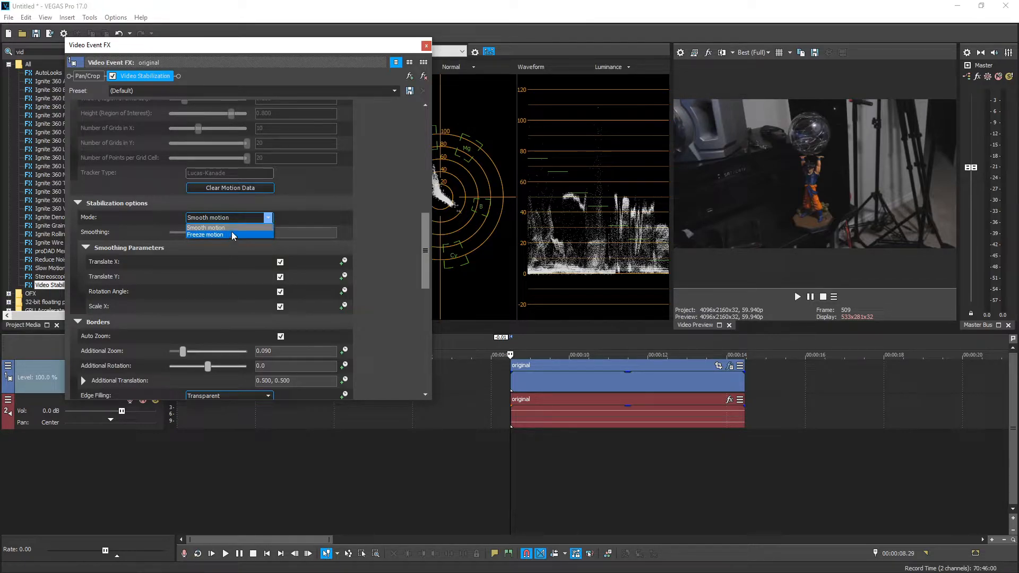
{"action": "mouse_move", "coordinate": [229, 227]}
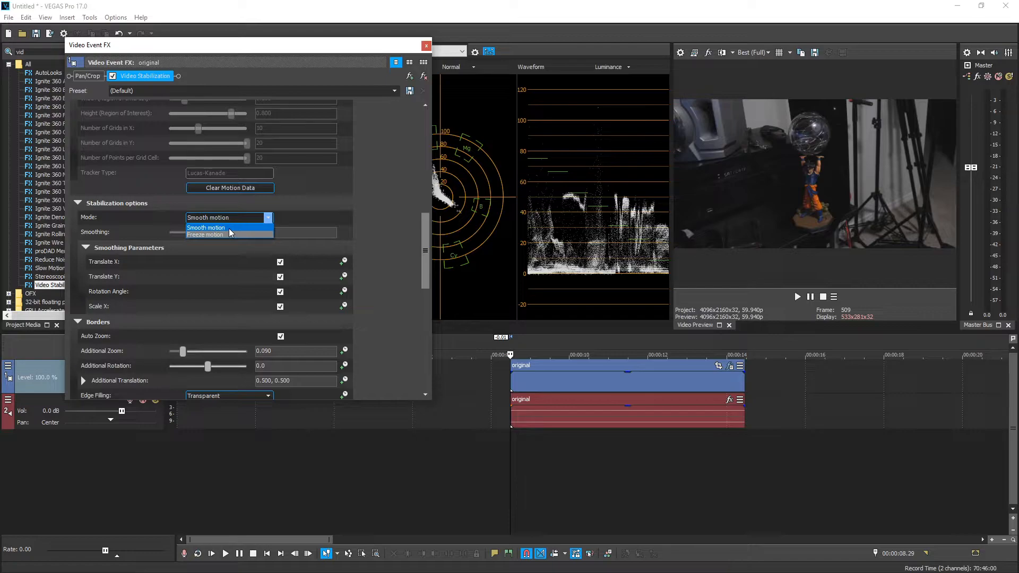
{"action": "mouse_move", "coordinate": [227, 234]}
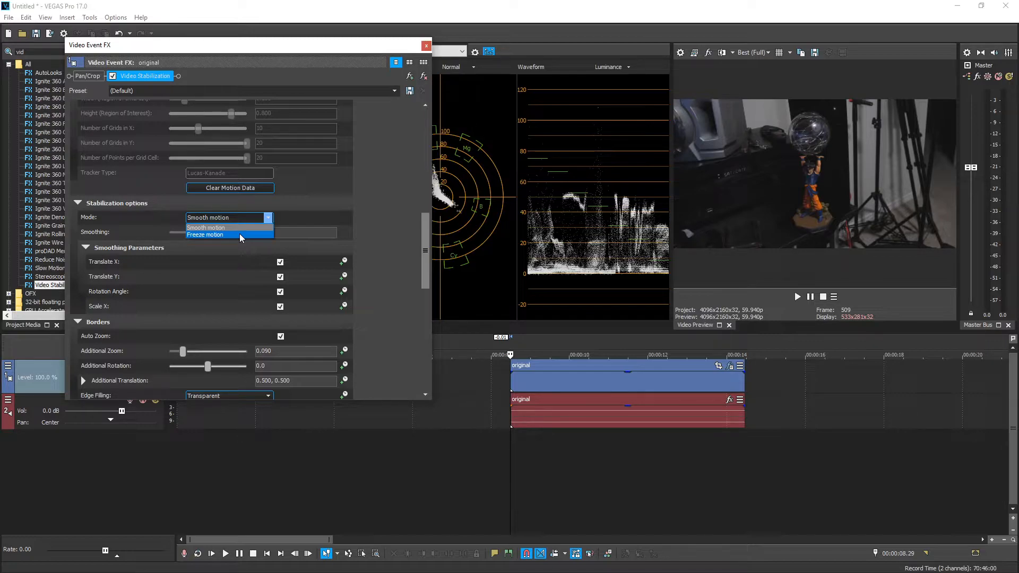
{"action": "left_click", "coordinate": [205, 227]}
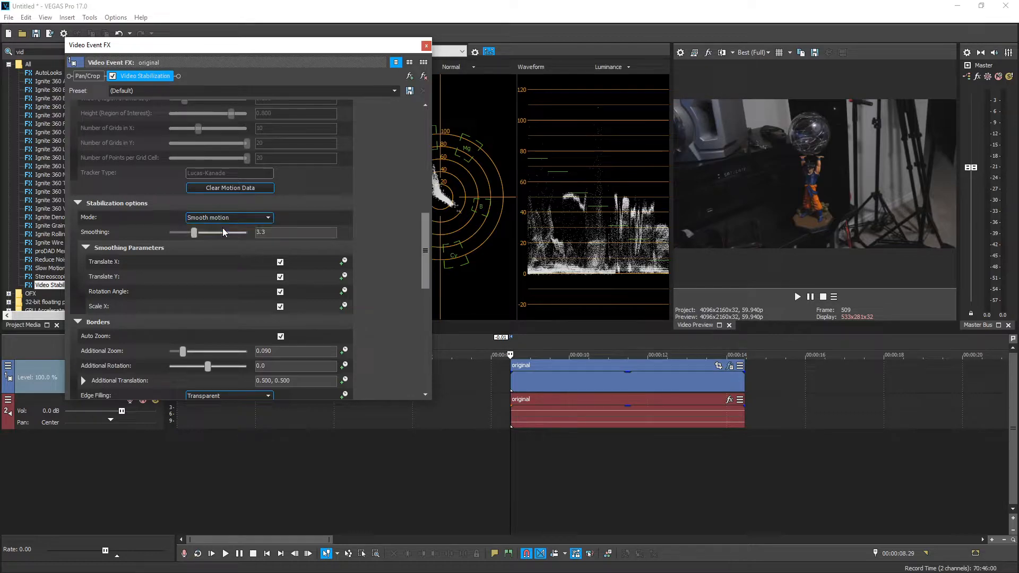
{"action": "mouse_move", "coordinate": [190, 247]}
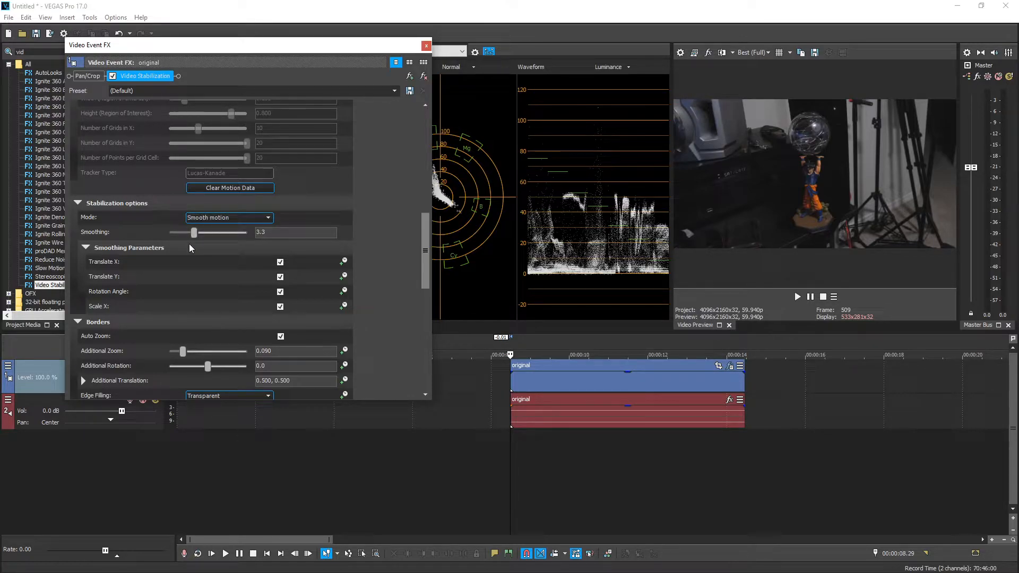
{"action": "mouse_move", "coordinate": [193, 236]}
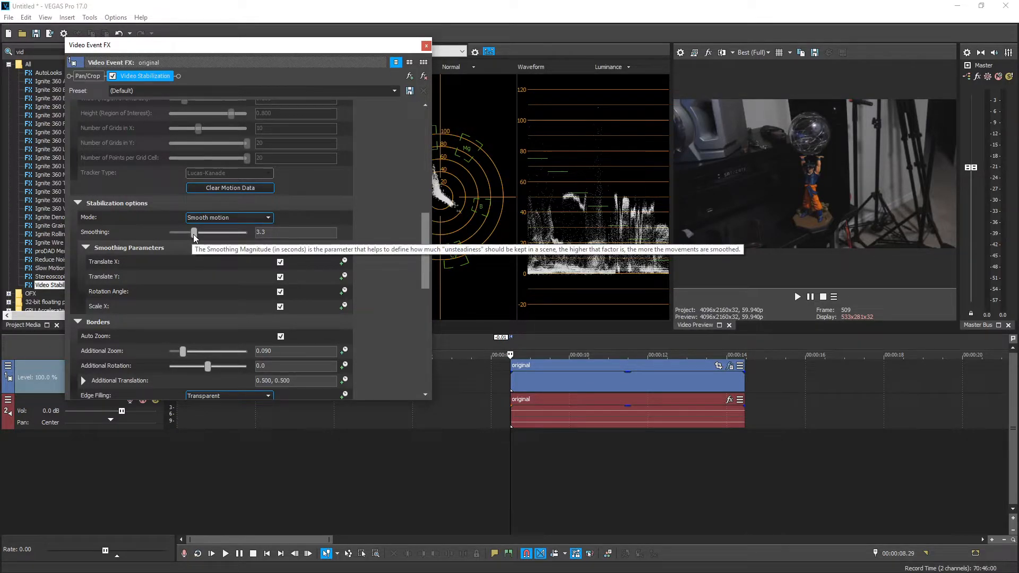
{"action": "mouse_move", "coordinate": [884, 173]}
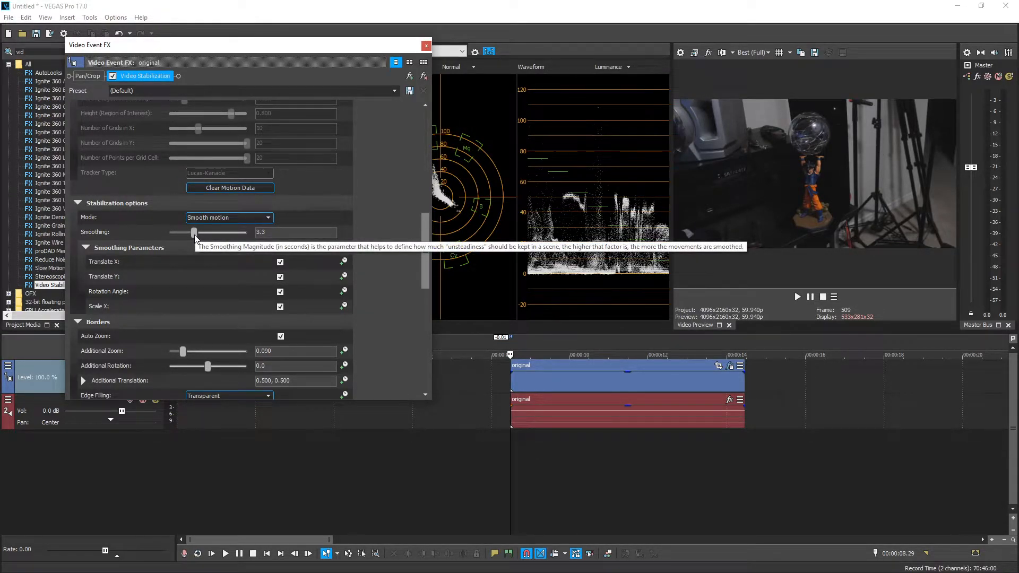
Step: Try smoothing values between about 4 and 8 while previewing, settling at 6.8 with extra zoom 0.150
{"action": "left_click_drag", "start_coordinate": [196, 232], "coordinate": [234, 232]}
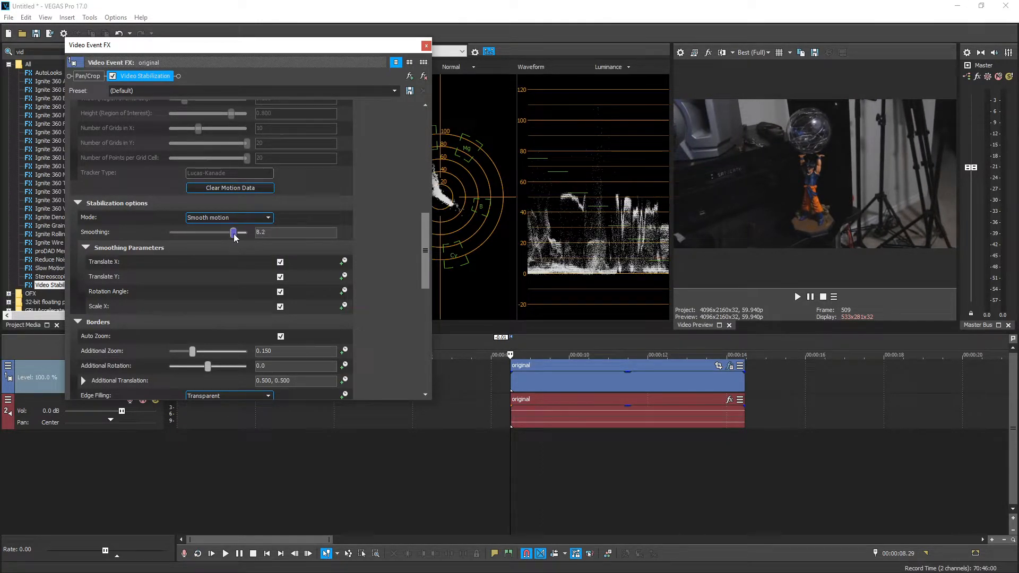
{"action": "left_click_drag", "start_coordinate": [233, 232], "coordinate": [244, 232]}
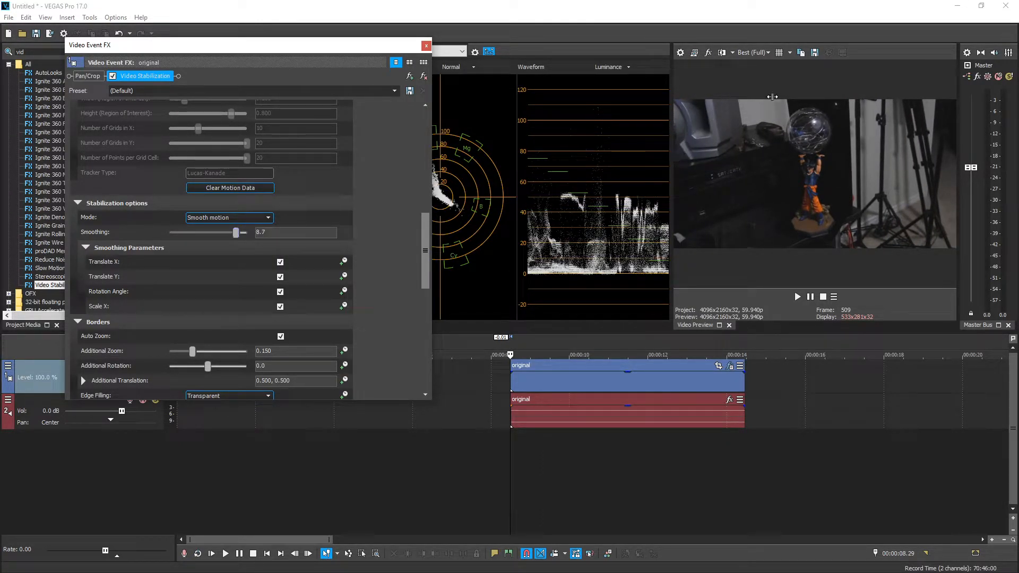
{"action": "left_click_drag", "start_coordinate": [244, 232], "coordinate": [222, 232]}
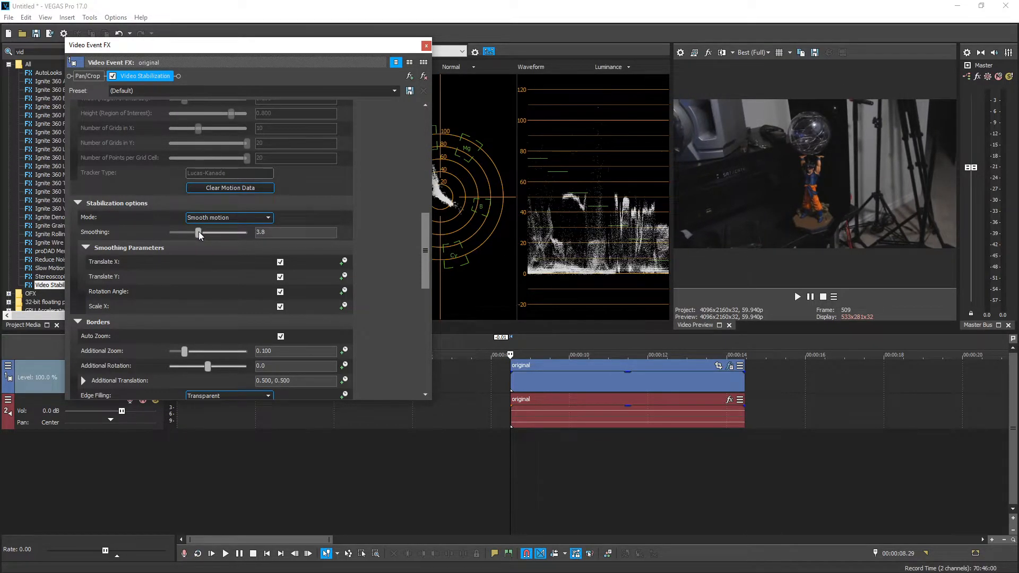
{"action": "left_click_drag", "start_coordinate": [199, 233], "coordinate": [193, 232]}
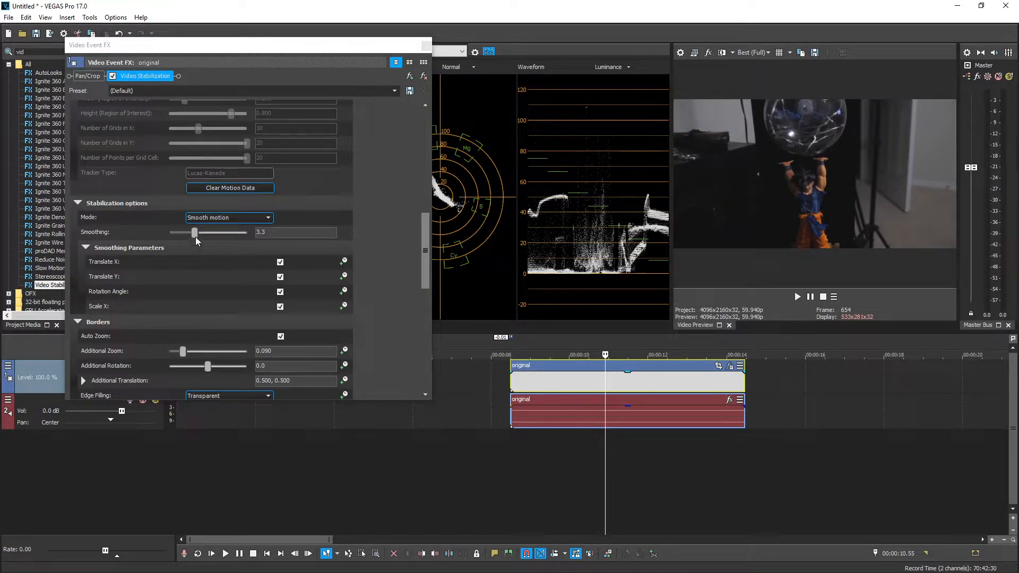
{"action": "left_click_drag", "start_coordinate": [193, 232], "coordinate": [211, 233]}
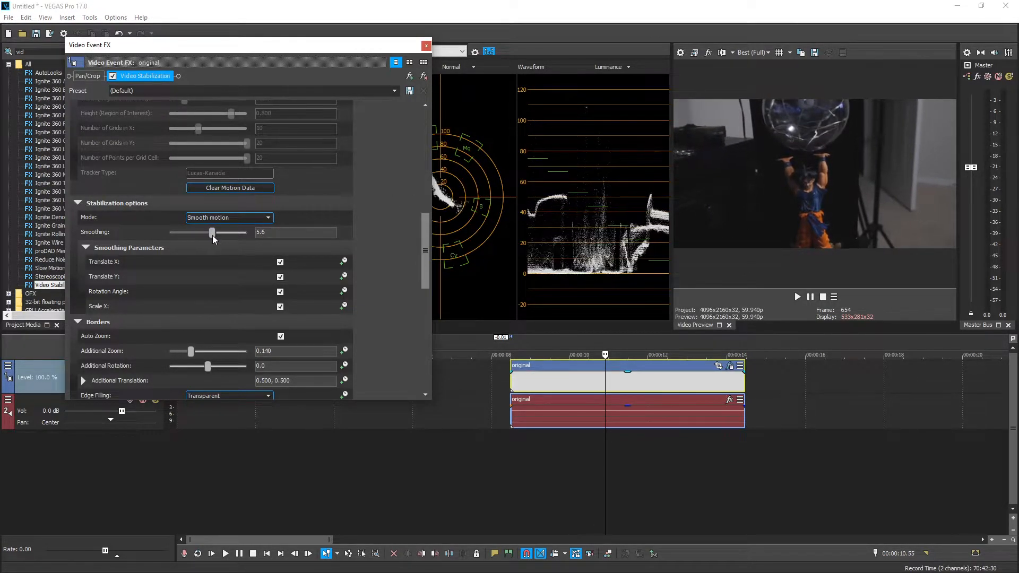
{"action": "left_click_drag", "start_coordinate": [212, 233], "coordinate": [221, 232]}
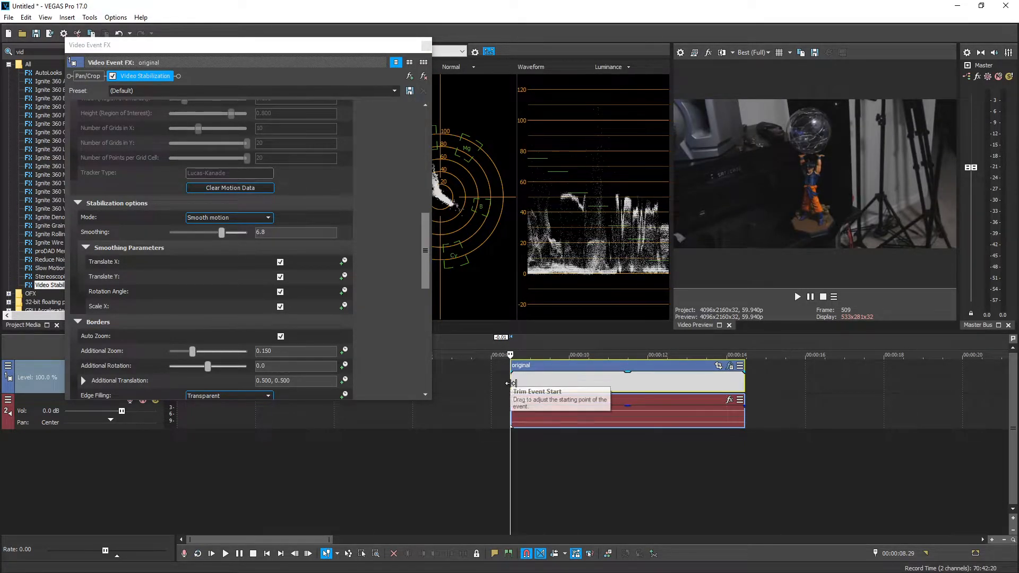
Step: Save the project as stable.veg and bring smoothing down to about 3.3 with auto zoom off, extra zoom 0.050
{"action": "left_click", "coordinate": [753, 52]}
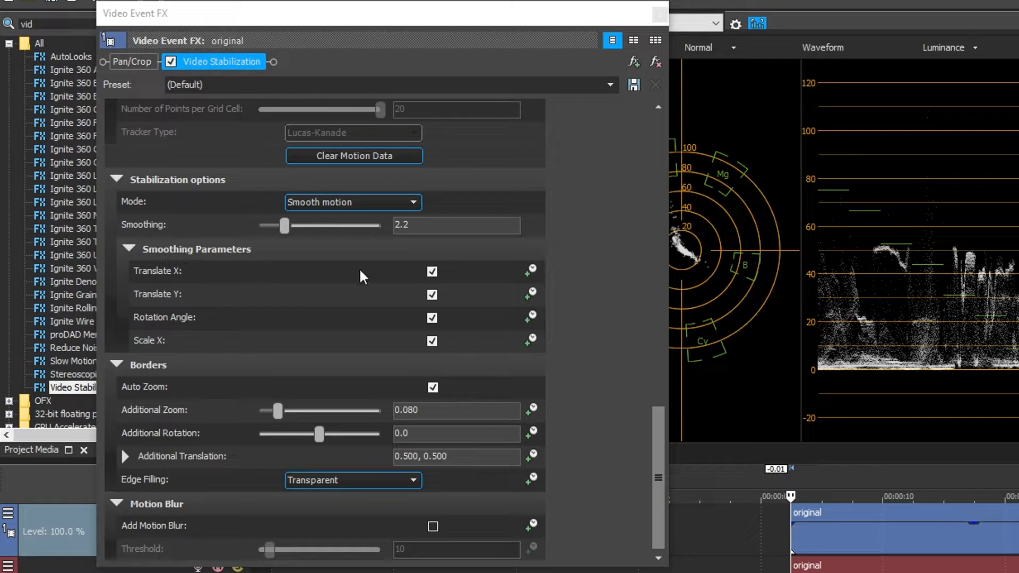
{"action": "scroll", "scroll_direction": "up", "scroll_amount": 3}
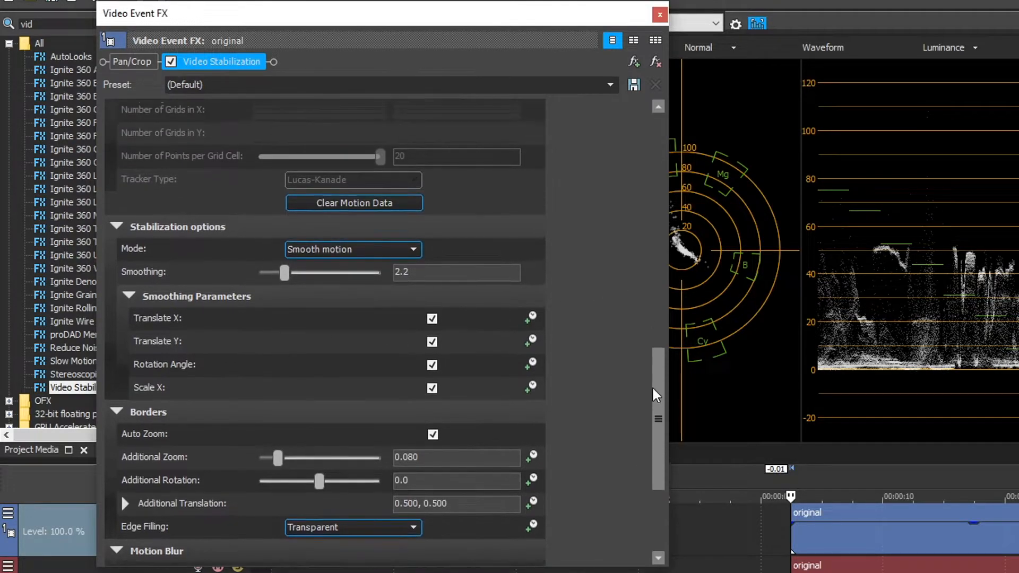
{"action": "scroll", "scroll_direction": "up", "scroll_amount": 3}
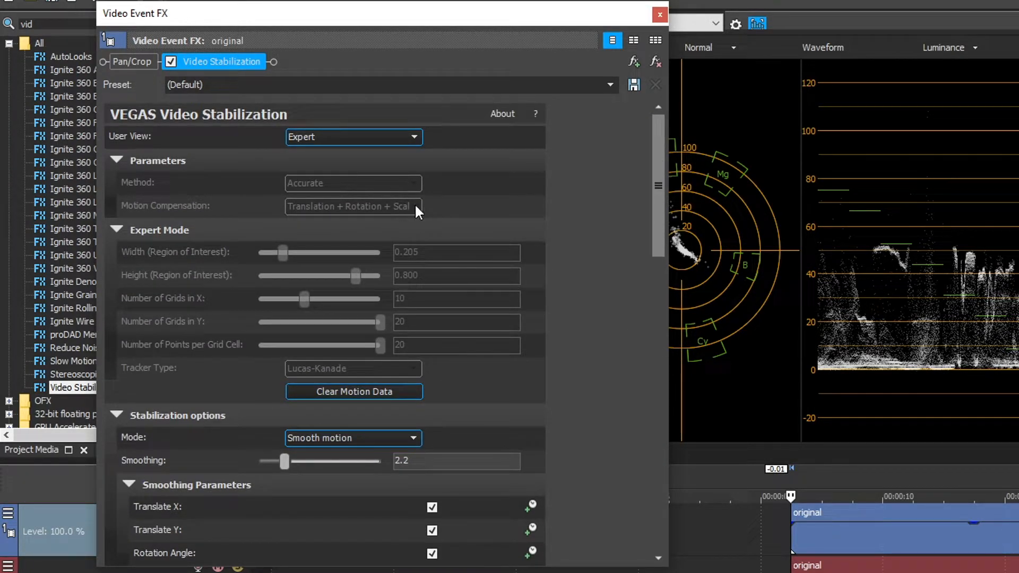
{"action": "scroll", "scroll_direction": "down", "scroll_amount": 3}
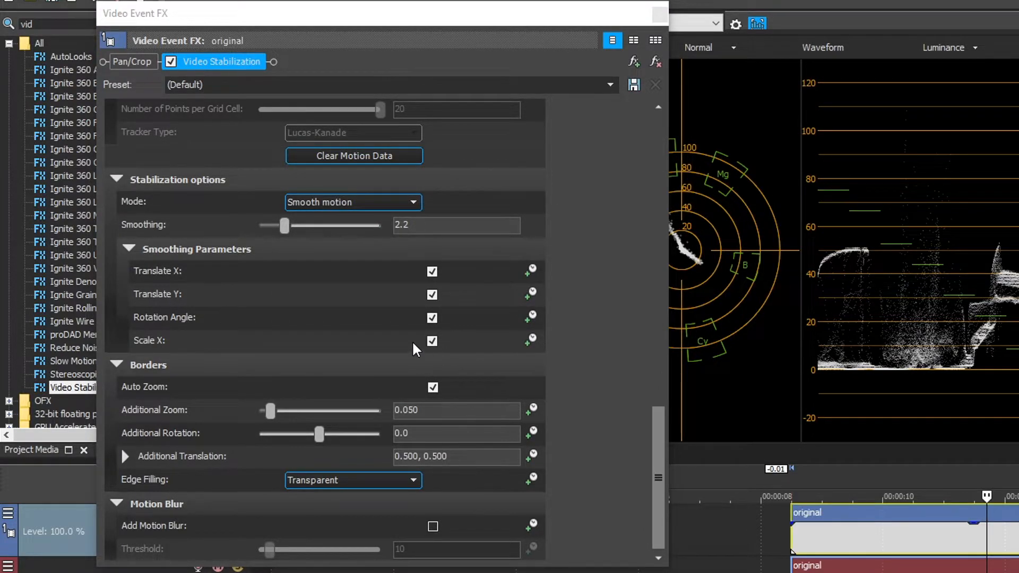
{"action": "mouse_move", "coordinate": [457, 379]}
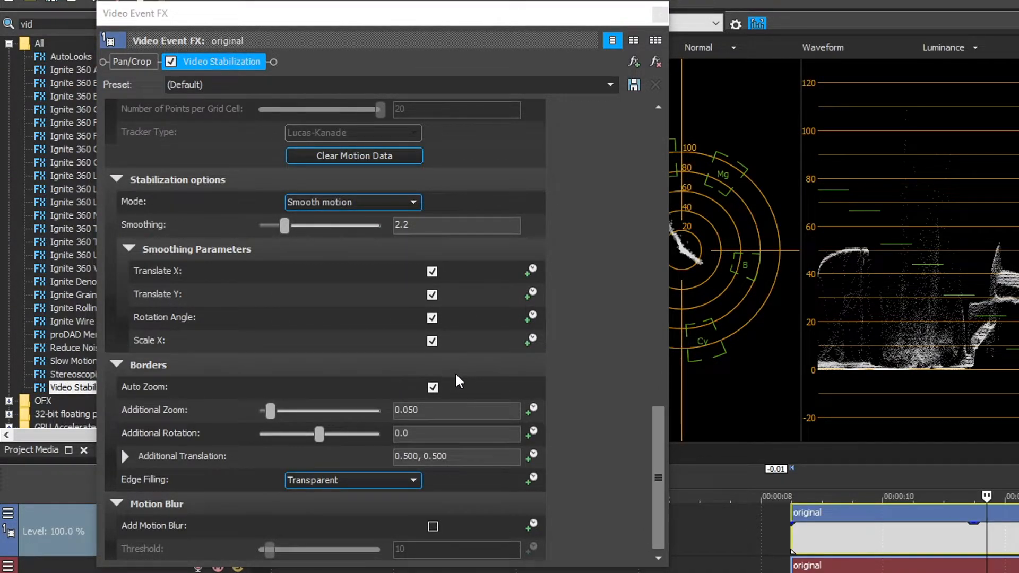
{"action": "mouse_move", "coordinate": [269, 410]}
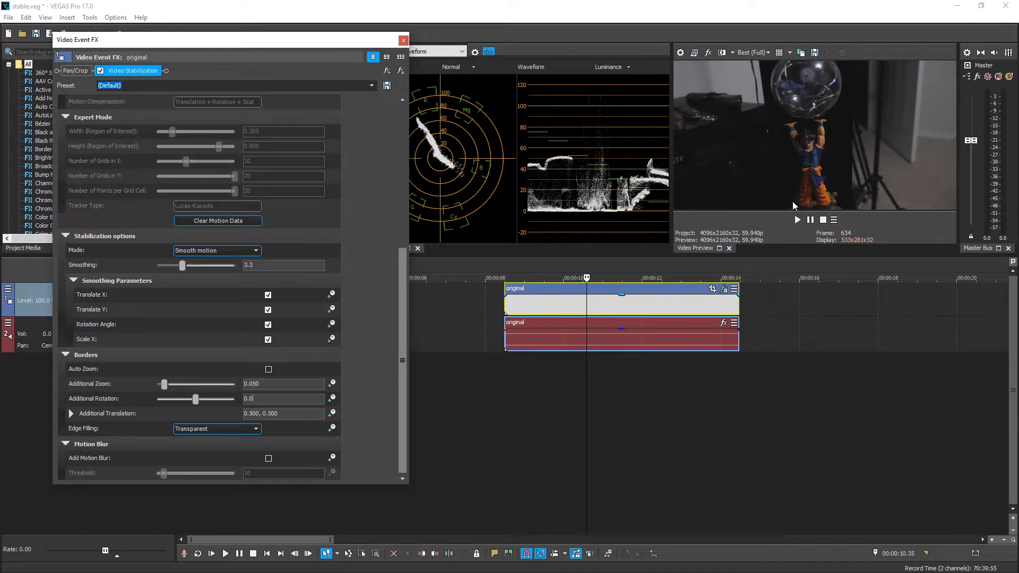
{"action": "mouse_move", "coordinate": [137, 395]}
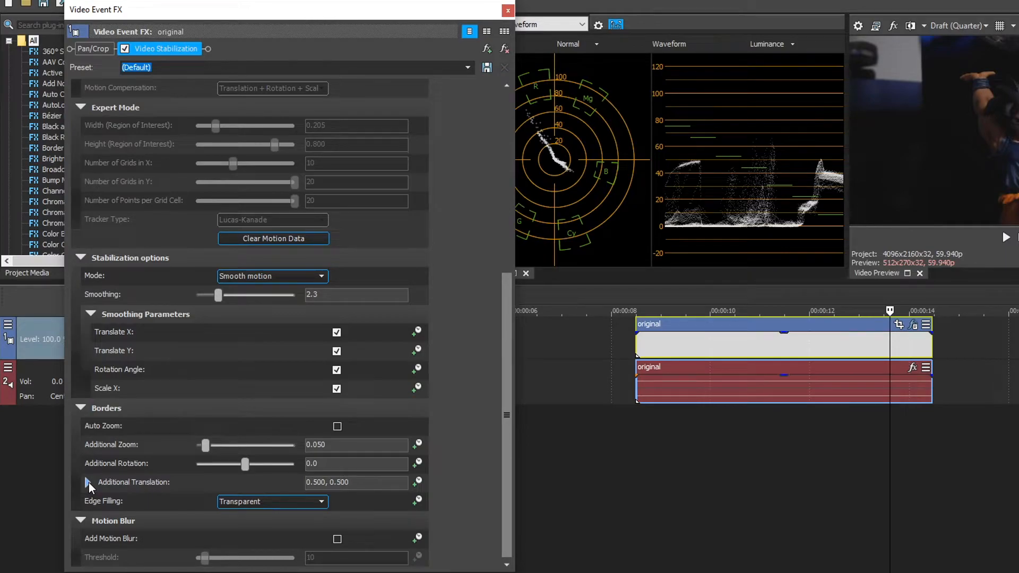
{"action": "left_click", "coordinate": [88, 481]}
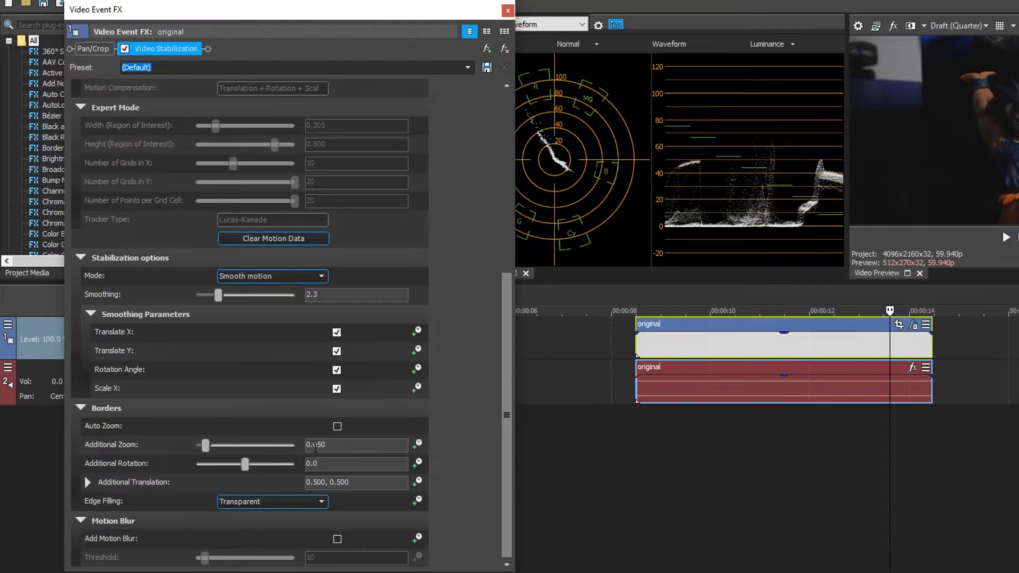
{"action": "mouse_move", "coordinate": [343, 435]}
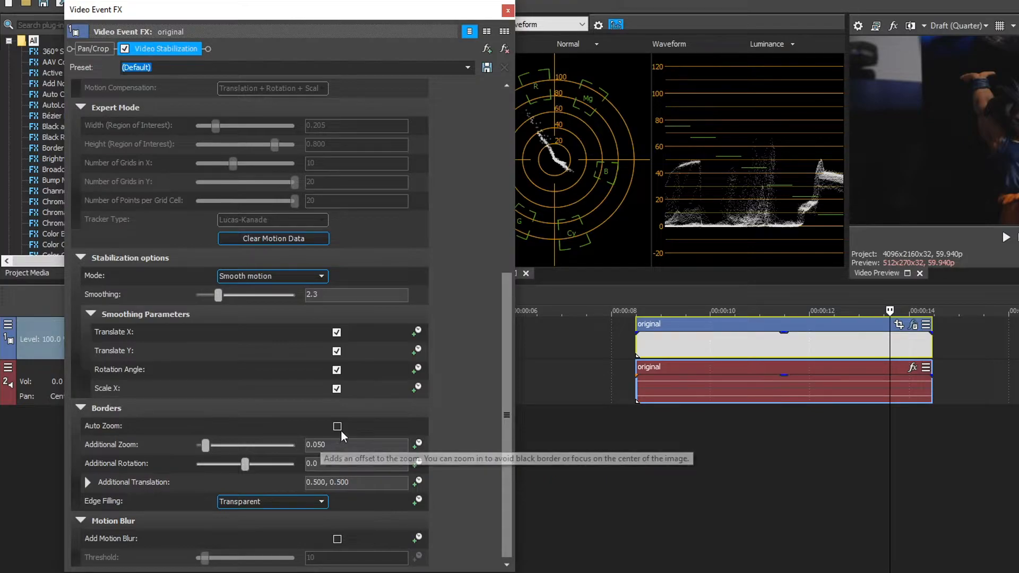
{"action": "left_click", "coordinate": [336, 427]}
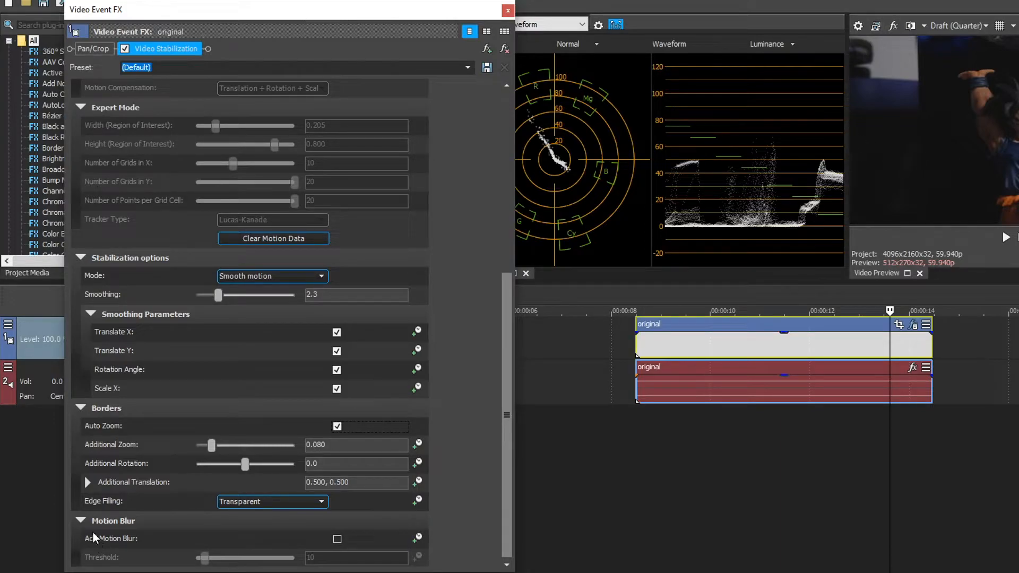
{"action": "left_click", "coordinate": [336, 539]}
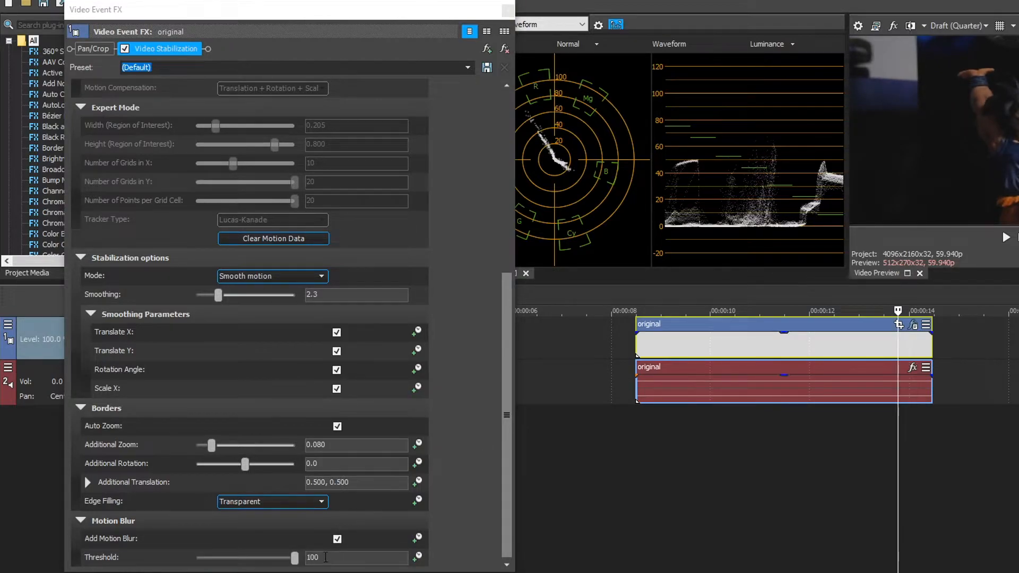
{"action": "left_click", "coordinate": [336, 538]}
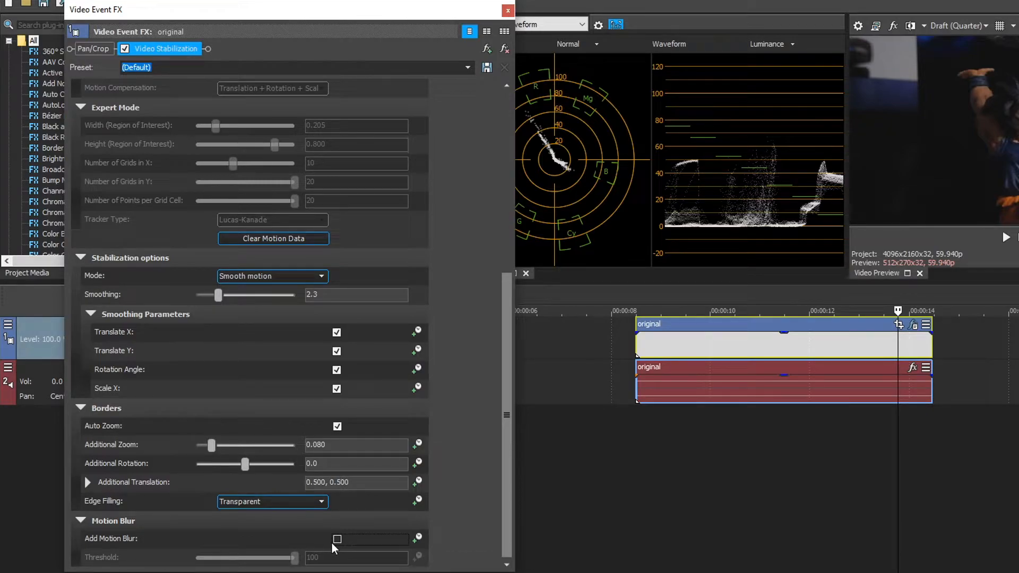
{"action": "mouse_move", "coordinate": [336, 539]}
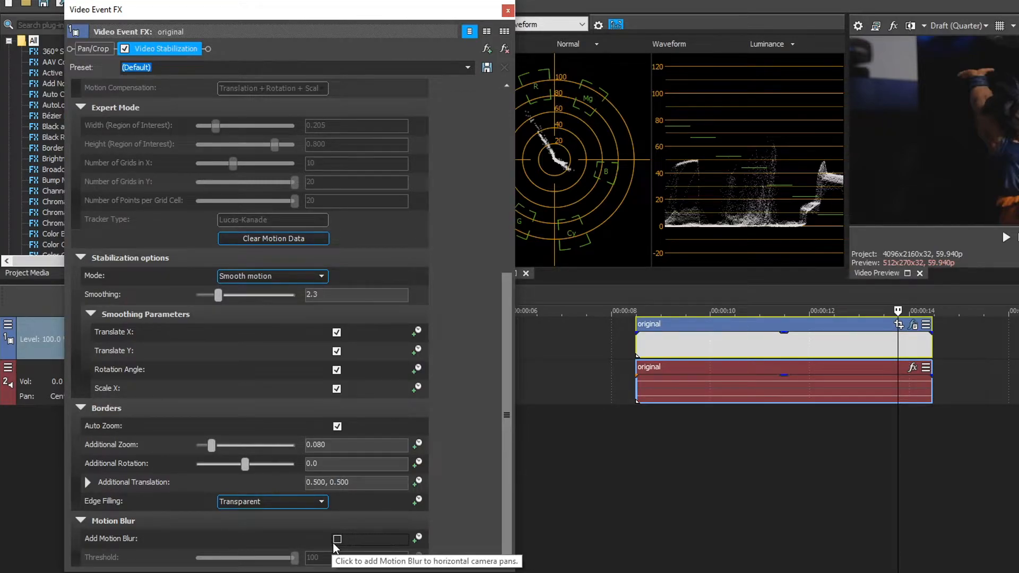
{"action": "scroll", "scroll_direction": "up", "scroll_amount": 3}
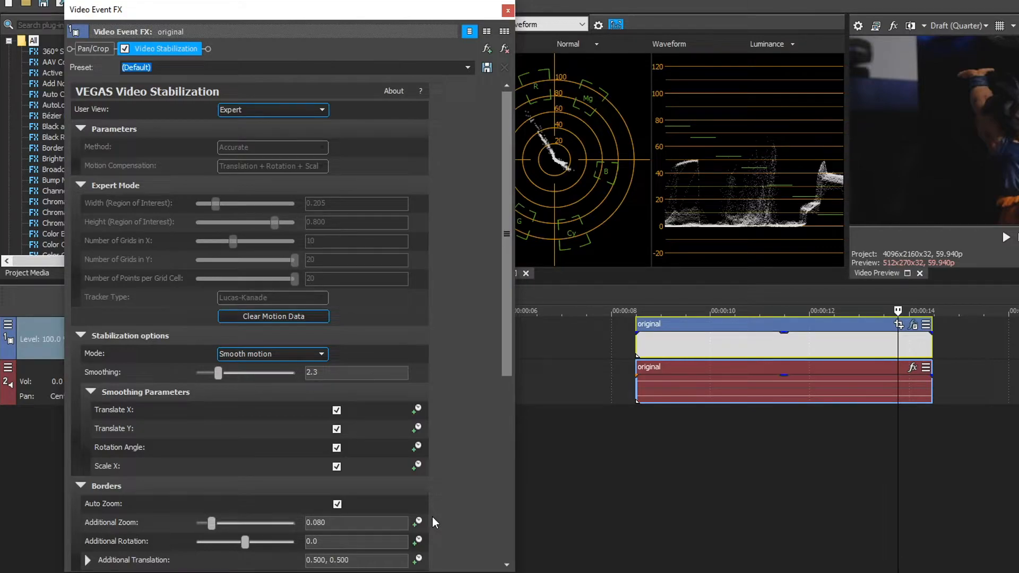
{"action": "mouse_move", "coordinate": [495, 469]}
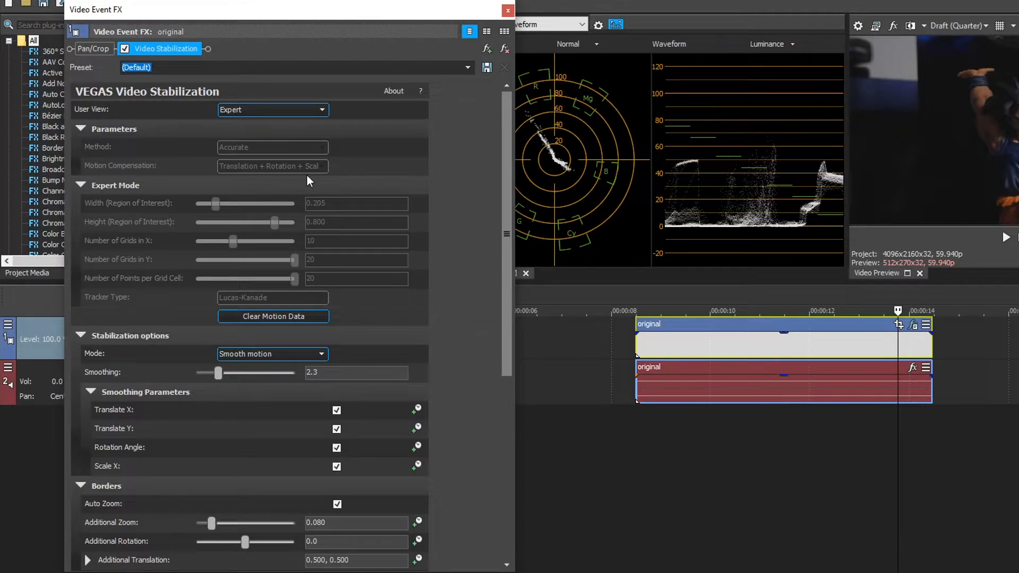
Step: Clear the existing motion data and switch motion compensation to Warp
{"action": "left_click", "coordinate": [508, 9]}
{"action": "type", "text": "vid"}
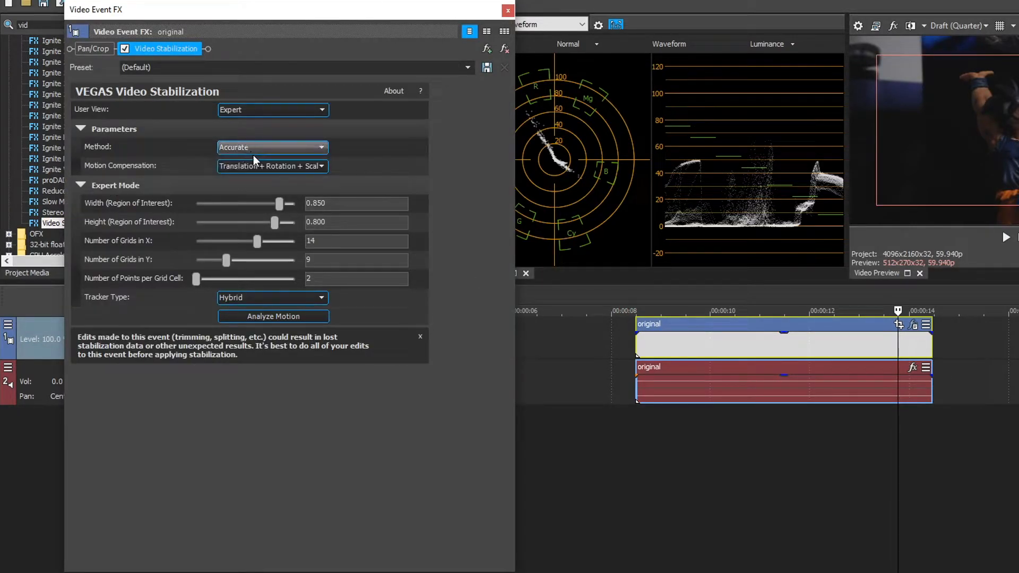
{"action": "left_click", "coordinate": [320, 165]}
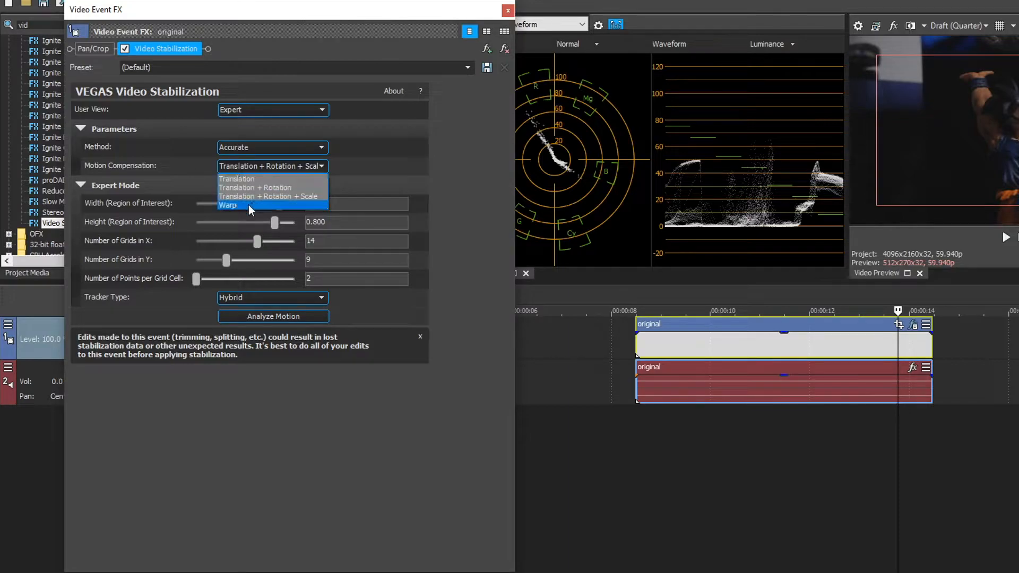
{"action": "left_click", "coordinate": [228, 204]}
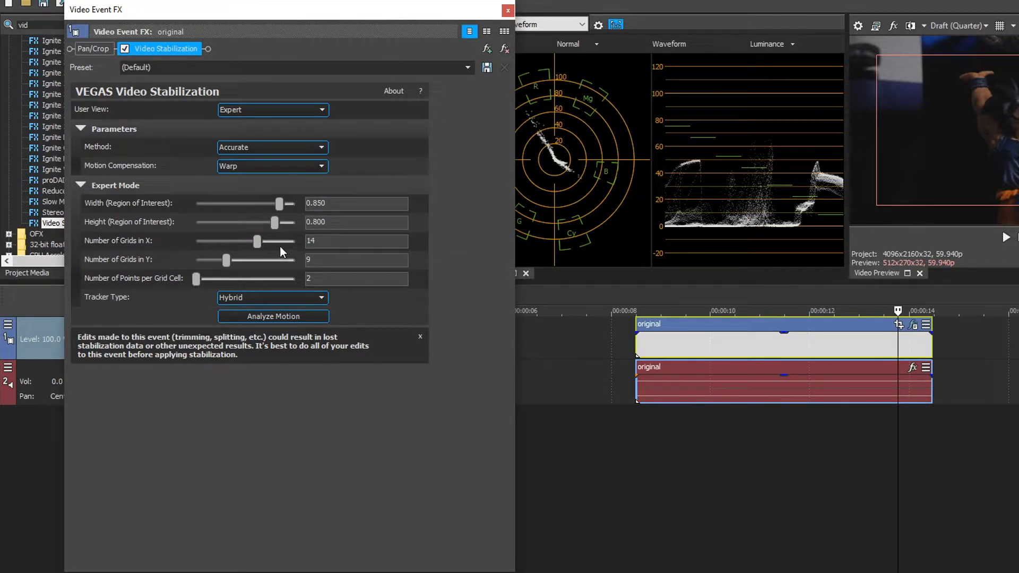
Step: Choose the Sum of Absolute Differences tracker and start motion analysis
{"action": "left_click", "coordinate": [319, 298]}
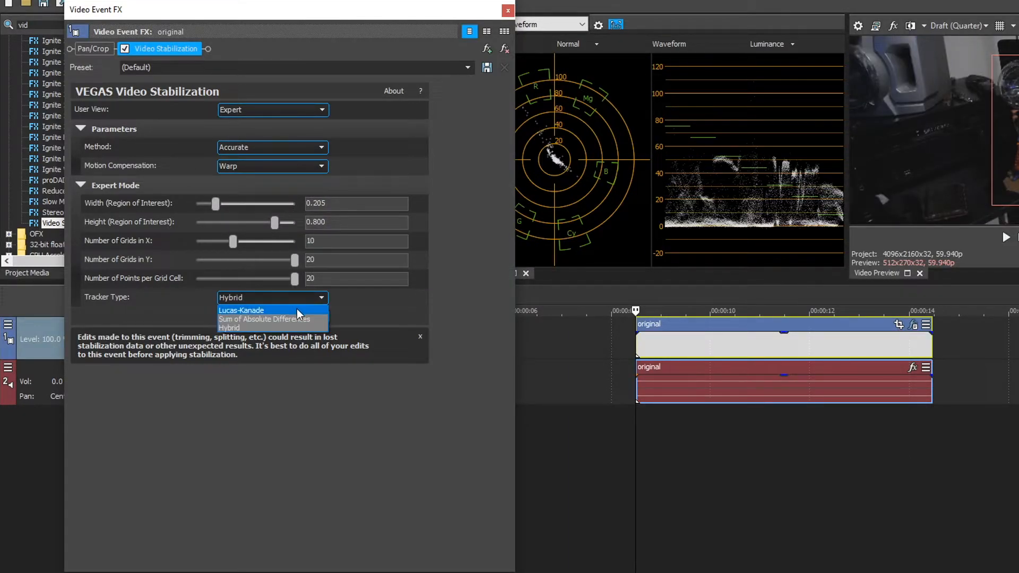
{"action": "mouse_move", "coordinate": [272, 319]}
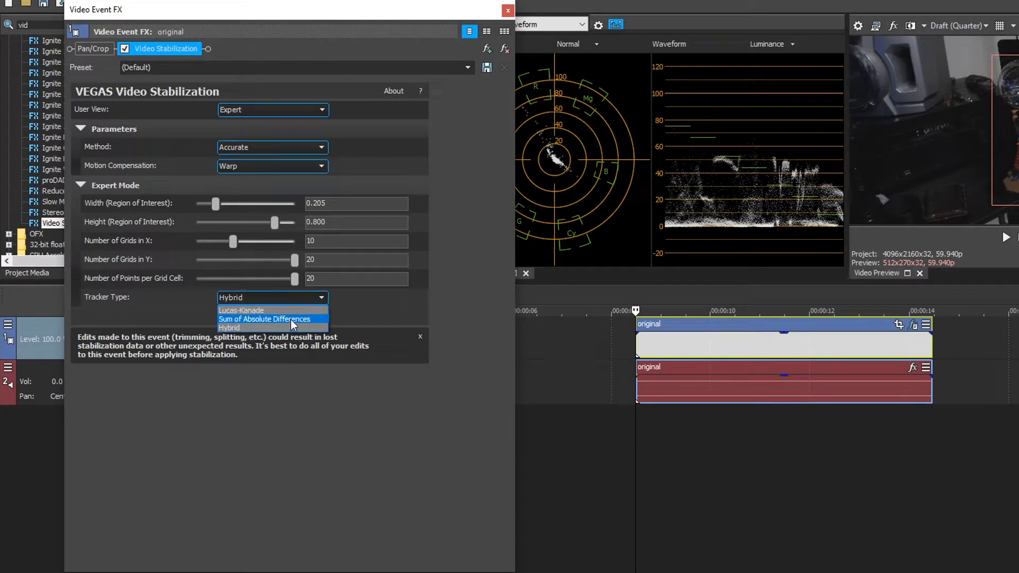
{"action": "left_click", "coordinate": [264, 319]}
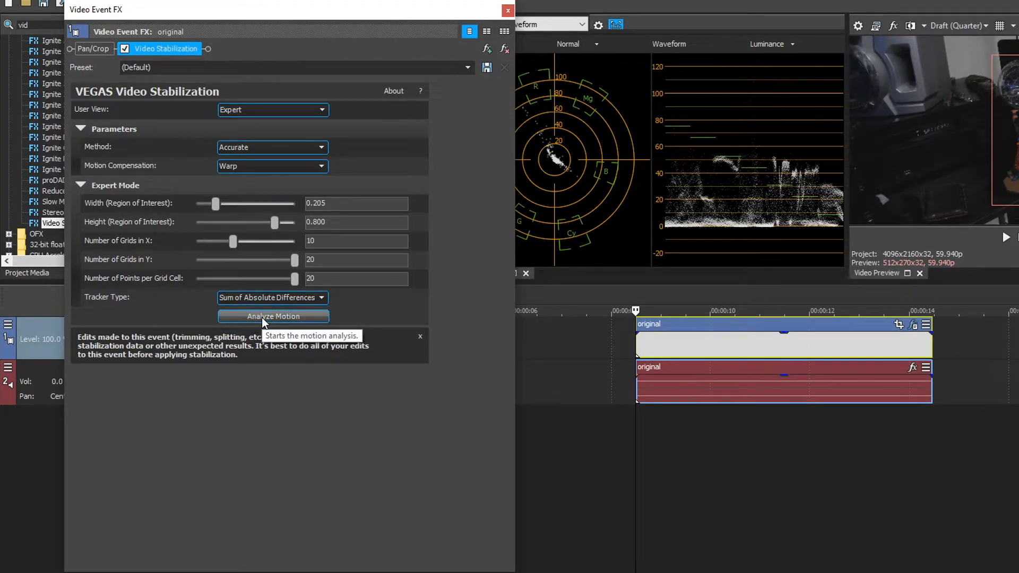
{"action": "left_click", "coordinate": [273, 316]}
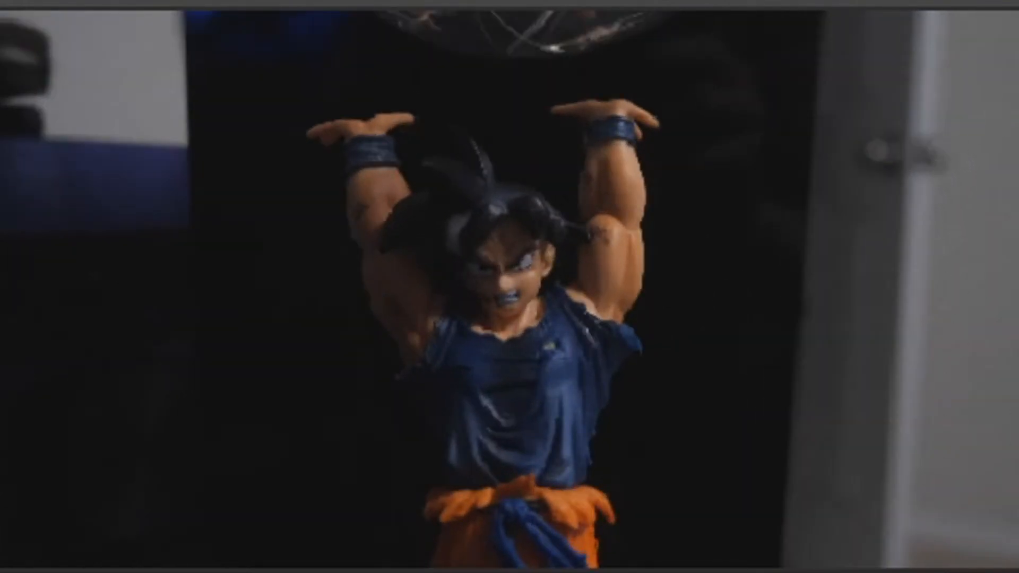
{"action": "mouse_move", "coordinate": [577, 117]}
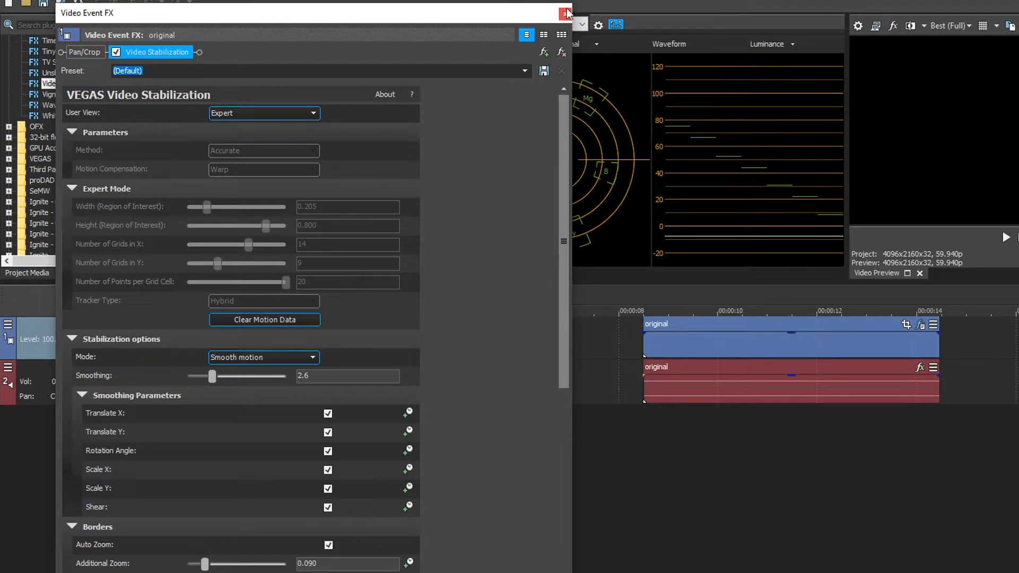
{"action": "mouse_move", "coordinate": [352, 159]}
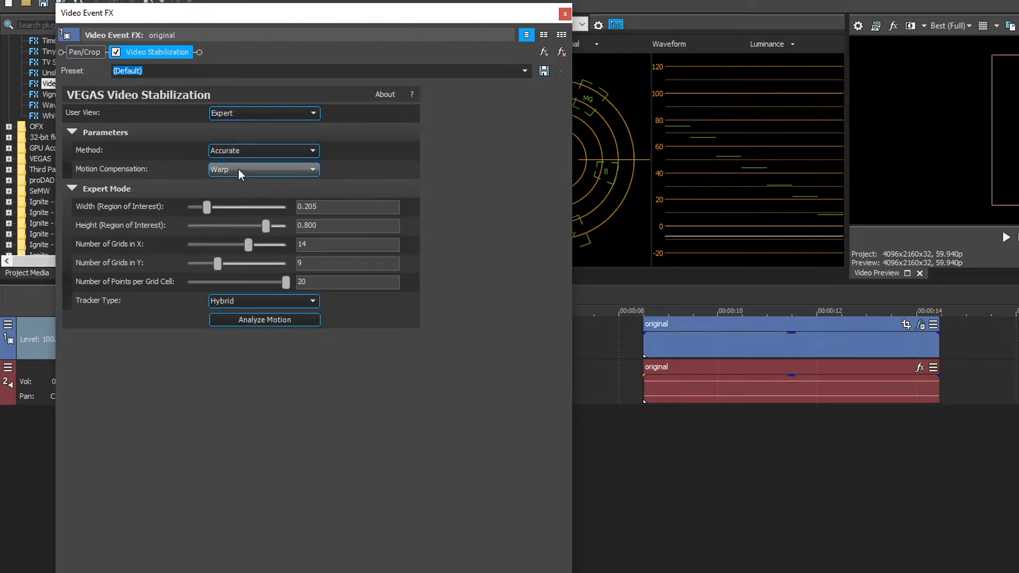
{"action": "mouse_move", "coordinate": [264, 319]}
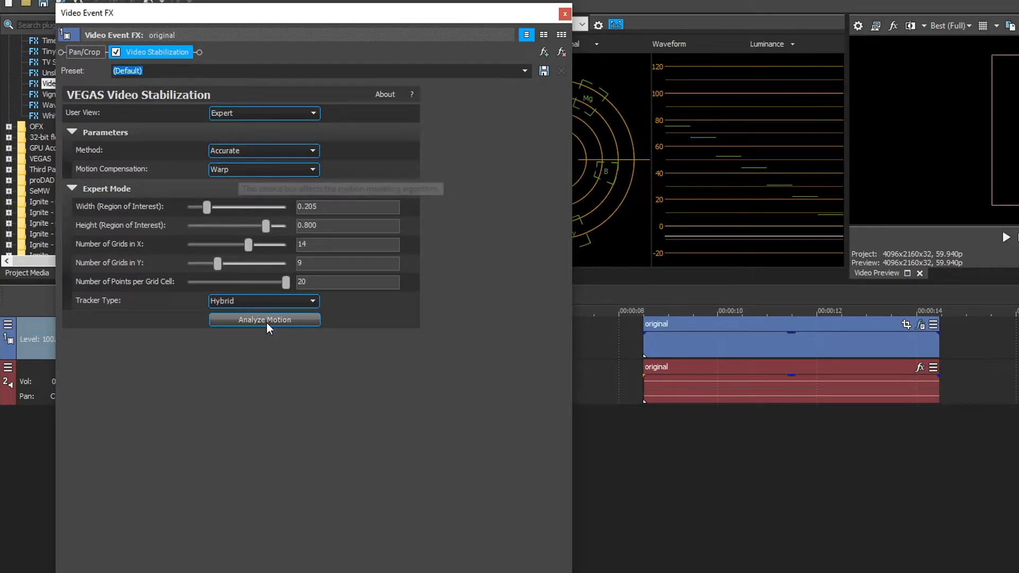
{"action": "mouse_move", "coordinate": [292, 255]}
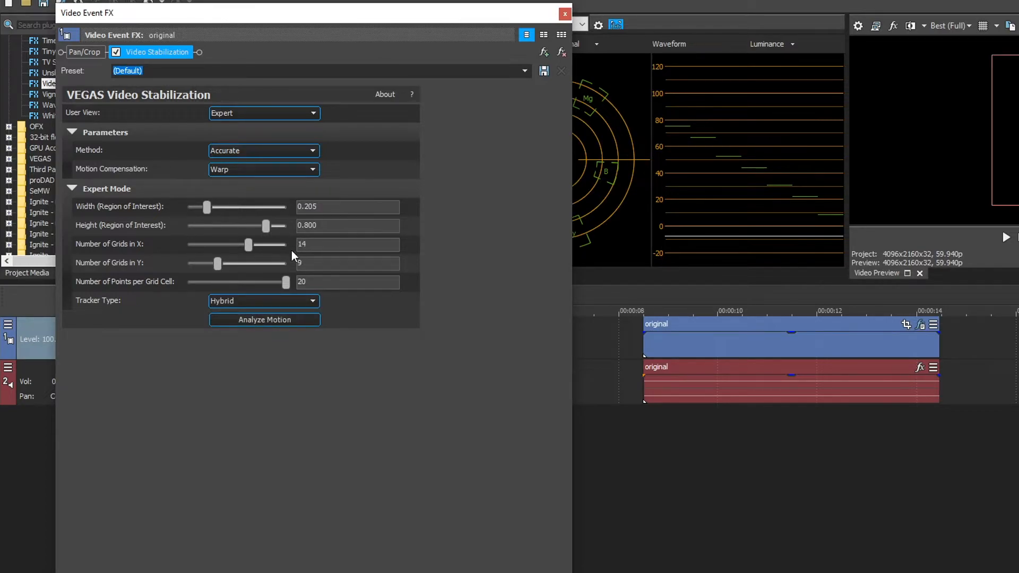
Step: Re-analyse motion with Warp and the Hybrid tracker, then raise smoothing to 3.9 (extra zoom 0.130)
{"action": "left_click", "coordinate": [264, 319]}
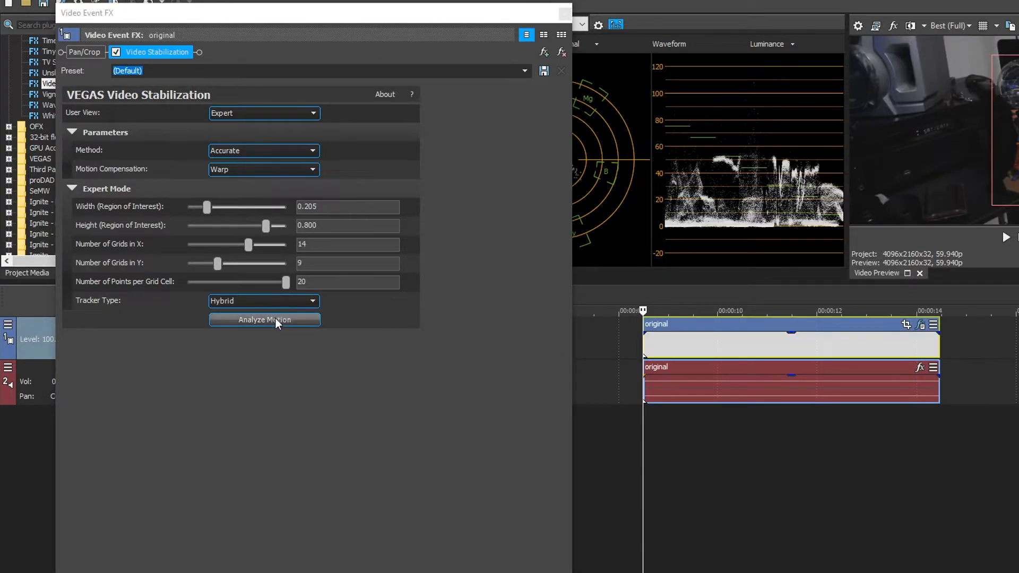
{"action": "left_click", "coordinate": [264, 319]}
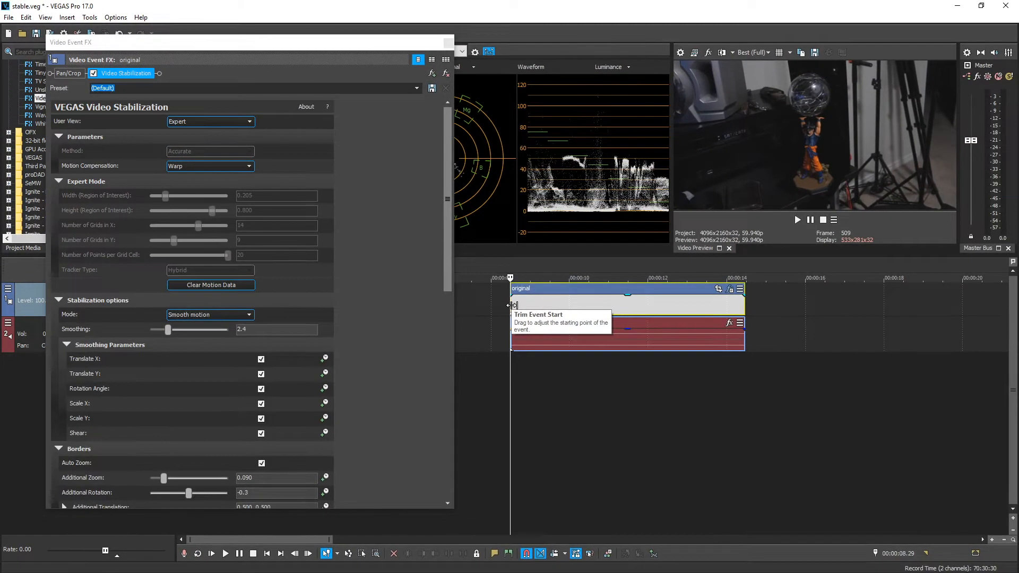
{"action": "left_click", "coordinate": [224, 554]}
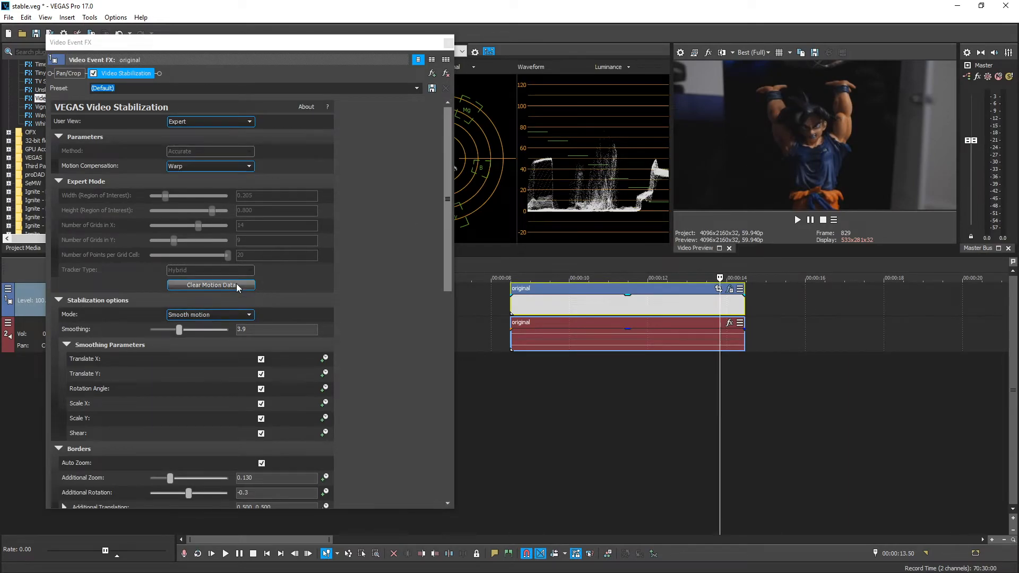
Step: Bring smoothing down to 3.3, giving an additional zoom of 0.110 under Warp
{"action": "left_click", "coordinate": [210, 285]}
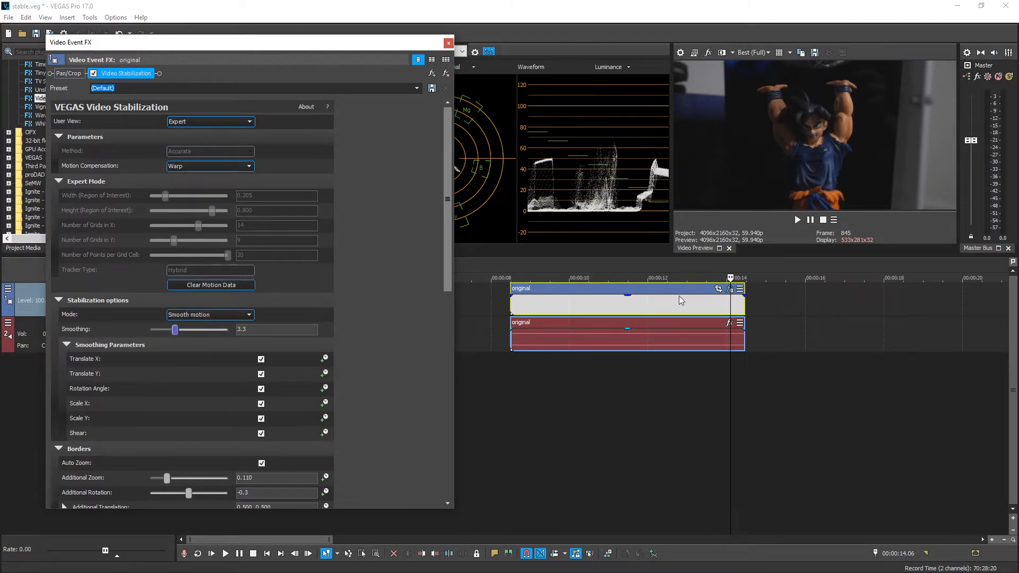
{"action": "mouse_move", "coordinate": [863, 307]}
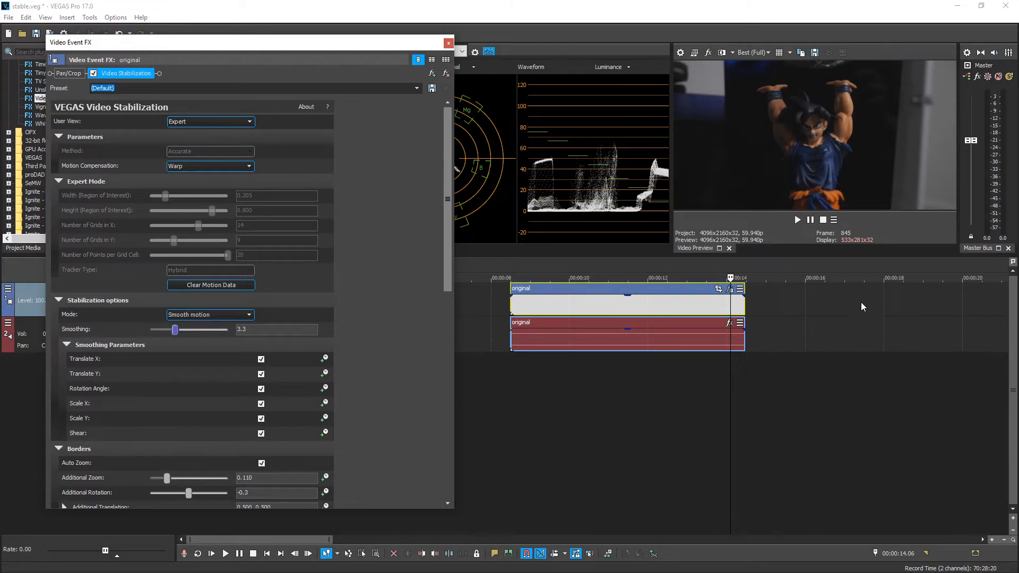
{"action": "mouse_move", "coordinate": [808, 376]}
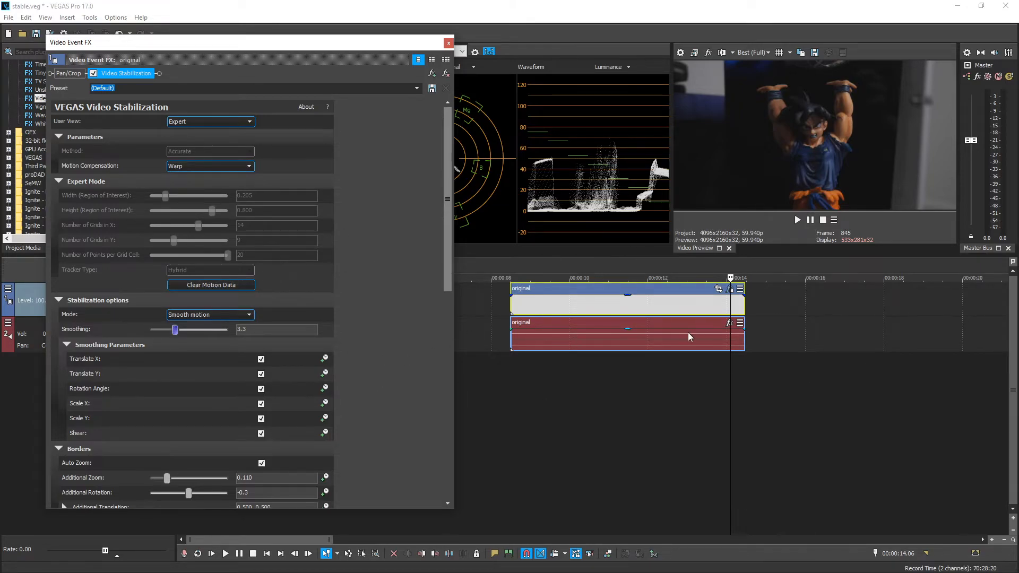
{"action": "mouse_move", "coordinate": [890, 371]}
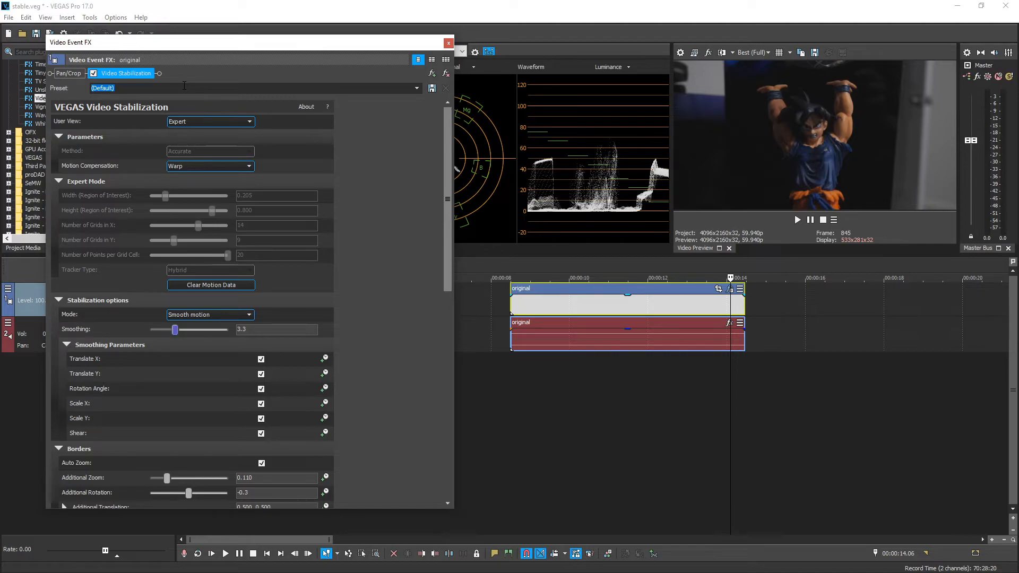
{"action": "left_click", "coordinate": [115, 17]}
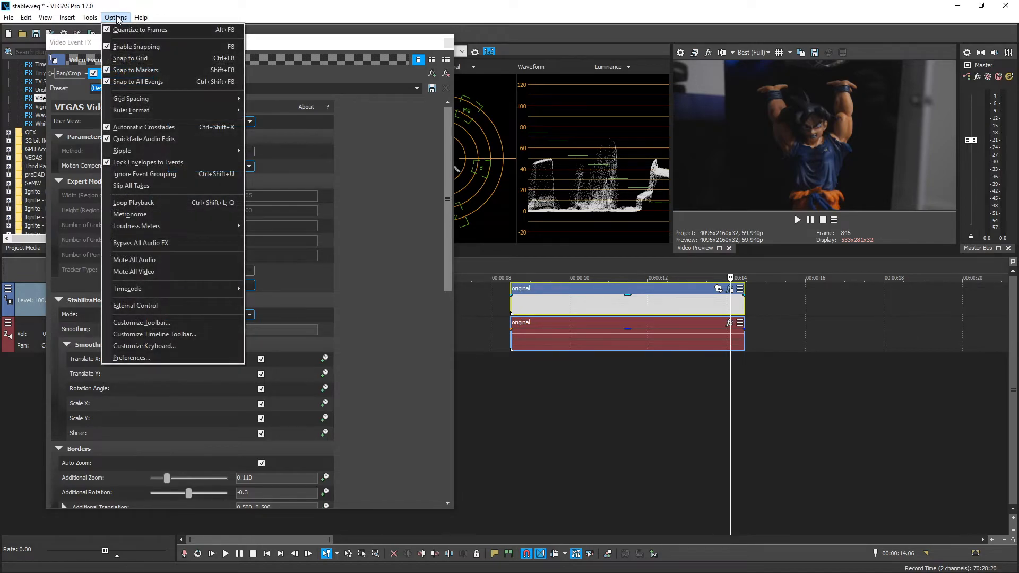
{"action": "left_click", "coordinate": [132, 358]}
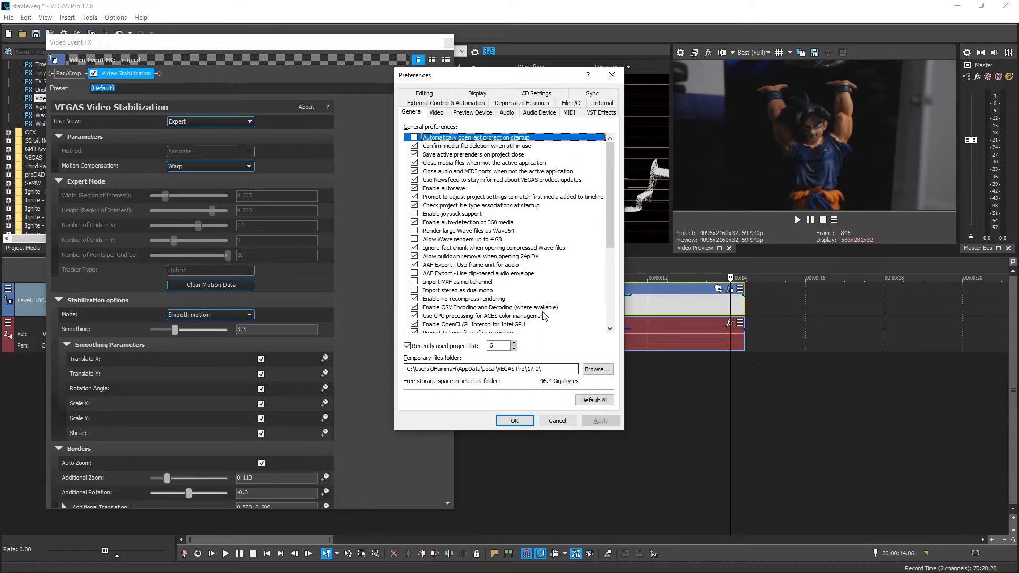
{"action": "left_click", "coordinate": [602, 111]}
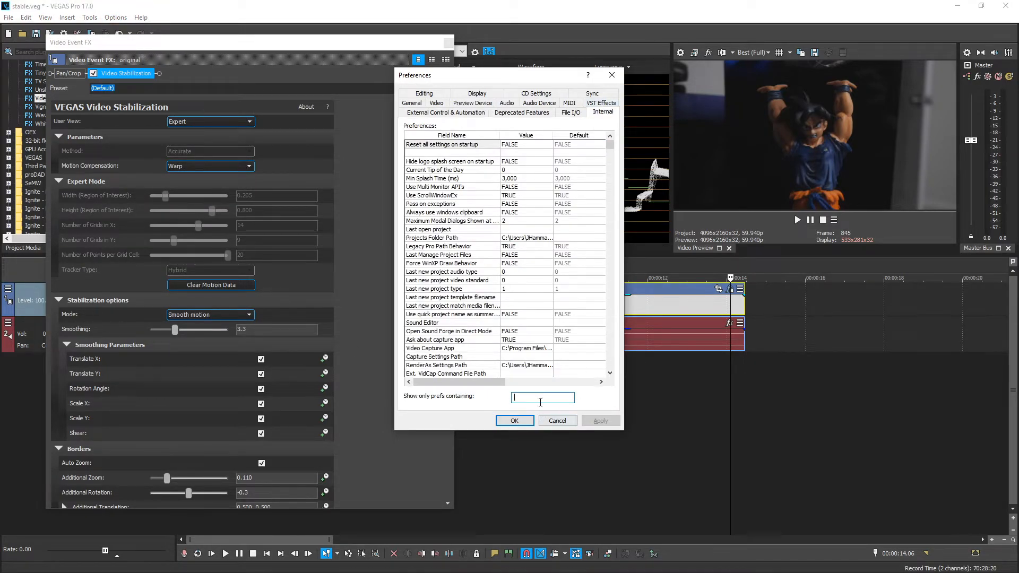
{"action": "type", "text": "so4"}
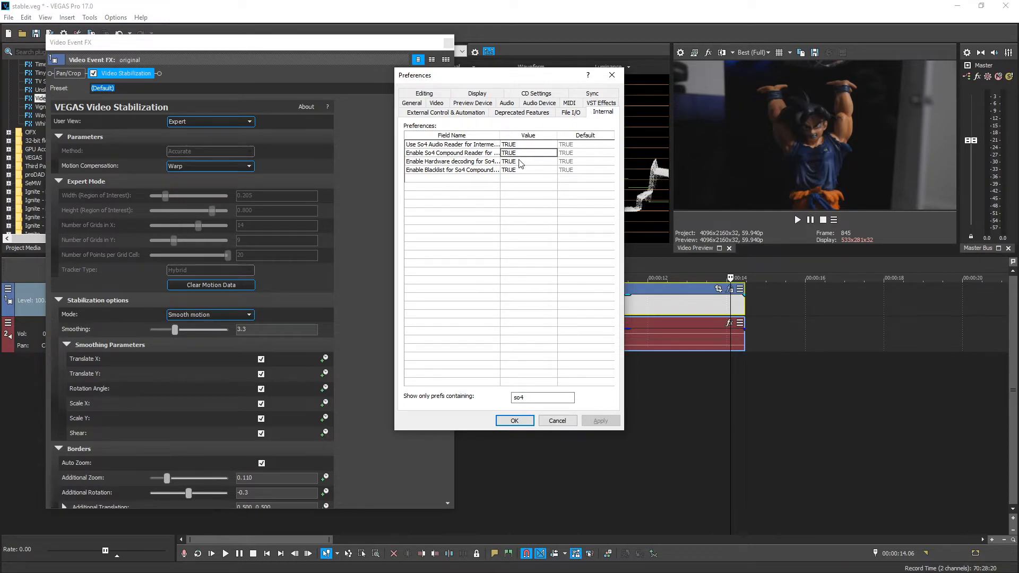
{"action": "mouse_move", "coordinate": [523, 287]}
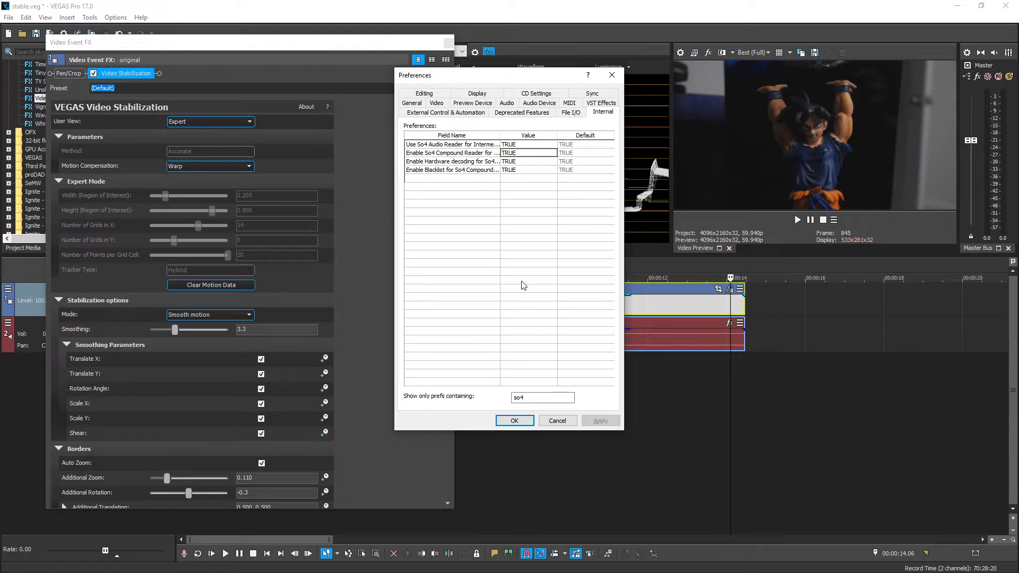
{"action": "left_click", "coordinate": [514, 420]}
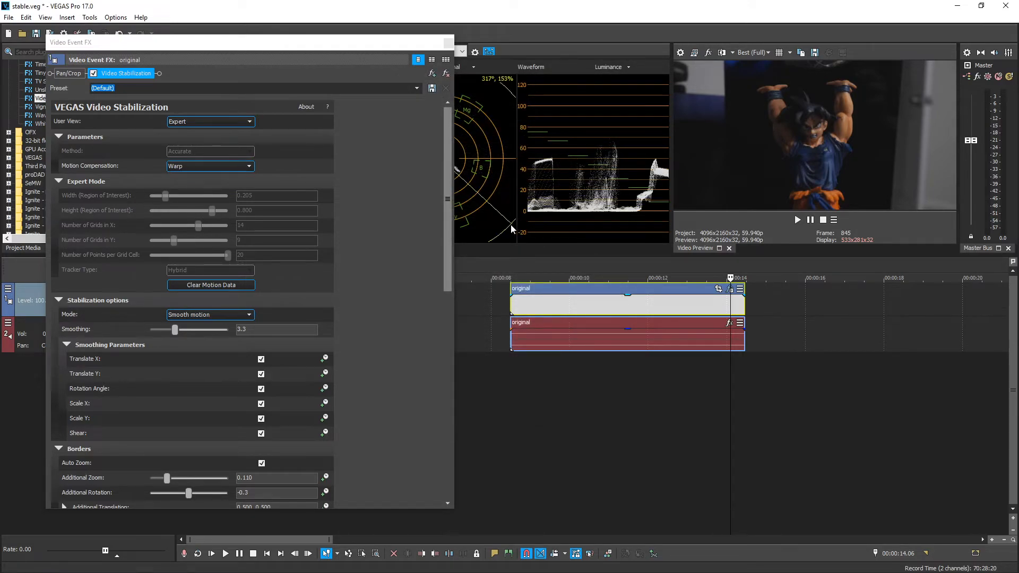
Step: Set the project's video Resample mode to Disable resample in Project Properties
{"action": "left_click", "coordinate": [8, 17]}
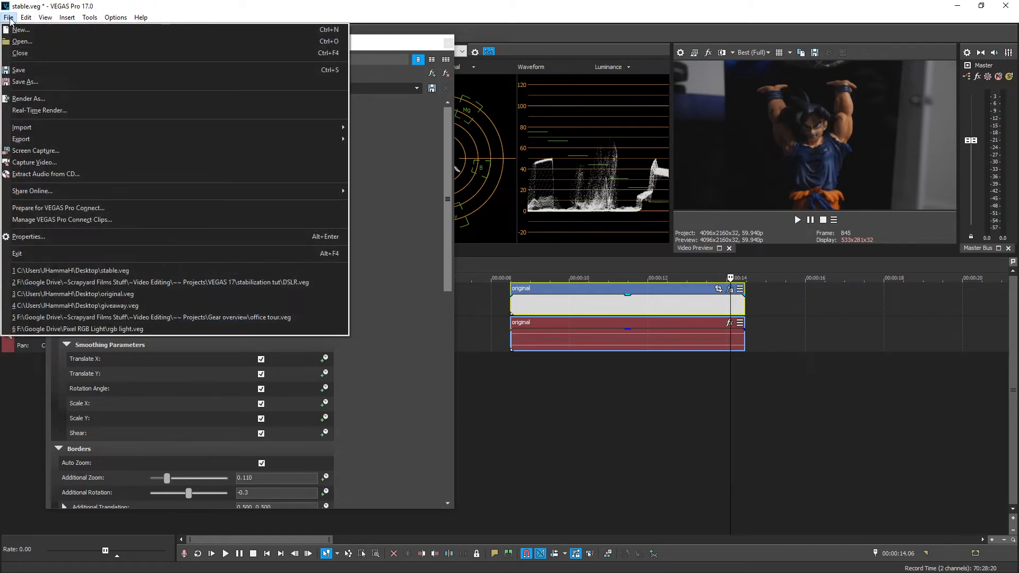
{"action": "left_click", "coordinate": [28, 236]}
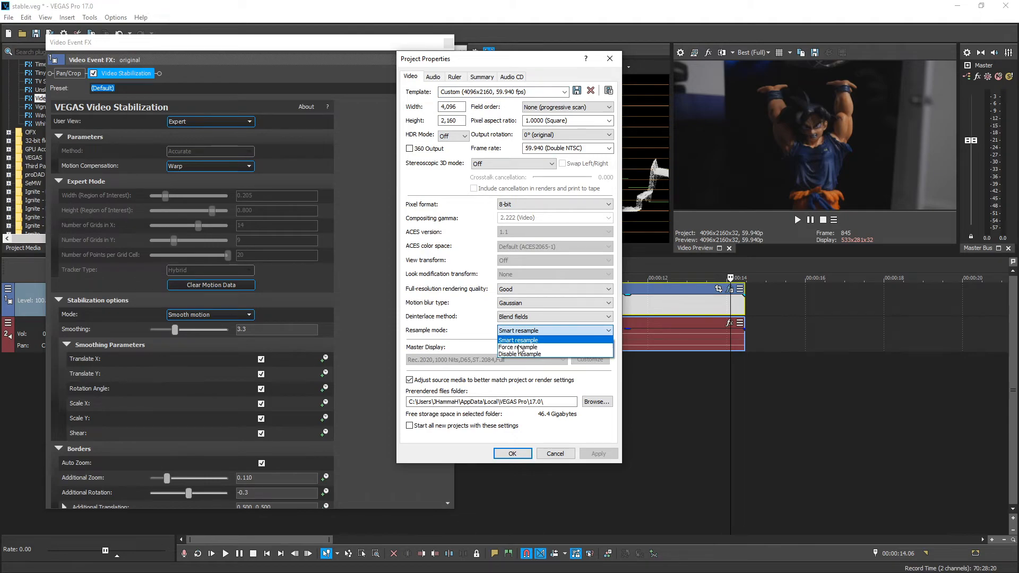
{"action": "left_click", "coordinate": [518, 354]}
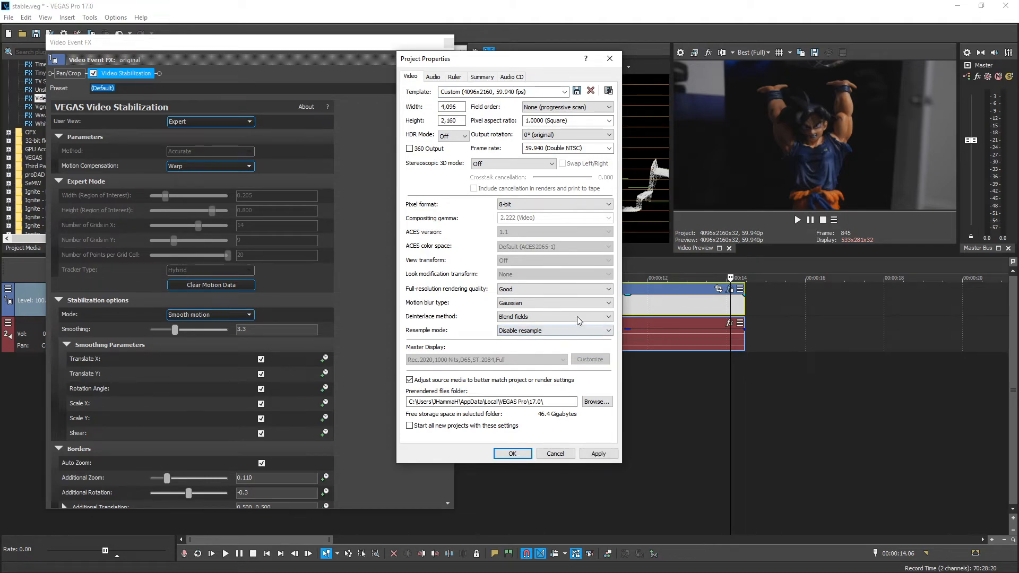